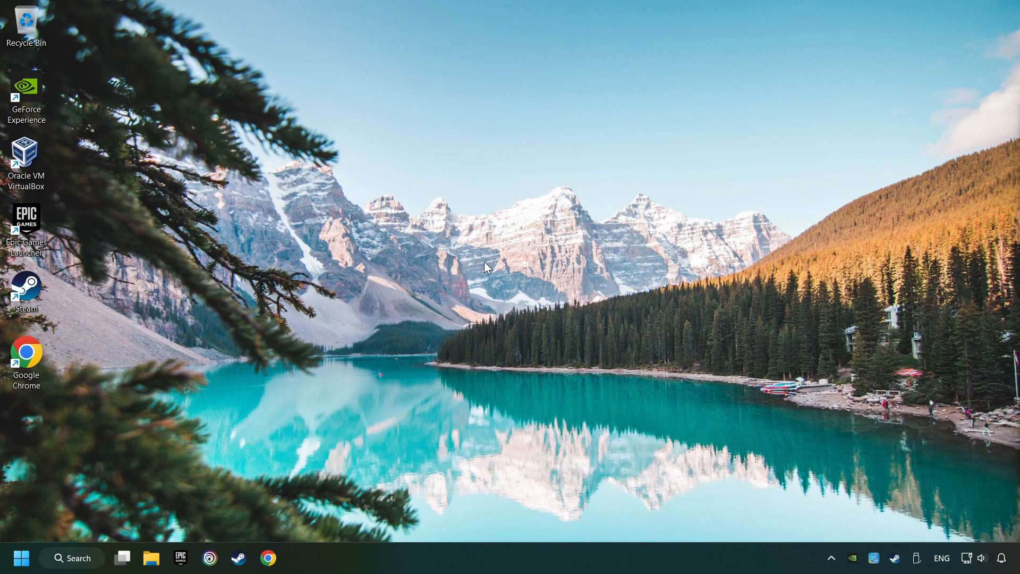
Search 'edit power plan' and navigate up to the Power Options plan list
click(72, 558)
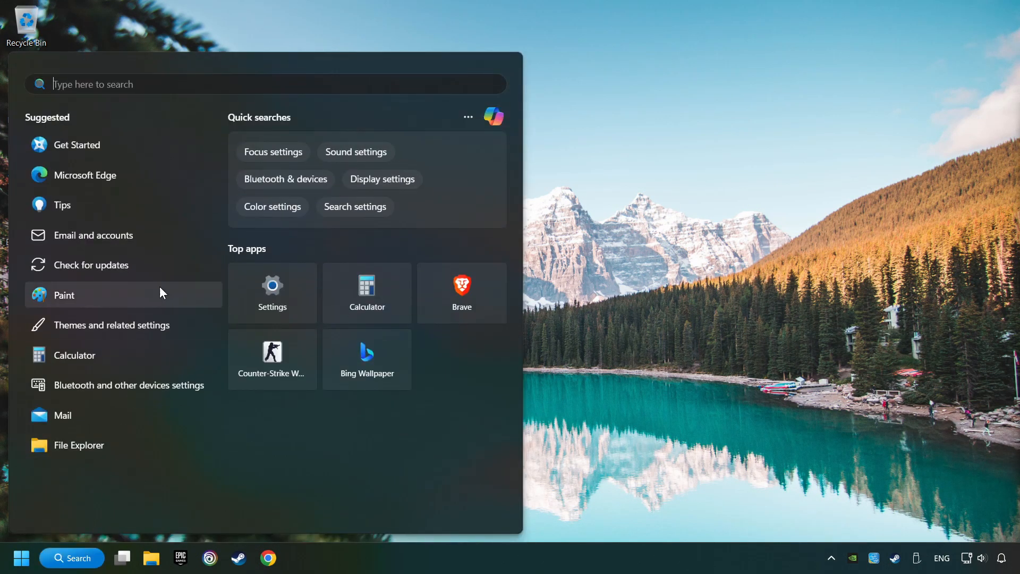
text(edit power plan)
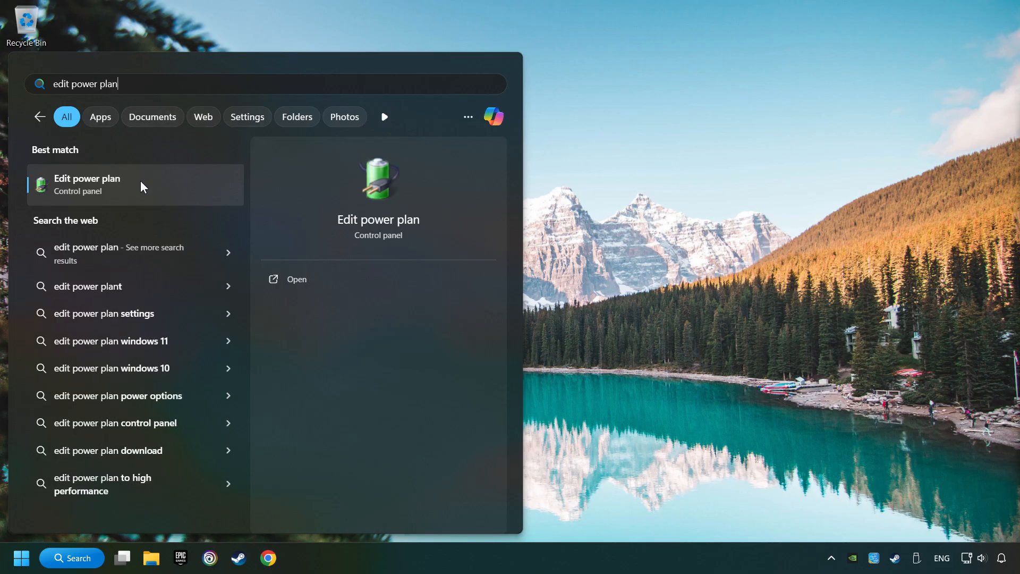
click(86, 184)
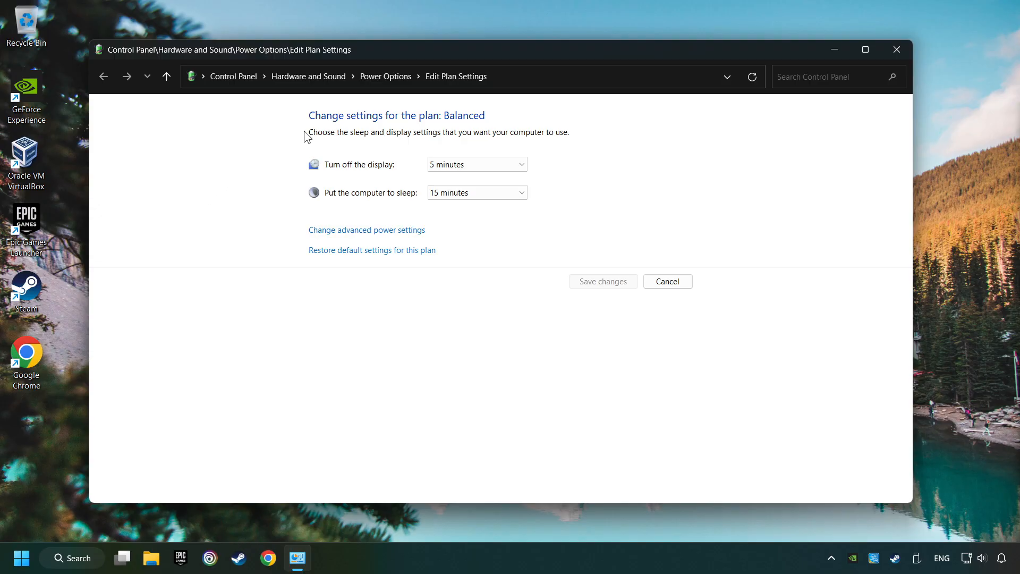
mouse_move(385, 77)
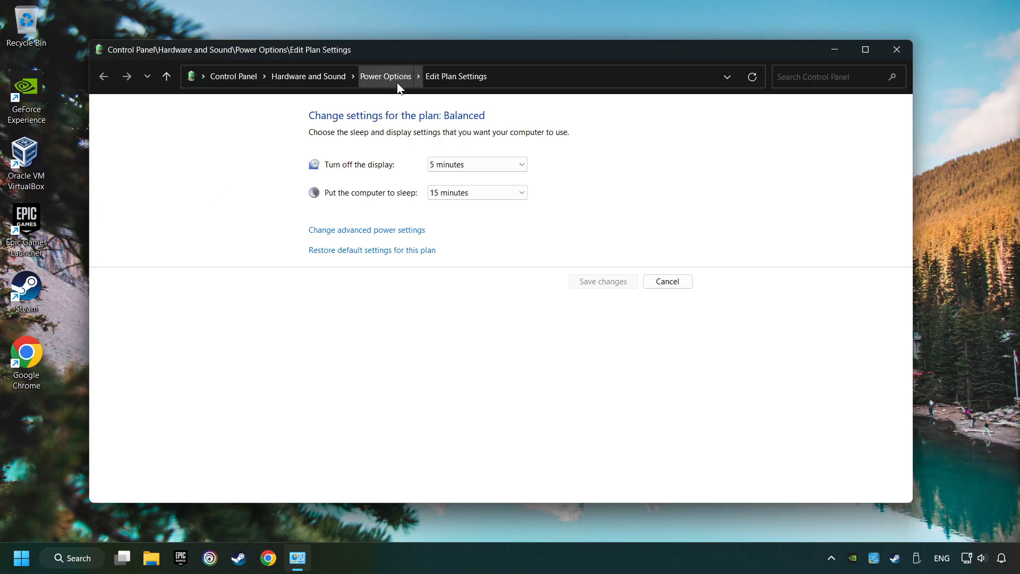
click(384, 77)
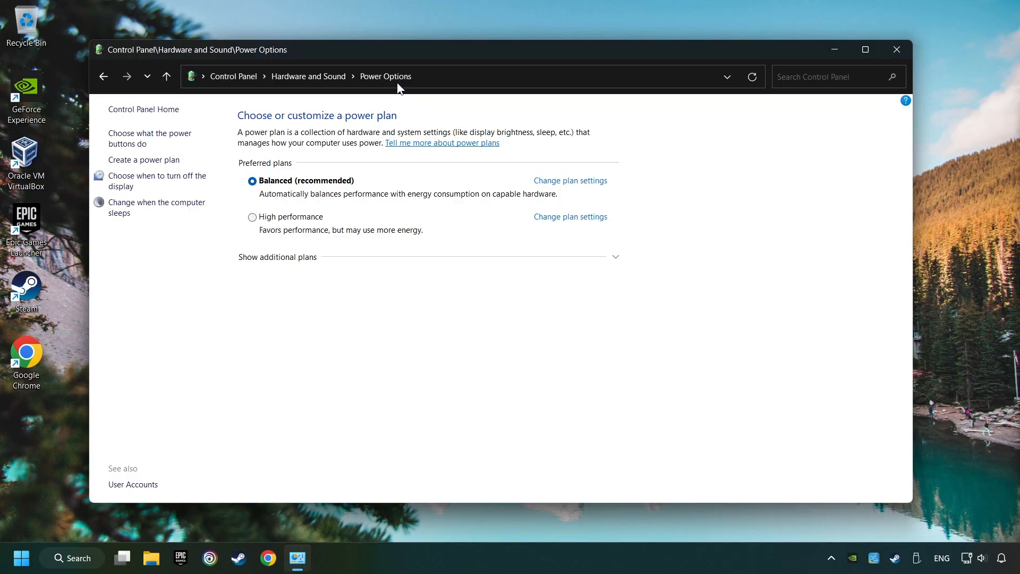
mouse_move(161, 348)
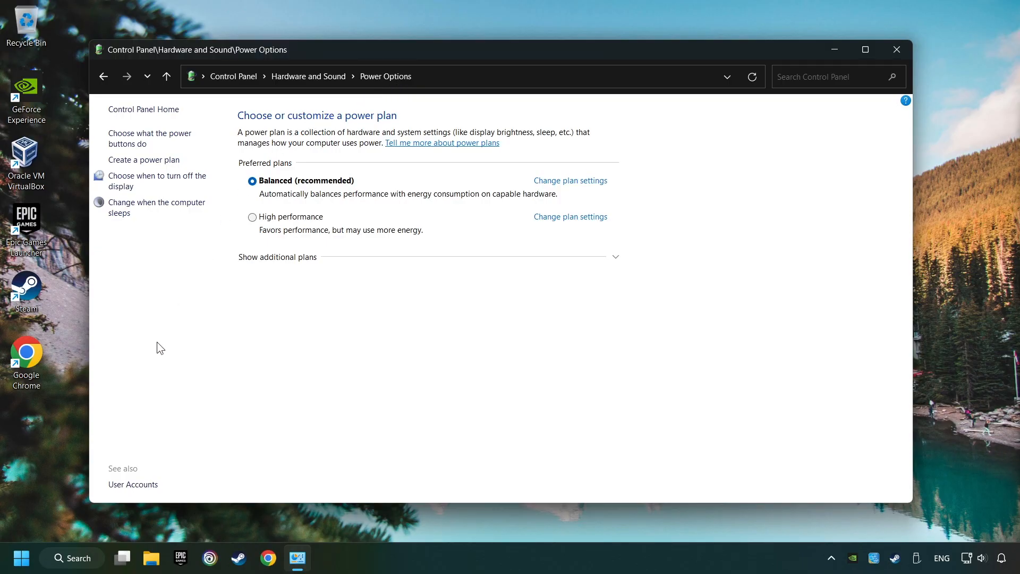
Launch an administrator Command Prompt to duplicate the Ultimate Performance scheme e9a42b02-d5df-448d-aa00-03f14749eb61
click(72, 558)
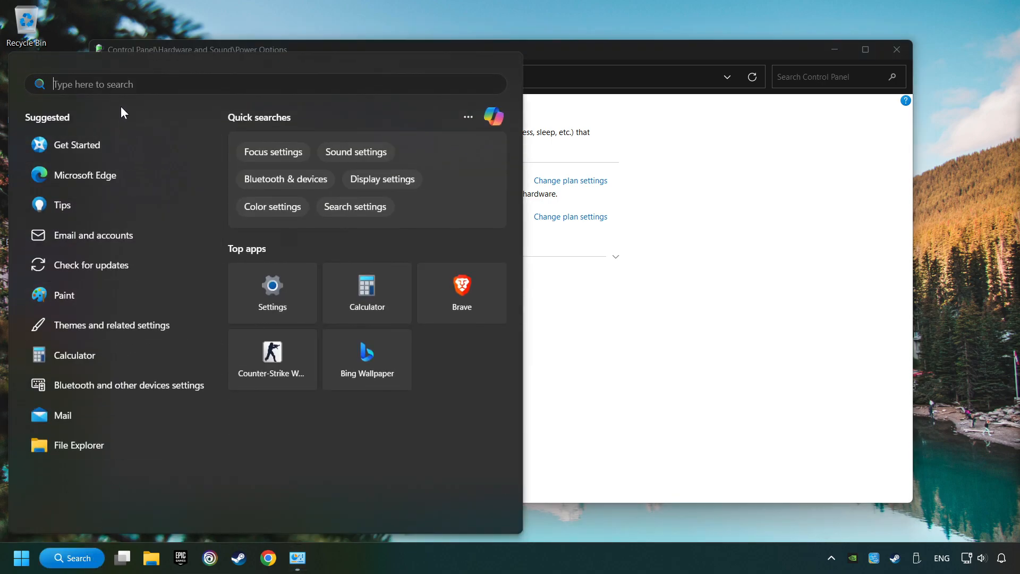
text(cmd)
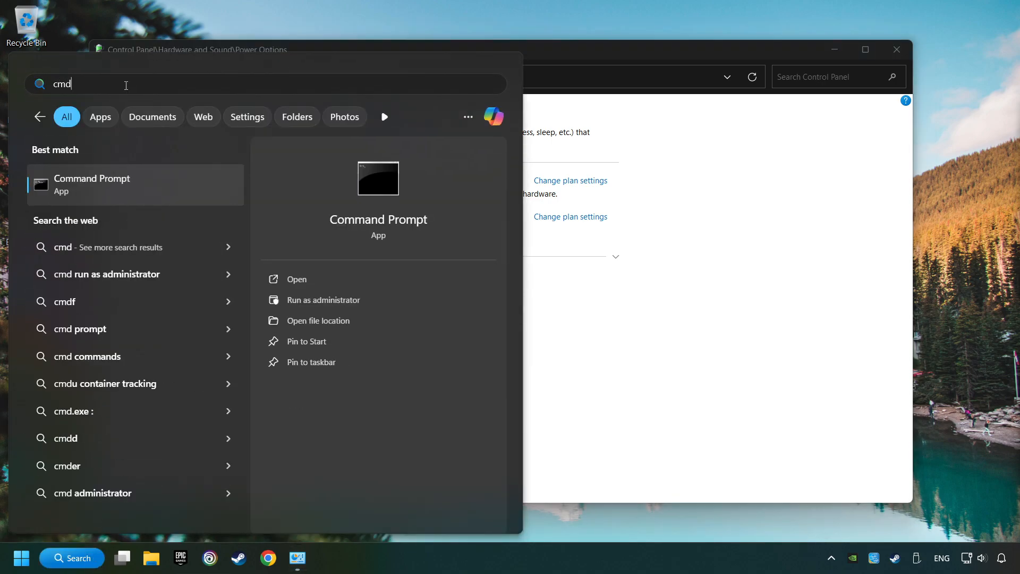
right_click(92, 184)
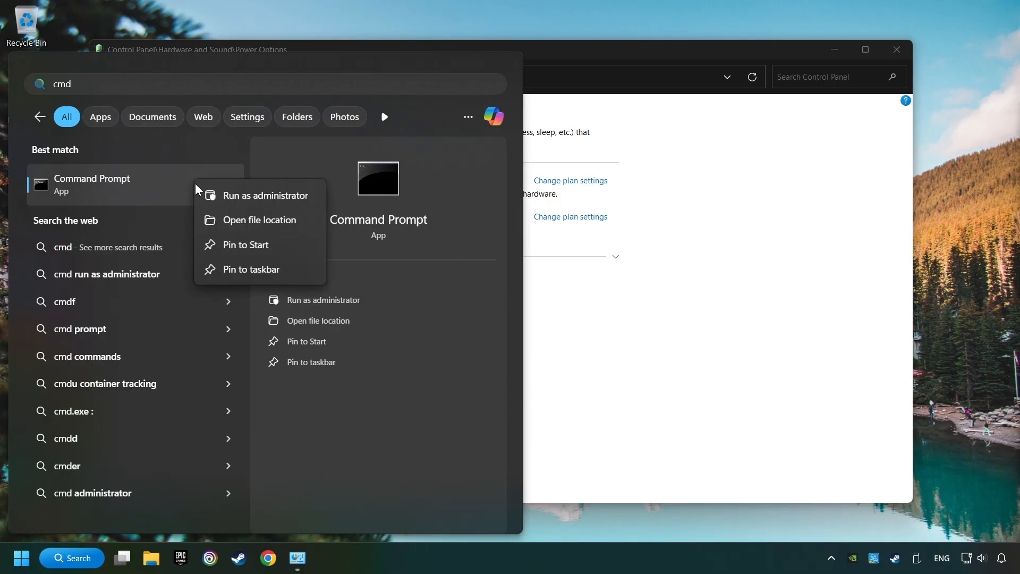
click(267, 195)
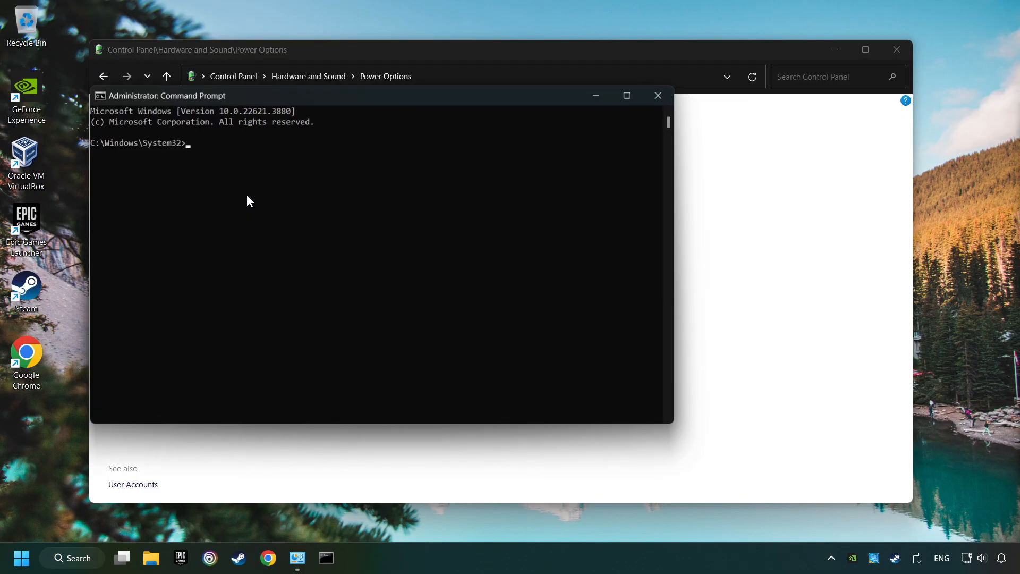
drag(167, 95, 431, 205)
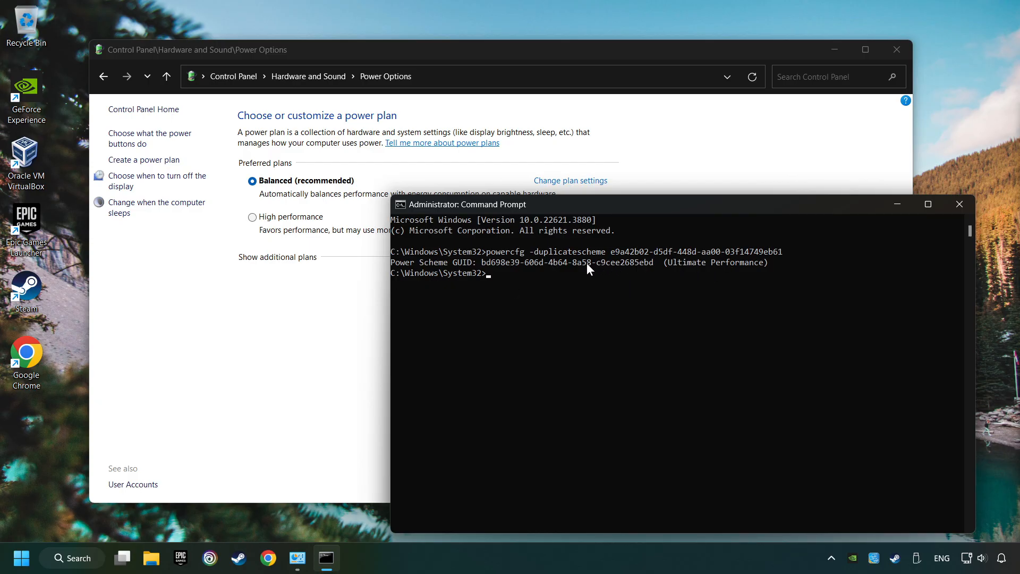
mouse_move(960, 204)
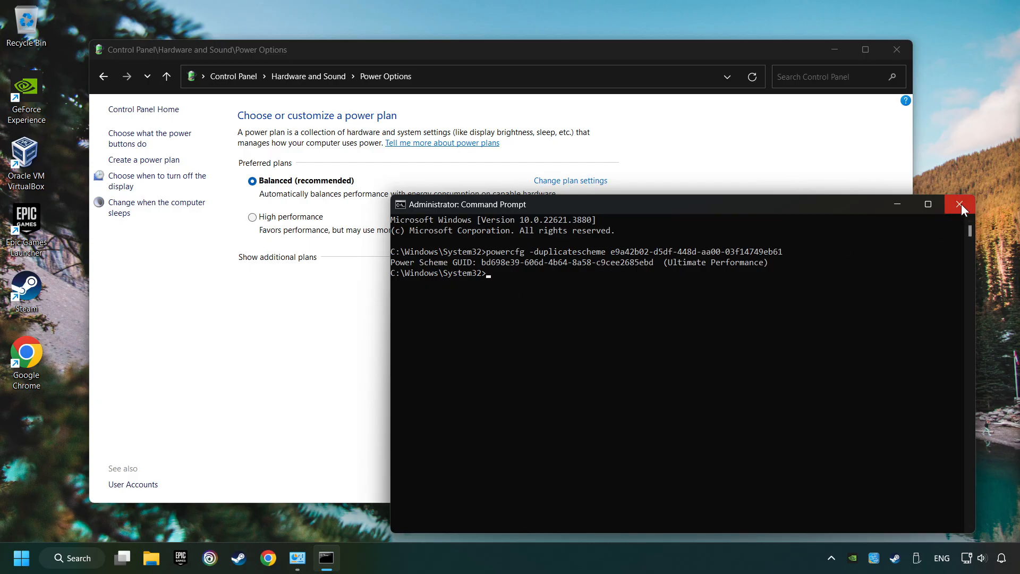
Refresh the plan list, select Ultimate Performance as the active plan, and close Power Options
click(961, 204)
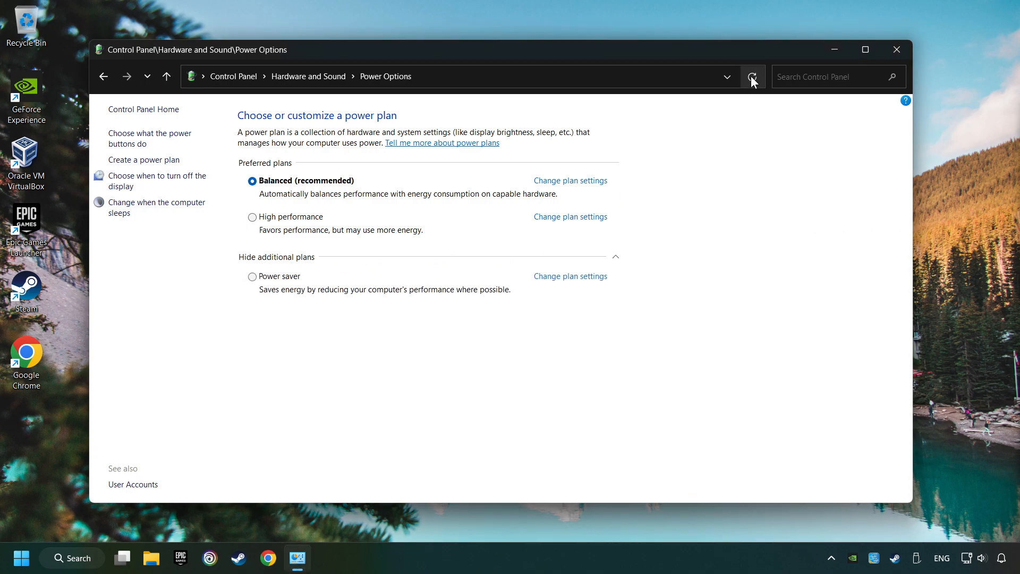
click(753, 77)
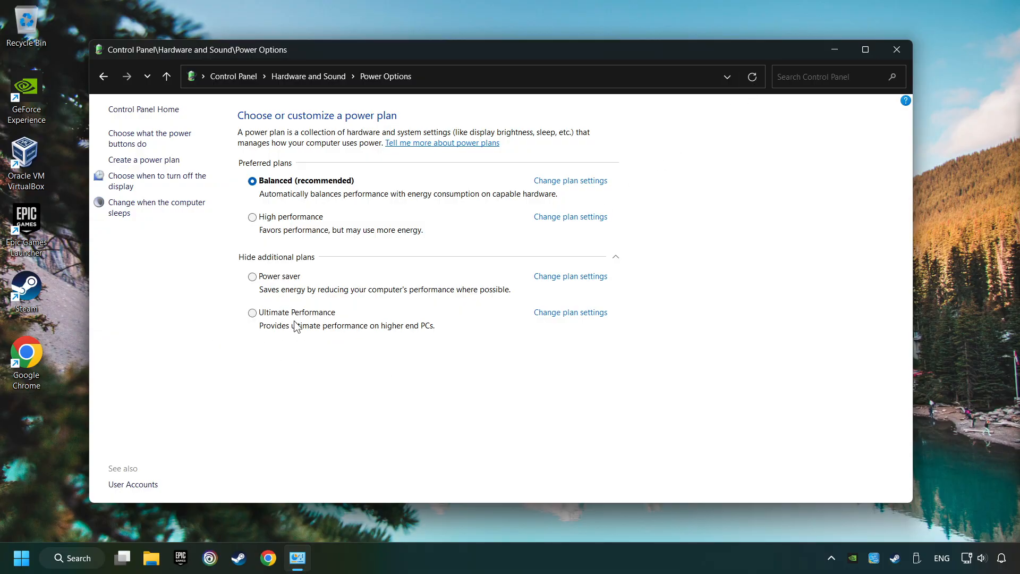
click(252, 312)
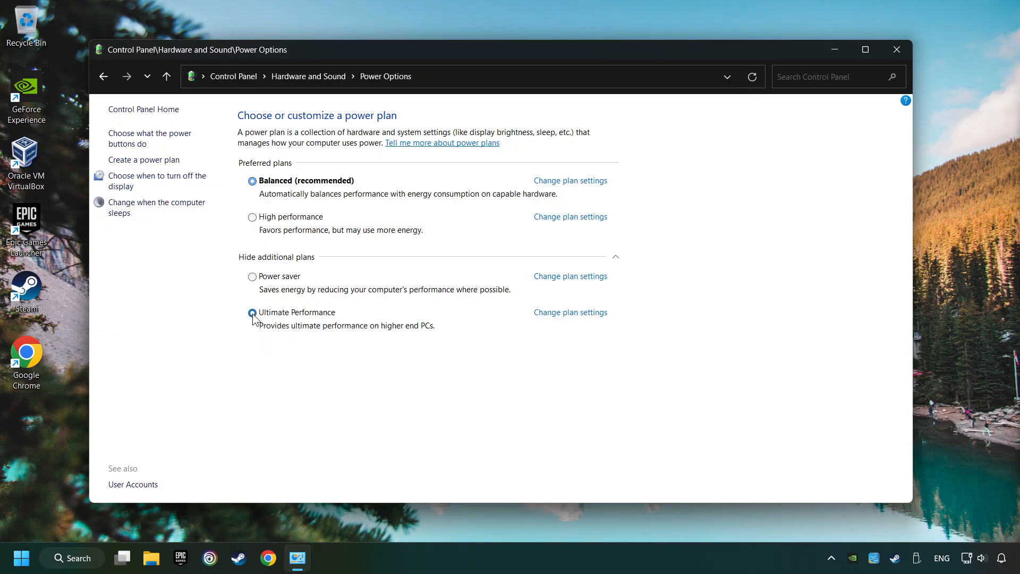
click(253, 313)
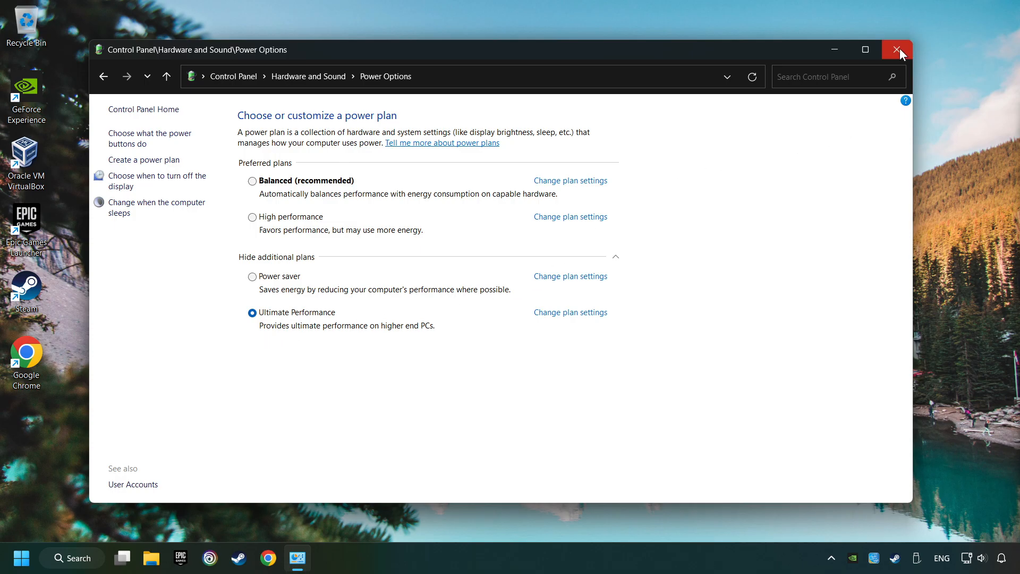
click(897, 50)
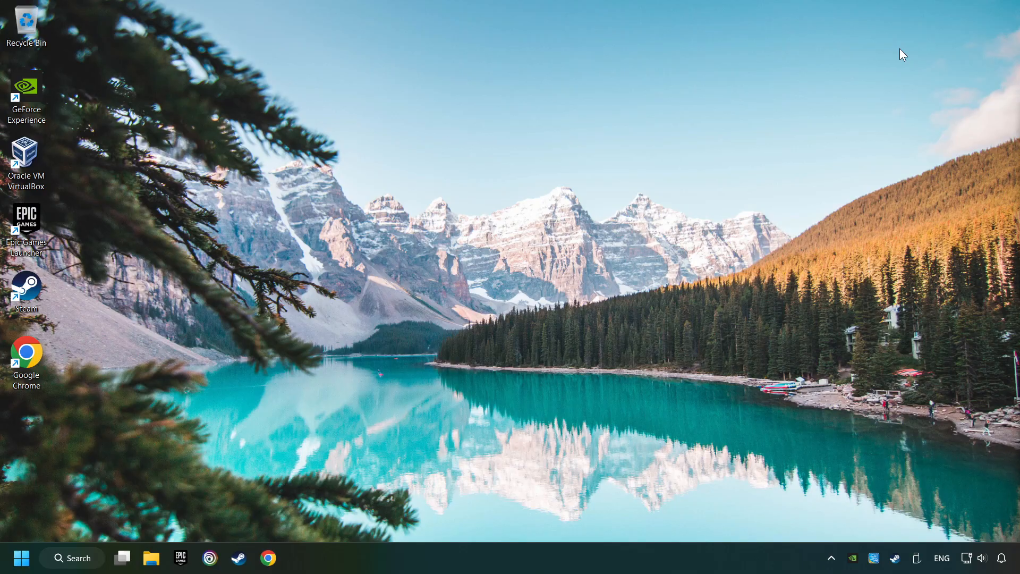
Search 'game mode settings', switch Game Mode on, and close Settings
text(graphics settings)
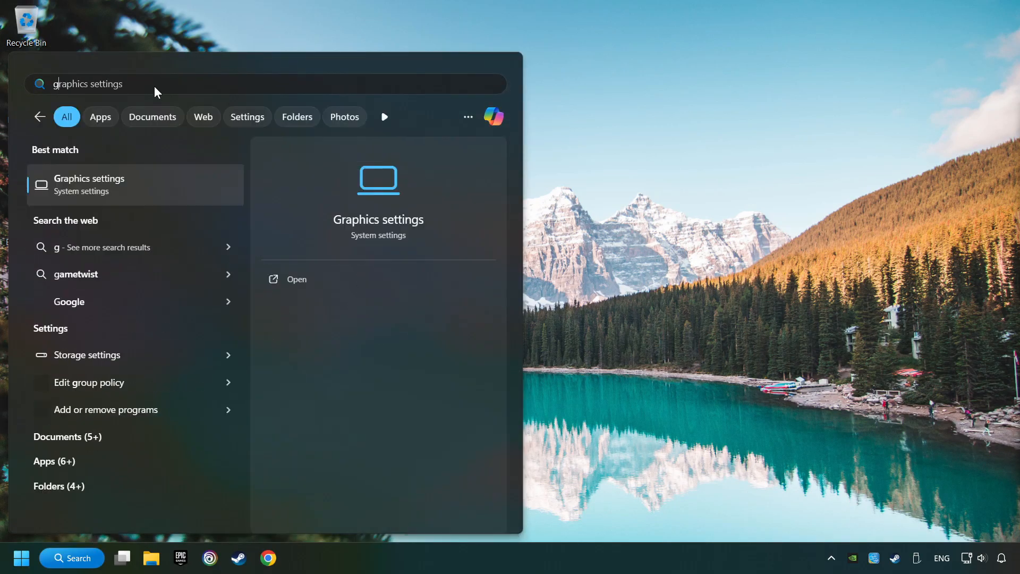
text(game mode settings)
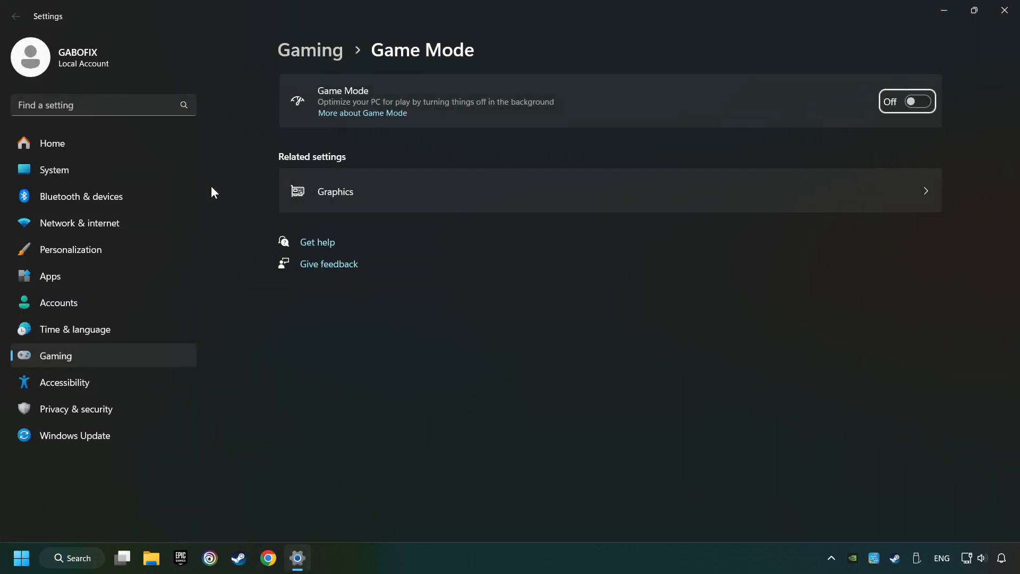
click(907, 101)
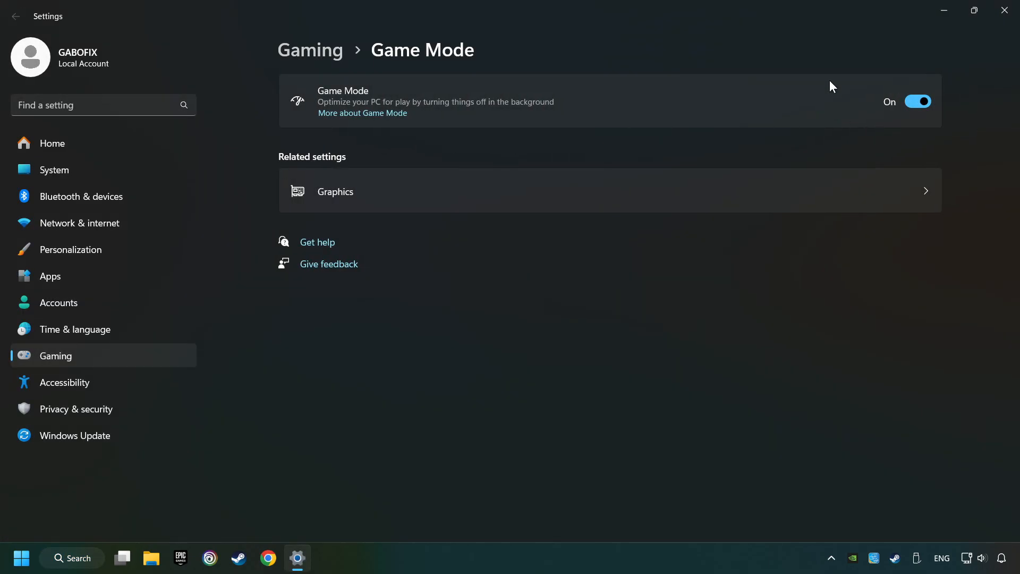
mouse_move(879, 104)
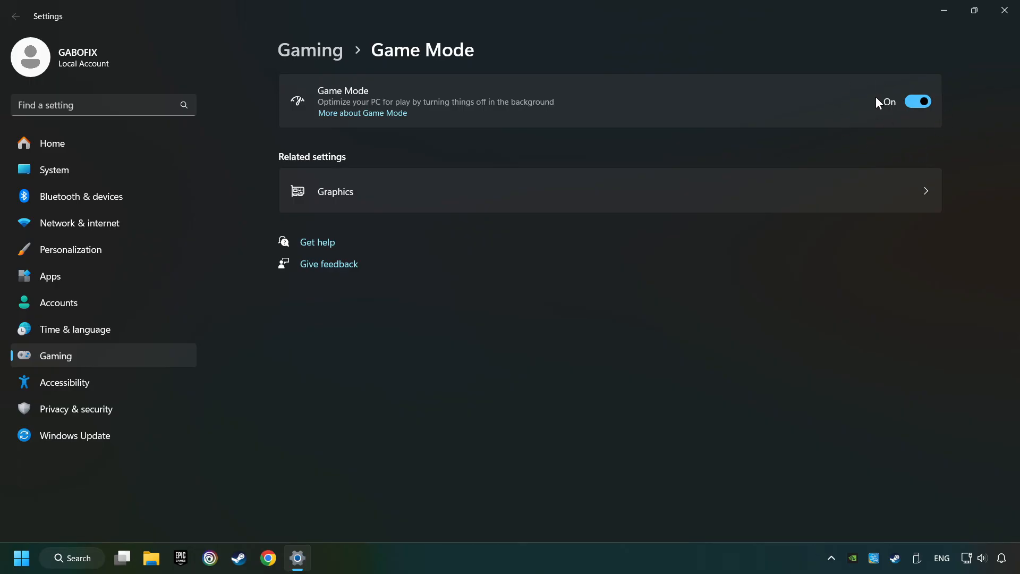
mouse_move(1005, 11)
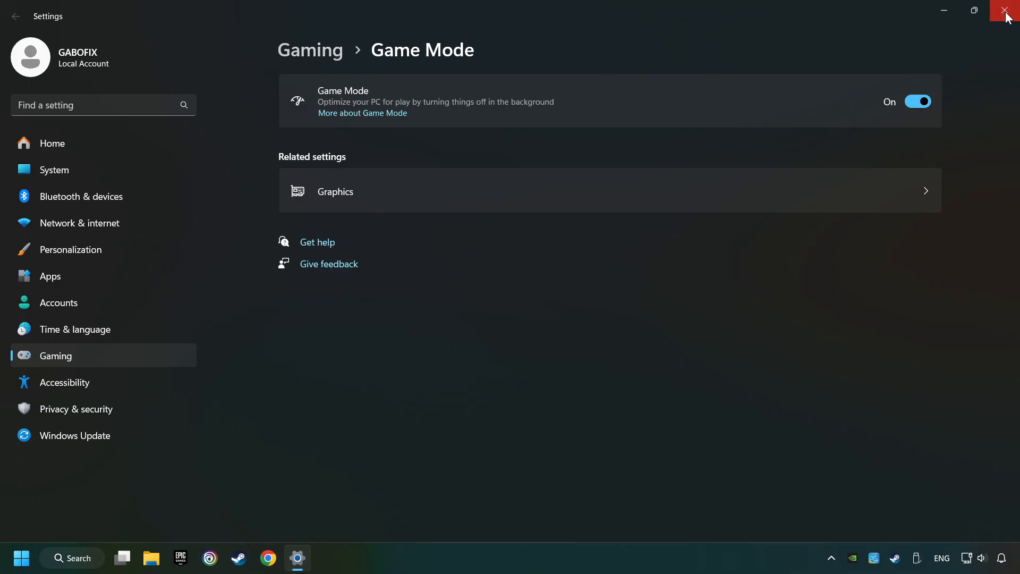
click(1010, 11)
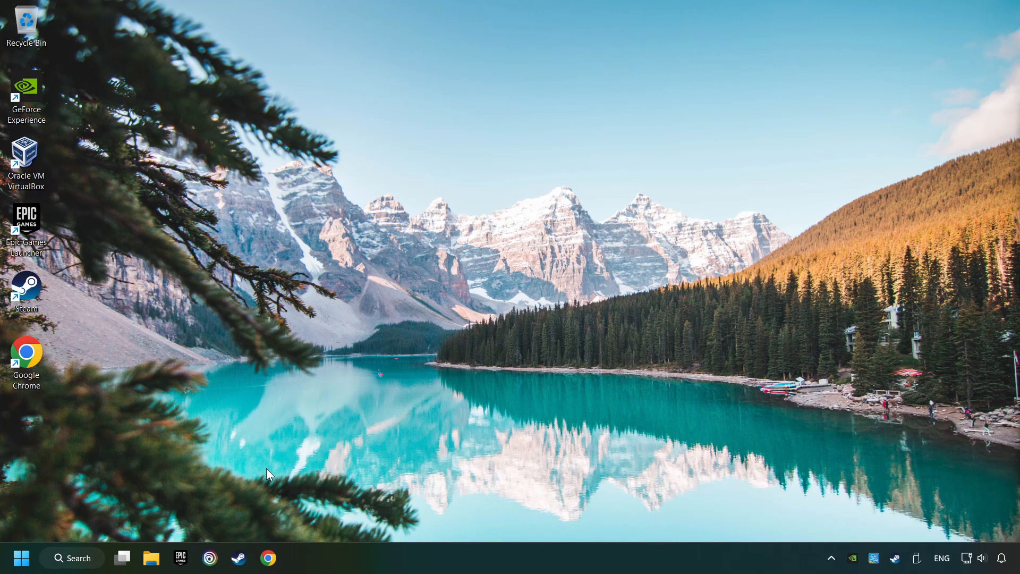
Search 'storage settings' and scroll the Storage page down to Storage management
click(71, 558)
text(storage)
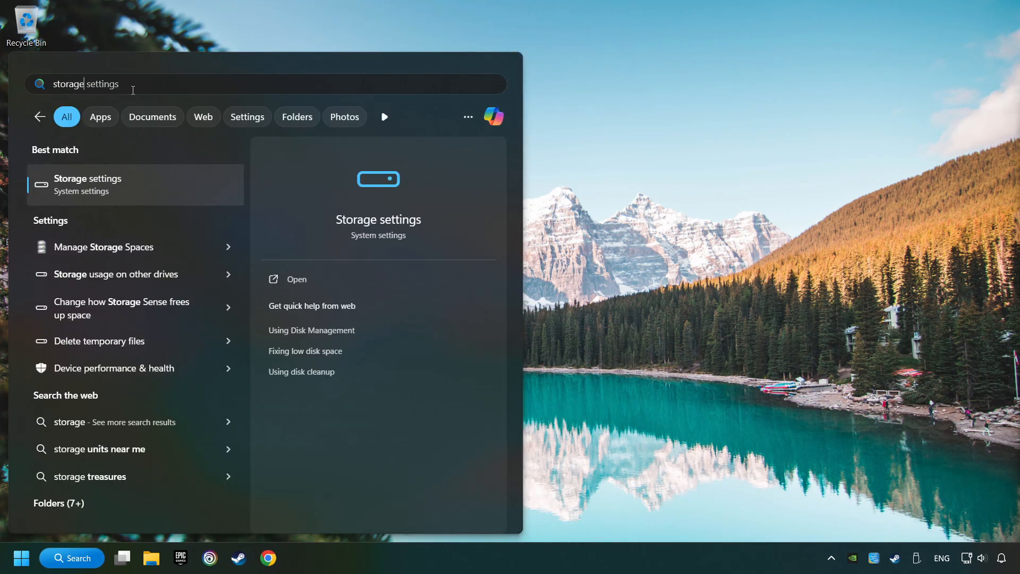
mouse_move(184, 192)
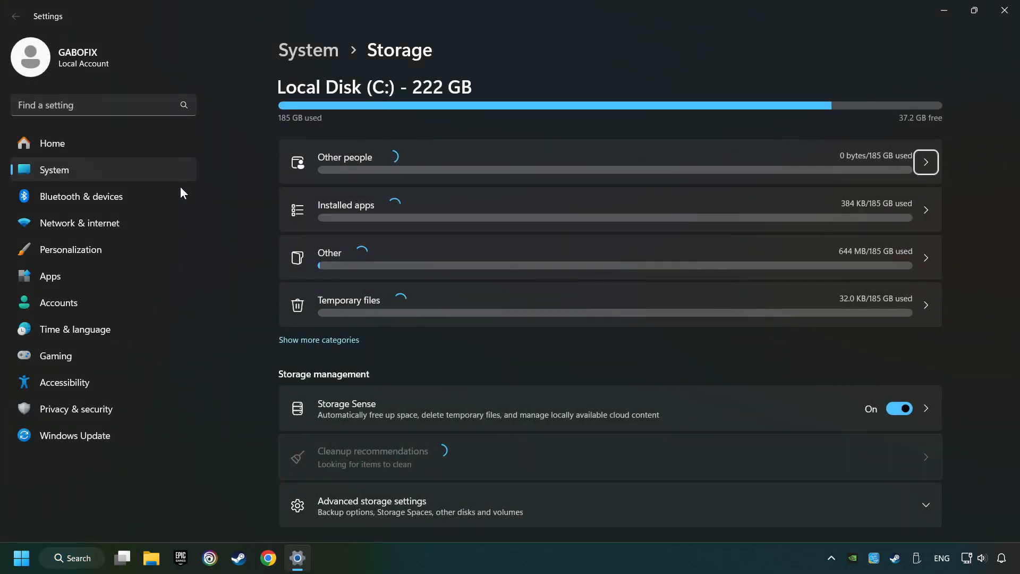
scroll(down, 3)
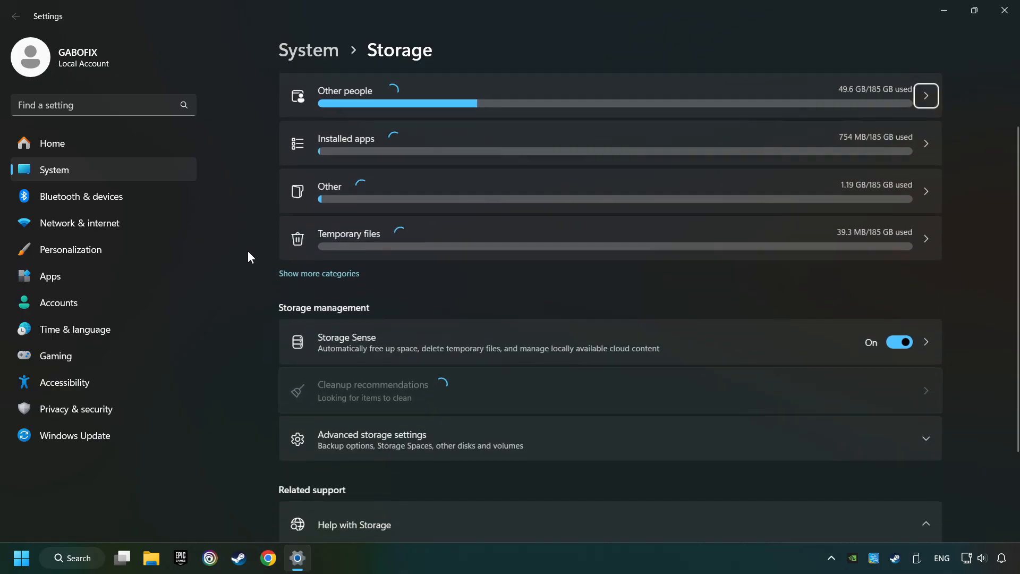
scroll(down, 3)
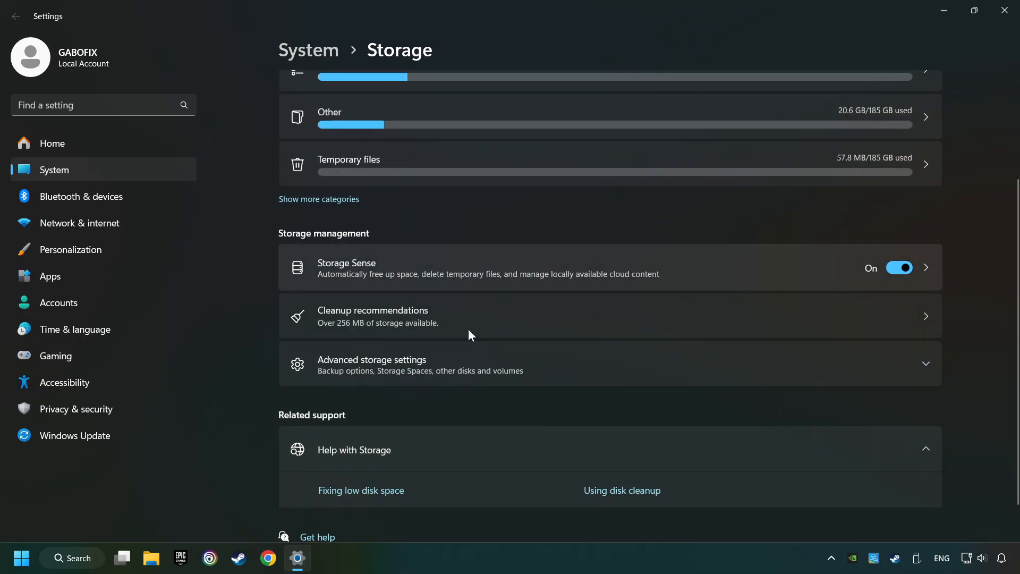
mouse_move(509, 321)
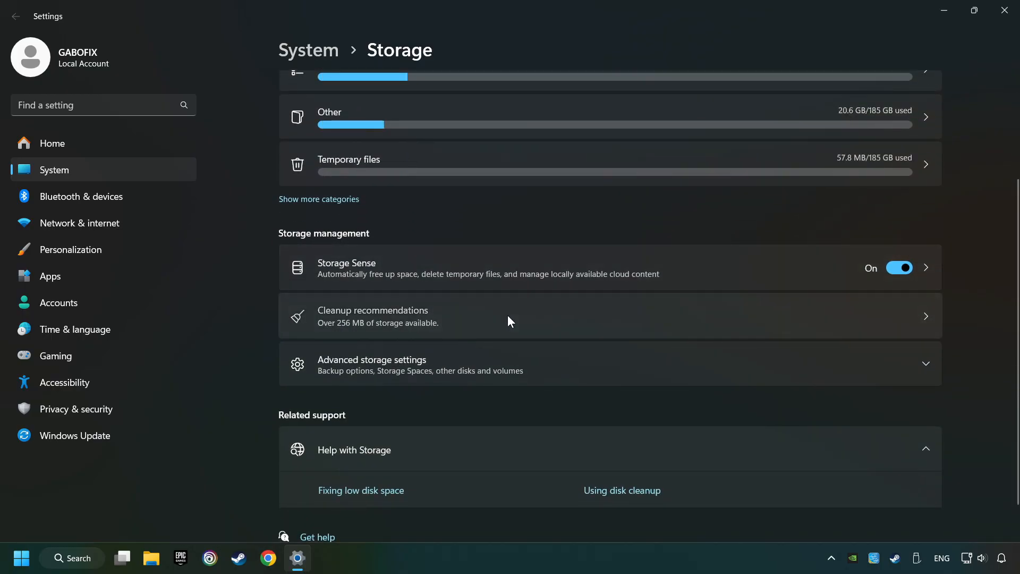
In Cleanup recommendations, mark the 115 MB older file and confirm its permanent deletion
click(373, 316)
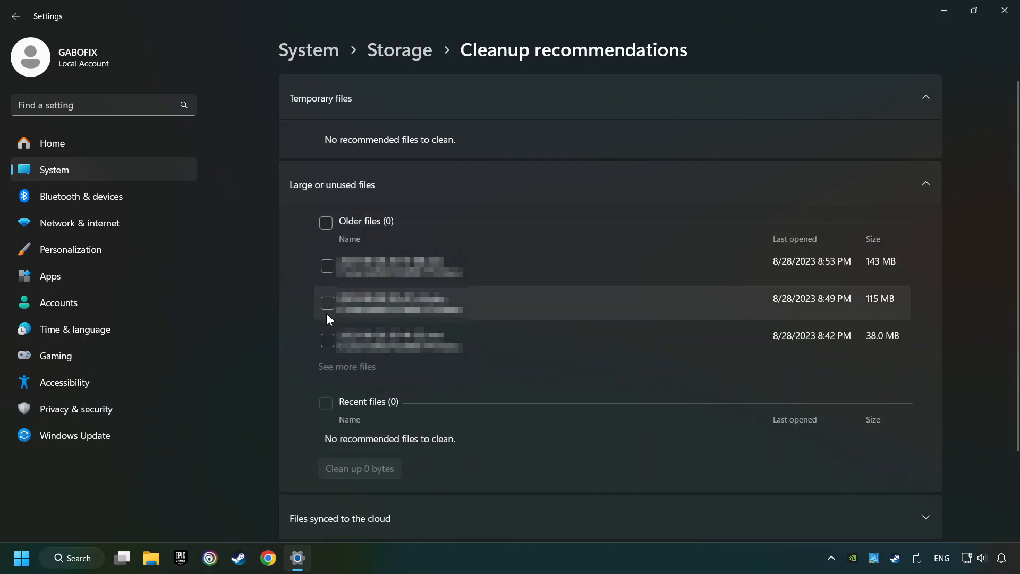
click(327, 303)
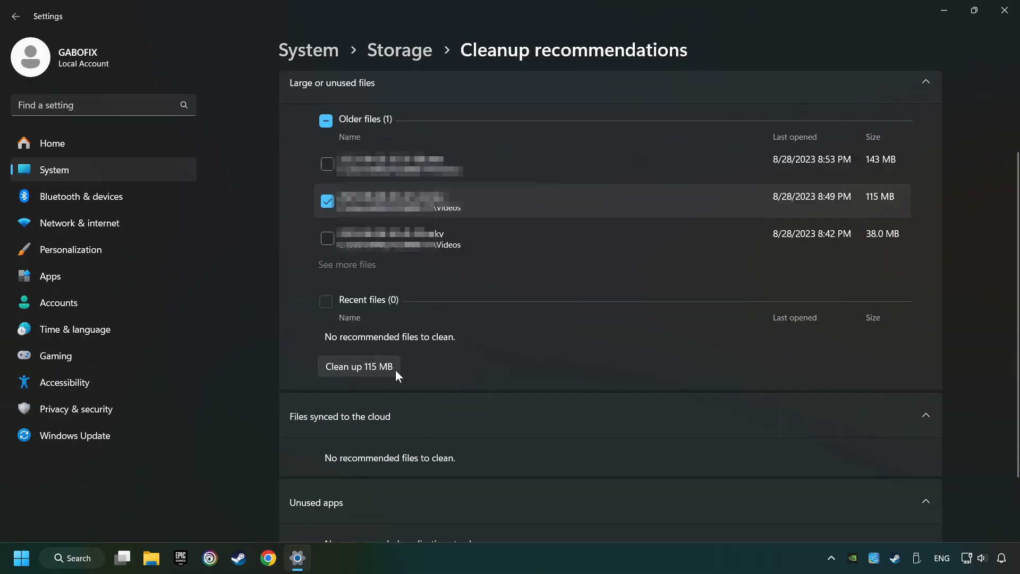
click(358, 367)
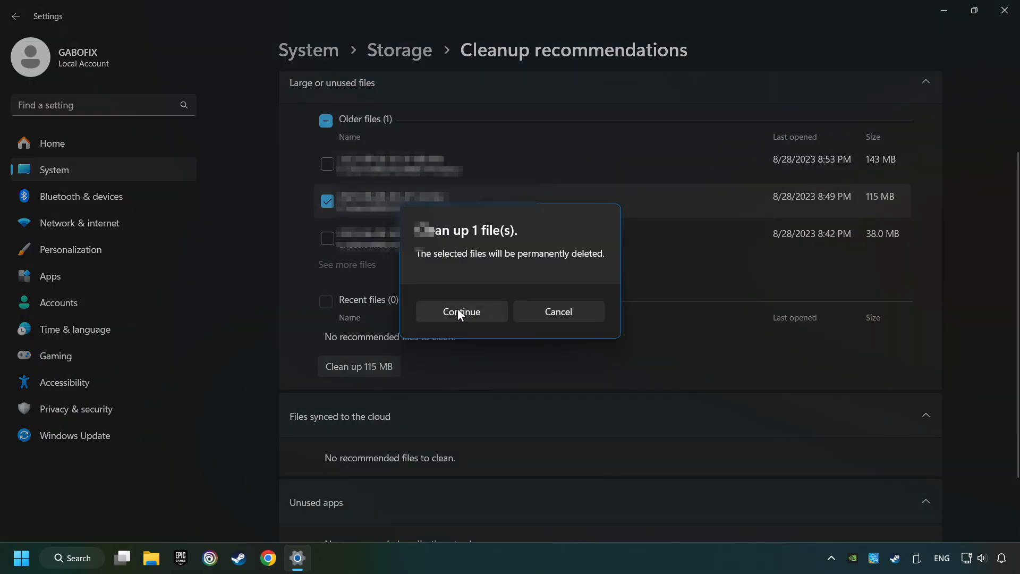
click(460, 311)
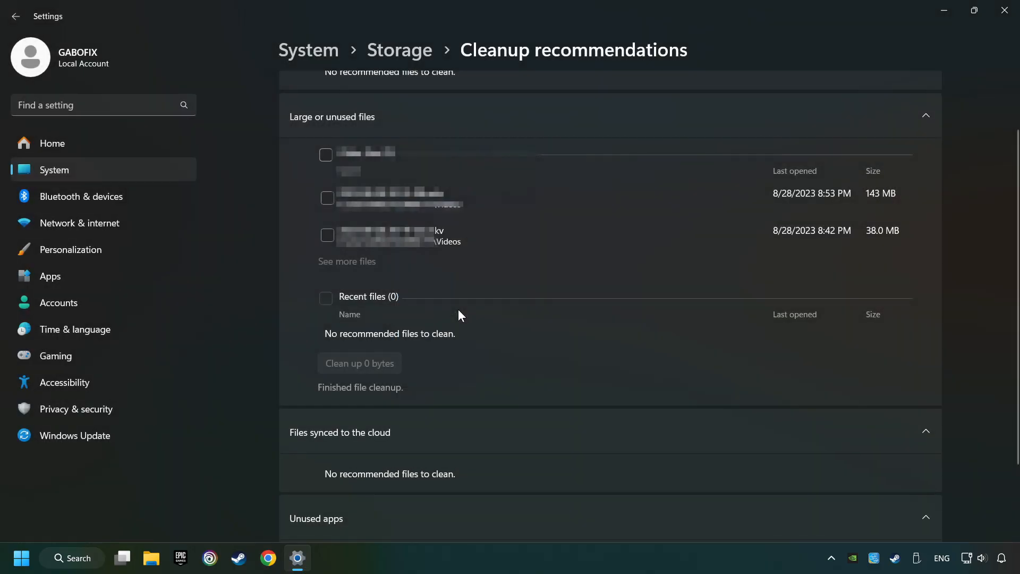
mouse_move(978, 40)
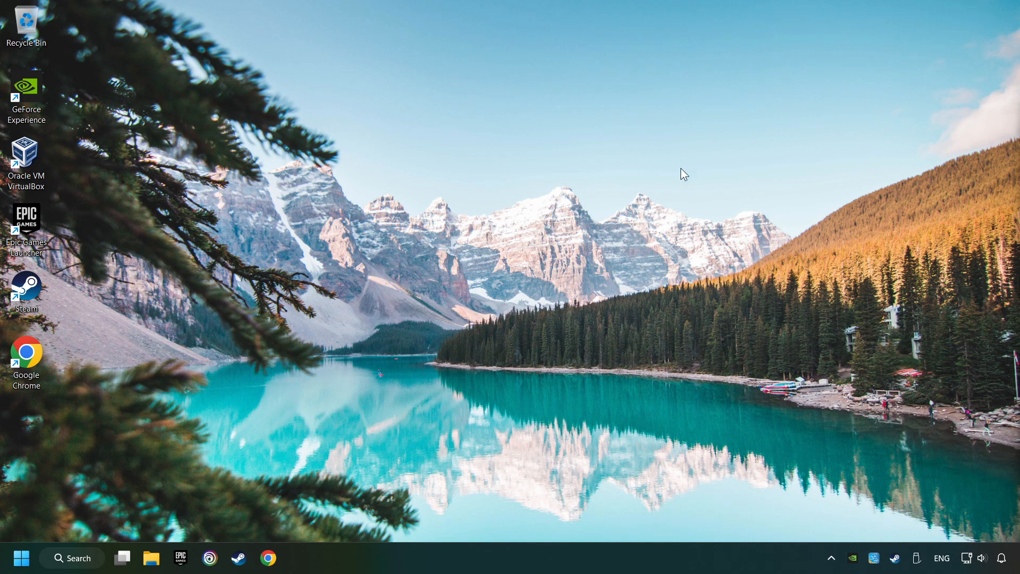
mouse_move(71, 568)
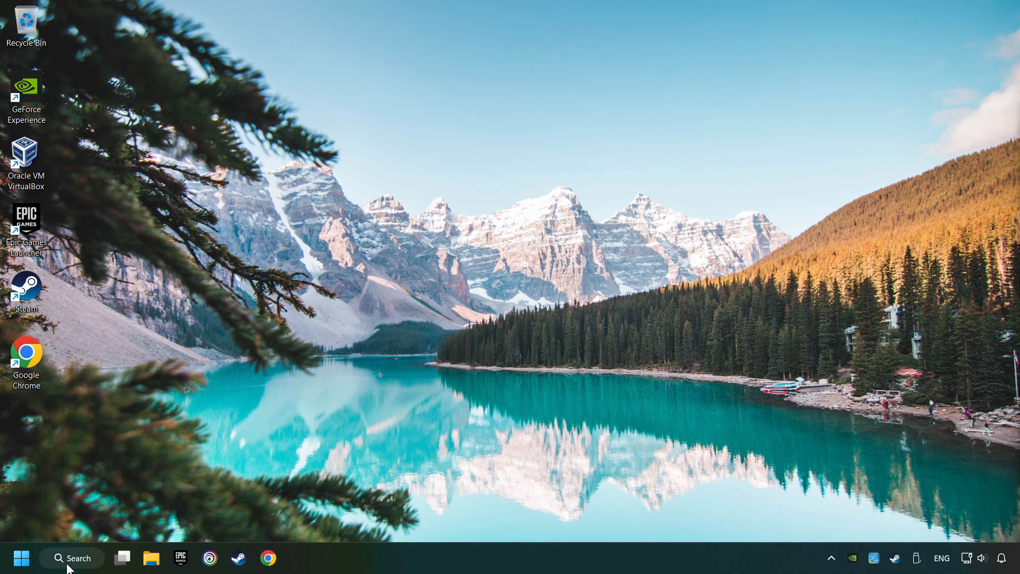
Open %temp%, delete all its files, skipping every file still in use
click(72, 558)
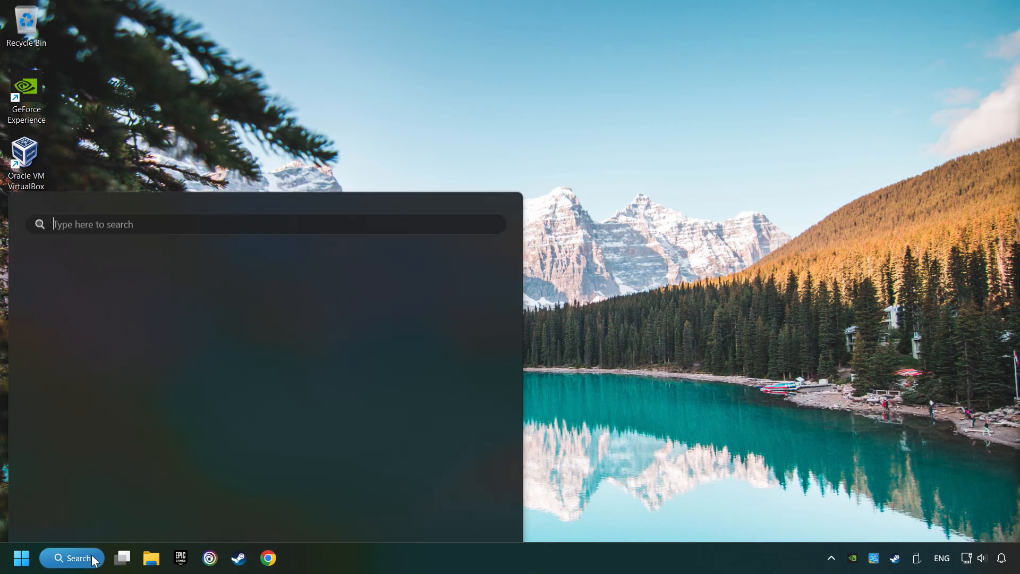
text(%tem)
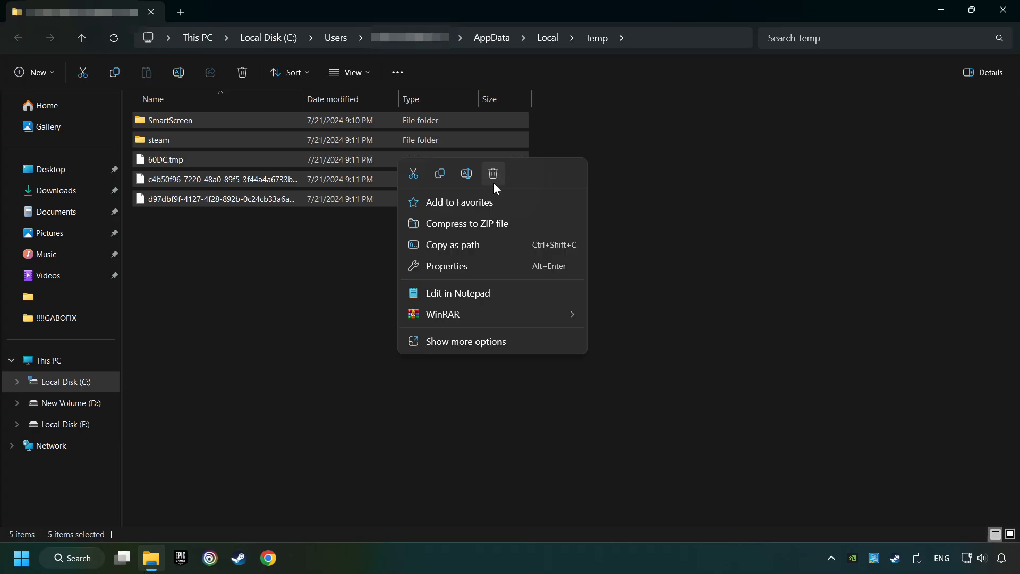
click(492, 173)
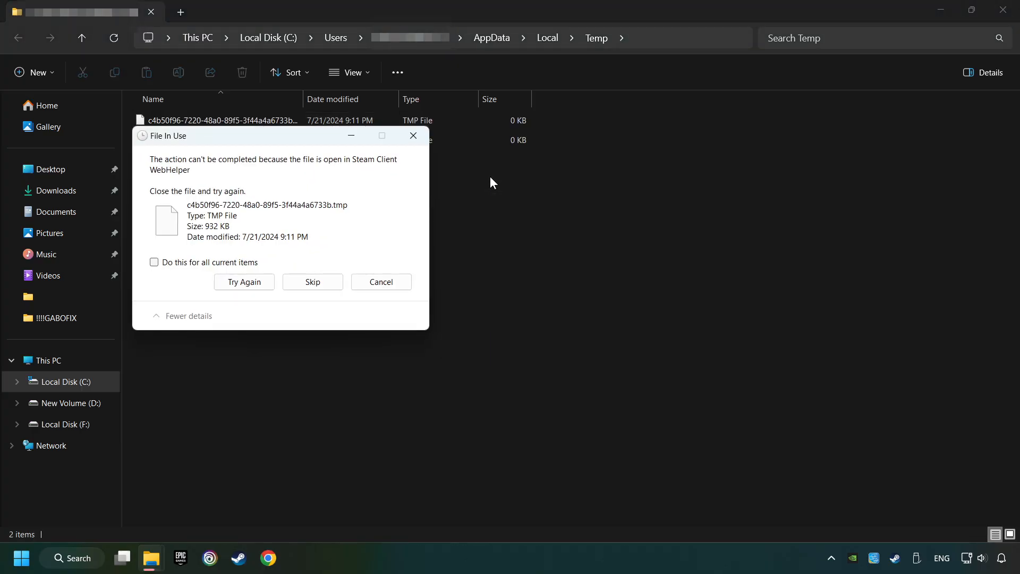
click(154, 262)
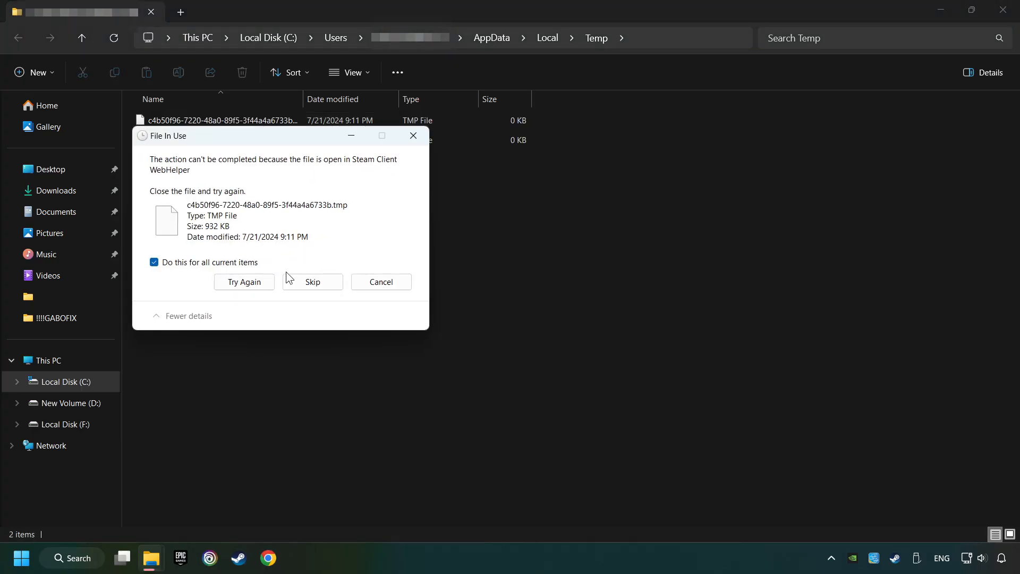
click(311, 281)
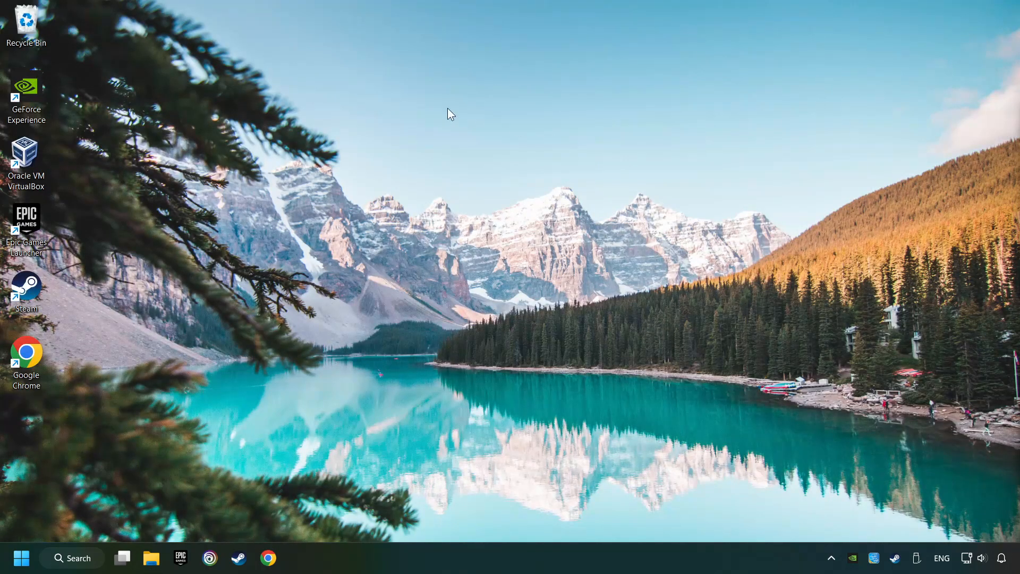
Empty the desktop Recycle Bin and confirm permanently deleting its three items
right_click(25, 22)
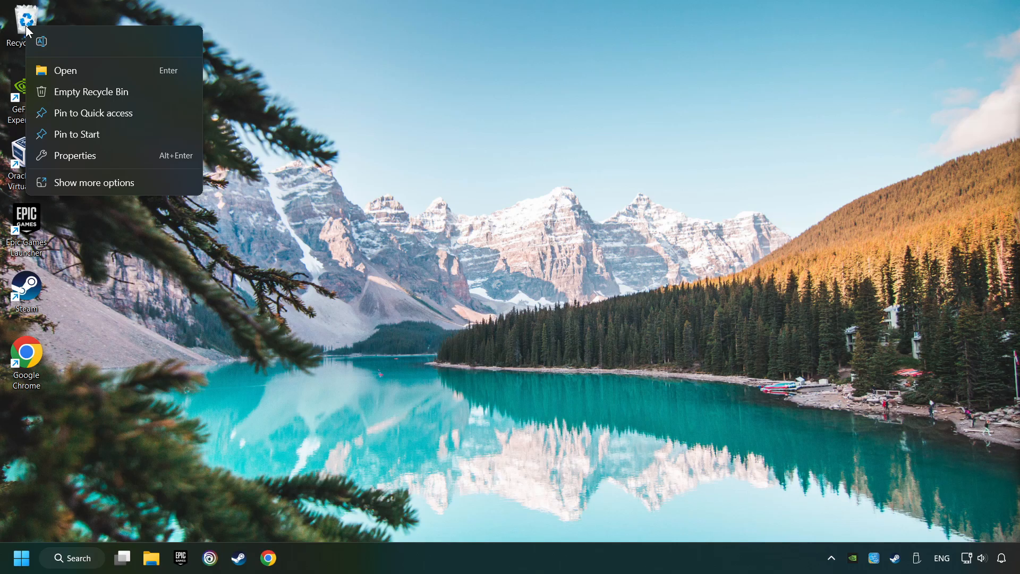
click(91, 91)
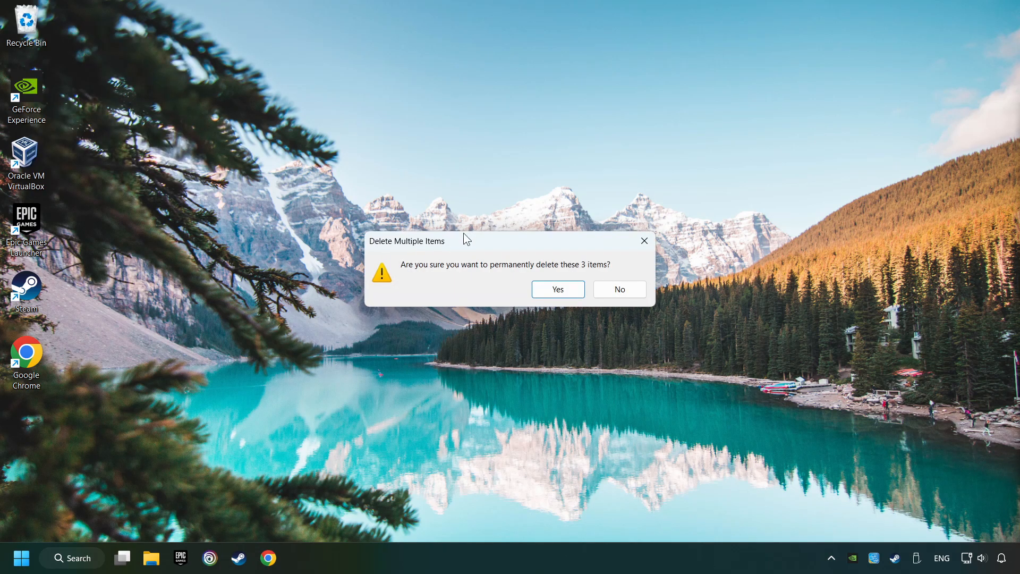
click(556, 289)
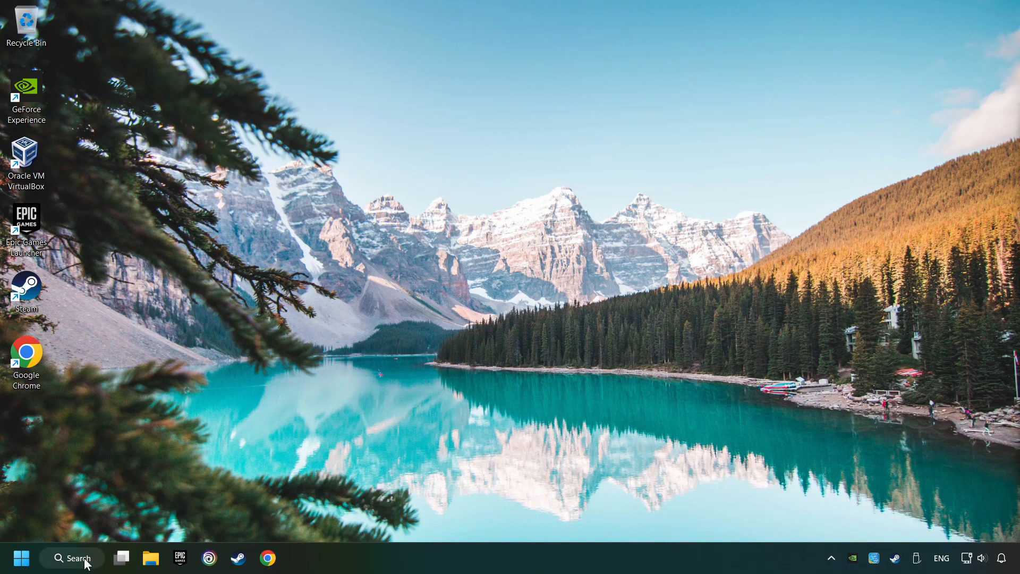
Launch Device Manager and select the NVIDIA GeForce GTX 1050 Ti display adapter
click(71, 558)
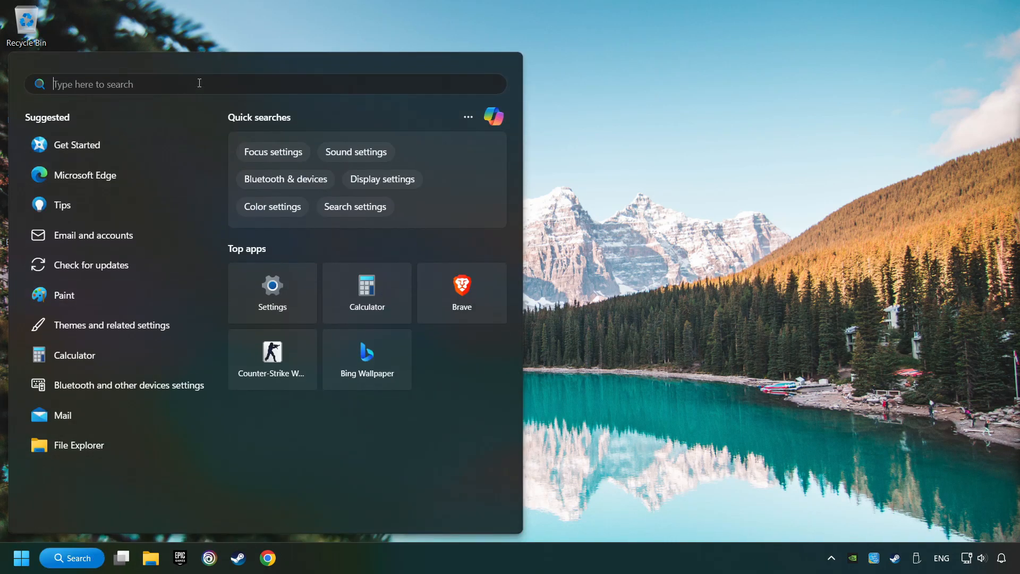
text(device manager)
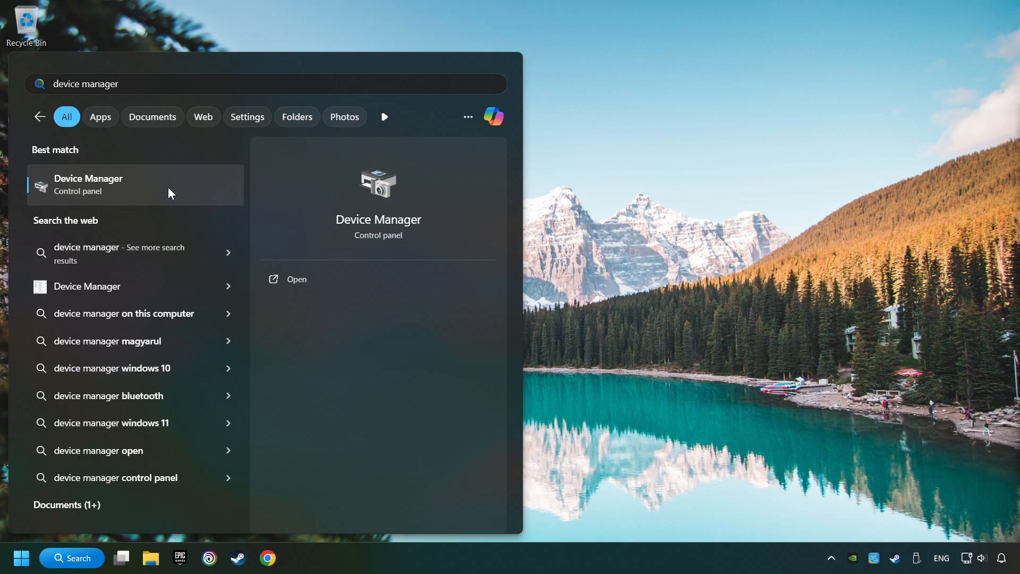
click(88, 184)
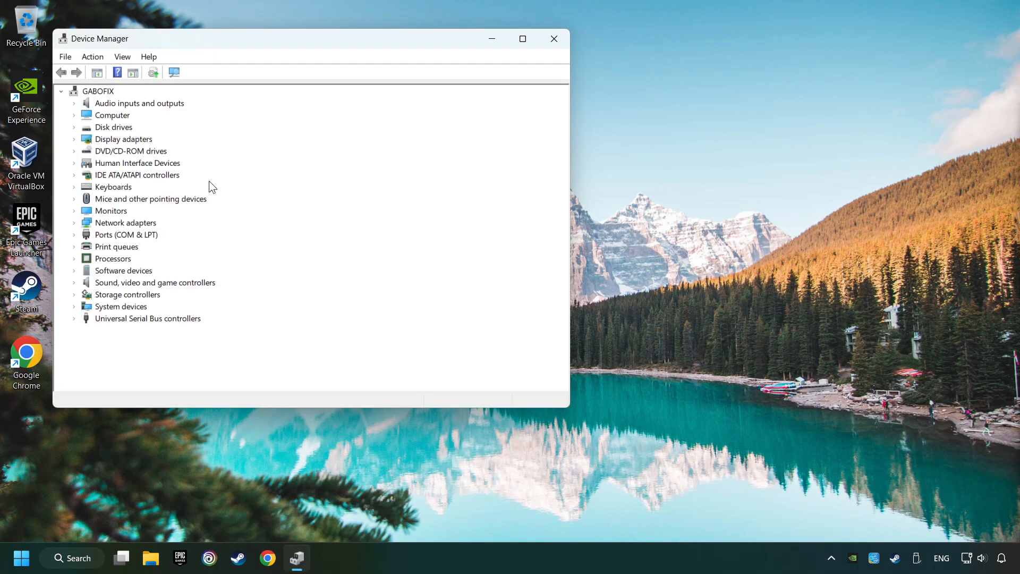
drag(312, 38, 482, 118)
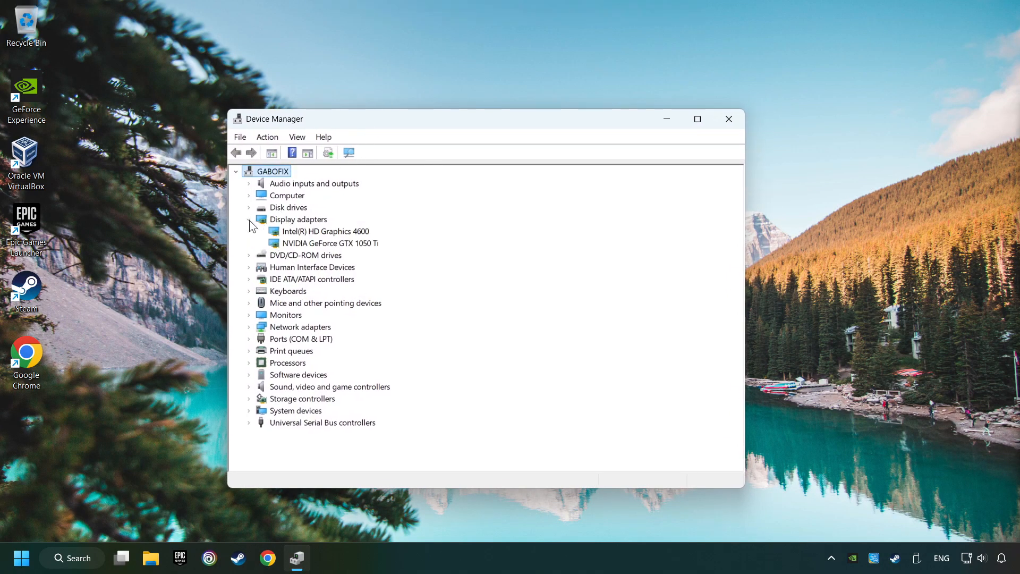
click(328, 242)
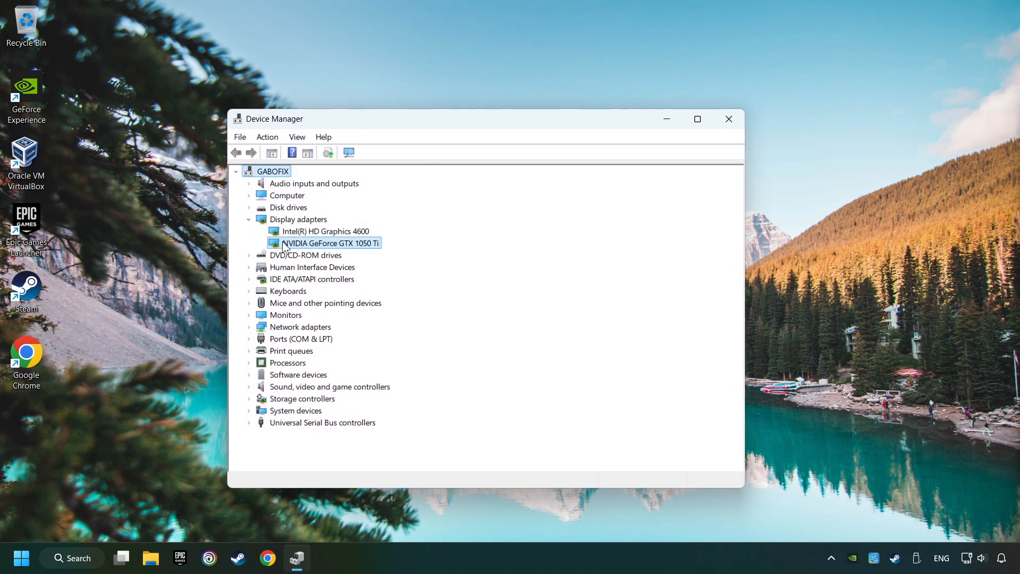
right_click(324, 242)
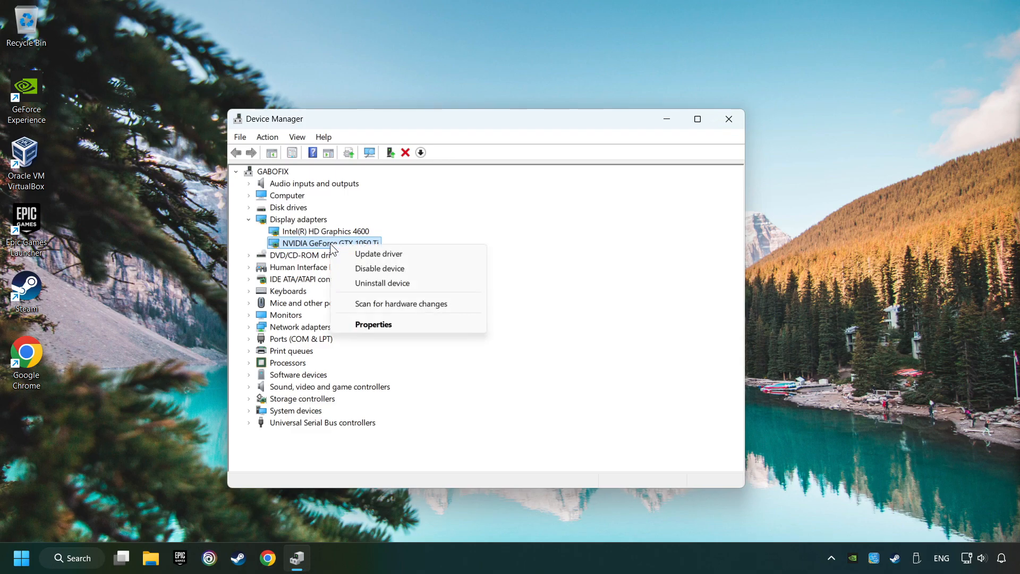
mouse_move(378, 254)
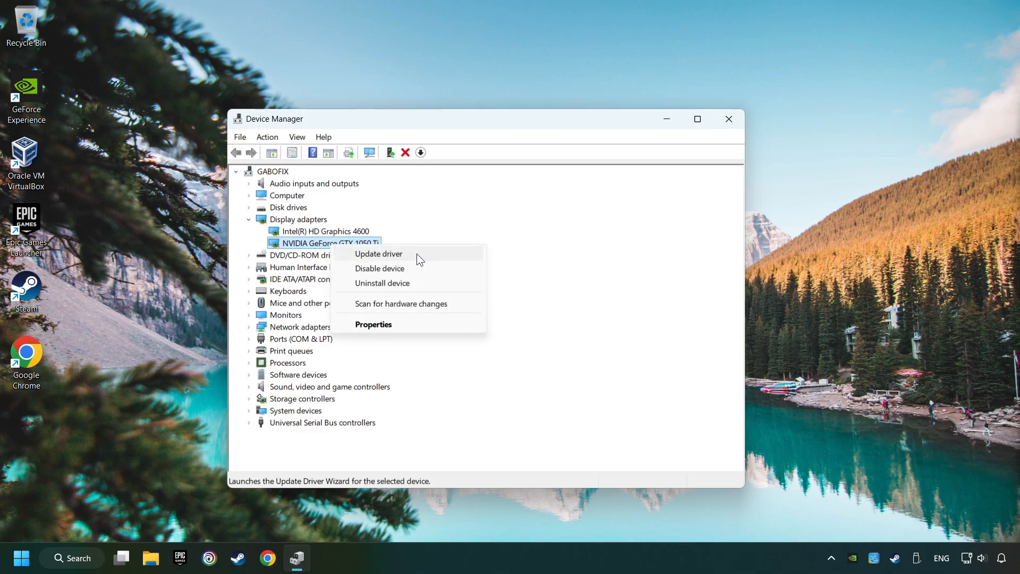
Run an automatic driver search for the GTX 1050 Ti, then close the wizard and Device Manager
click(378, 254)
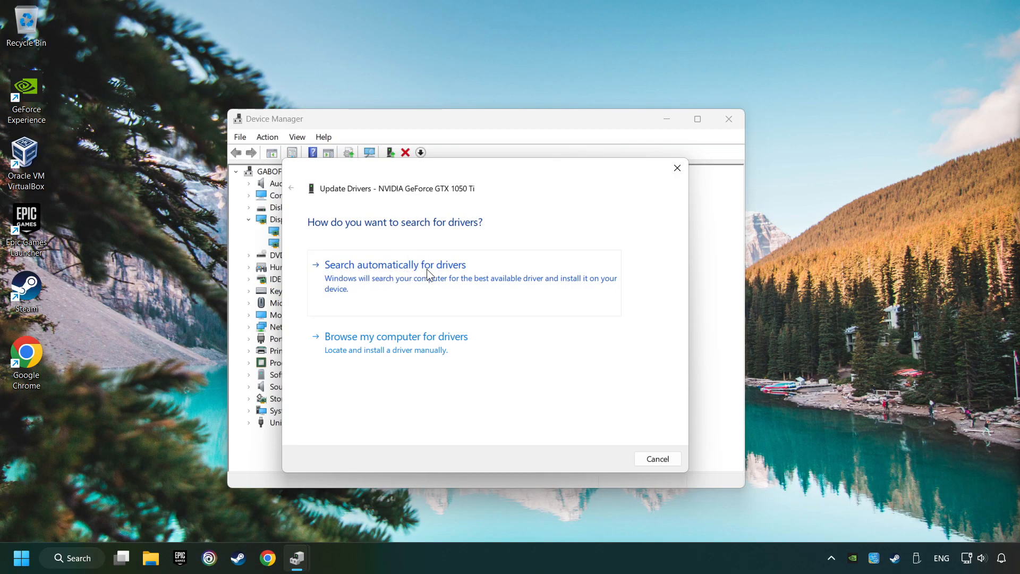
click(395, 264)
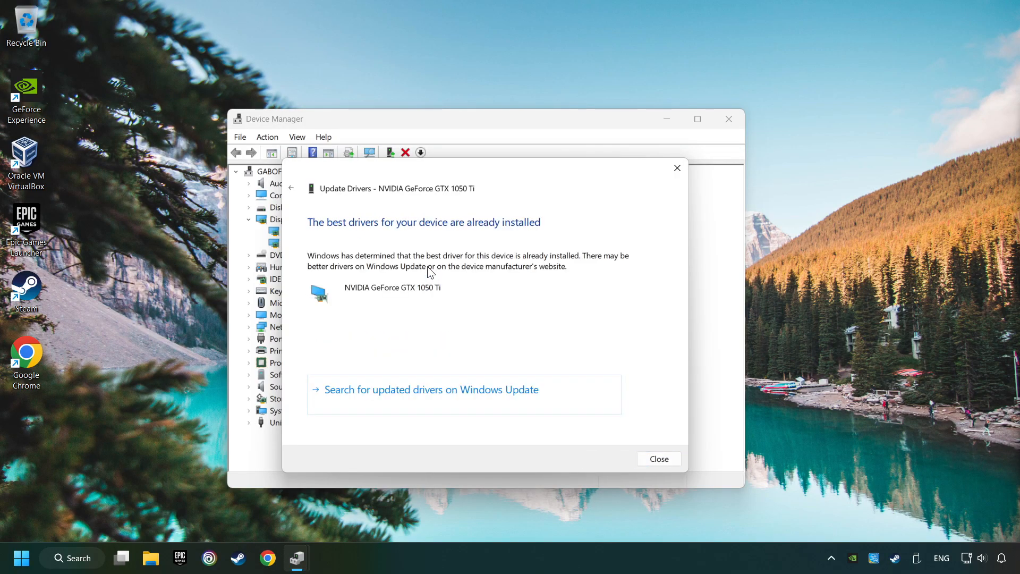
mouse_move(659, 460)
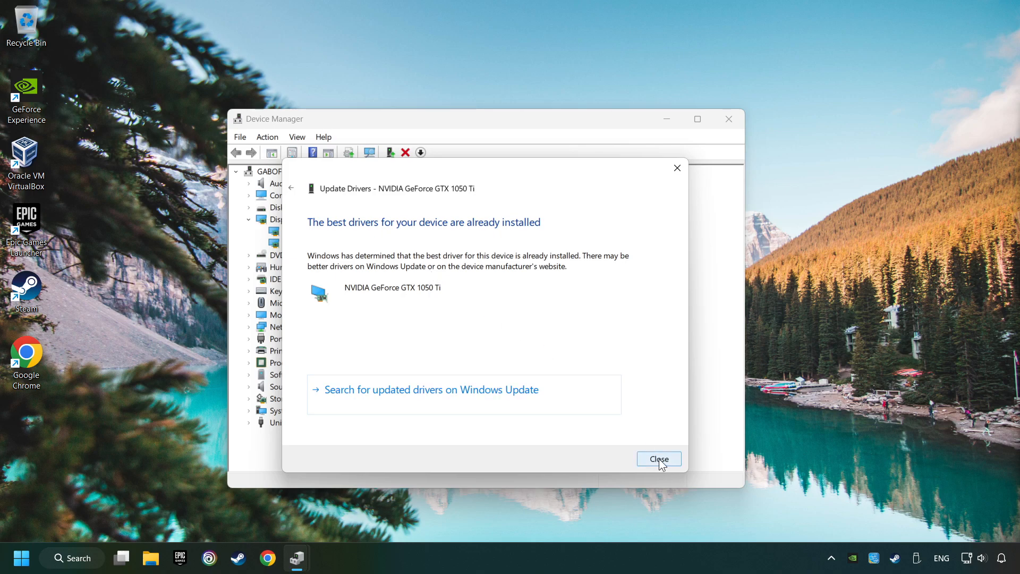
click(659, 459)
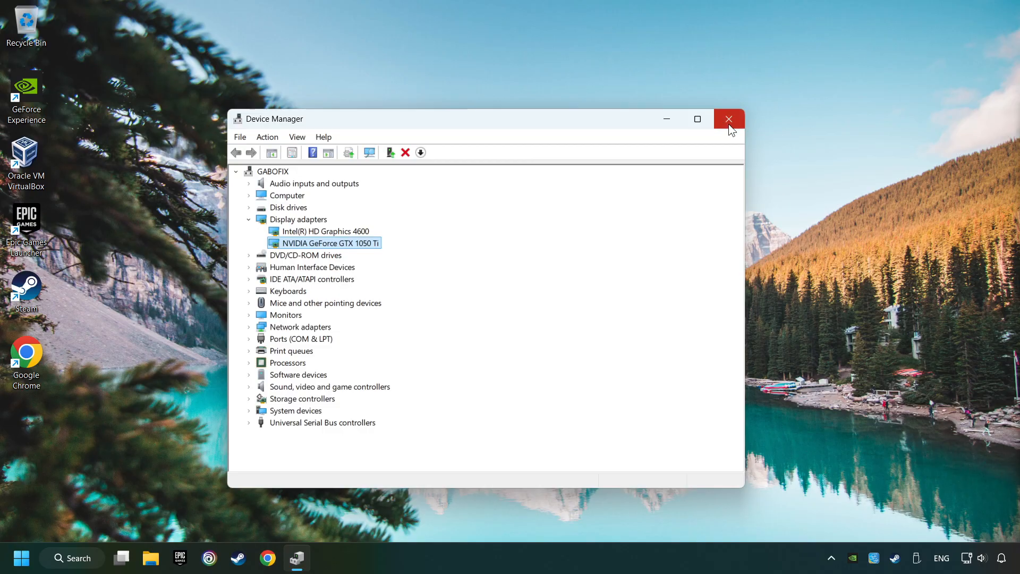
click(728, 119)
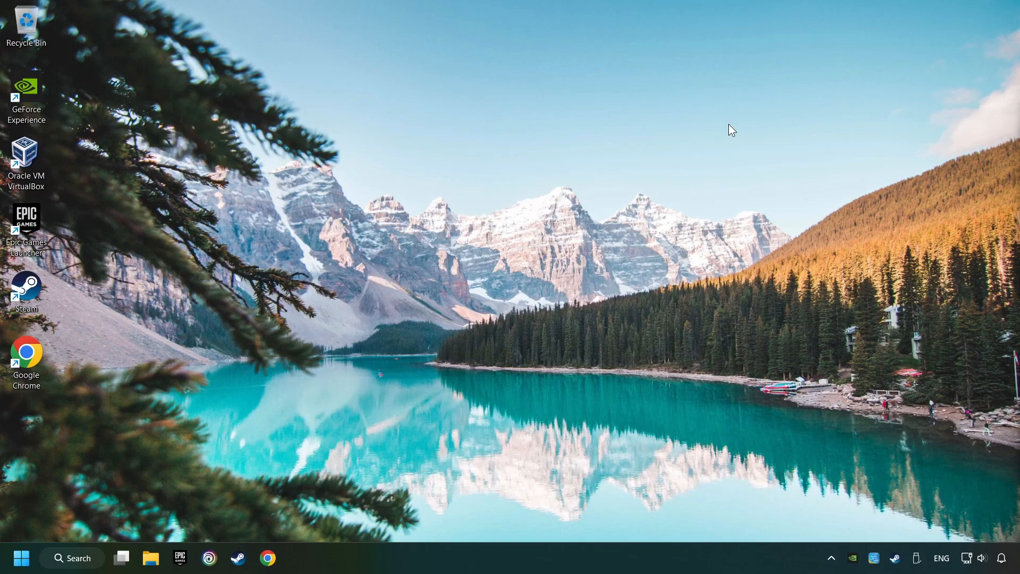
mouse_move(323, 506)
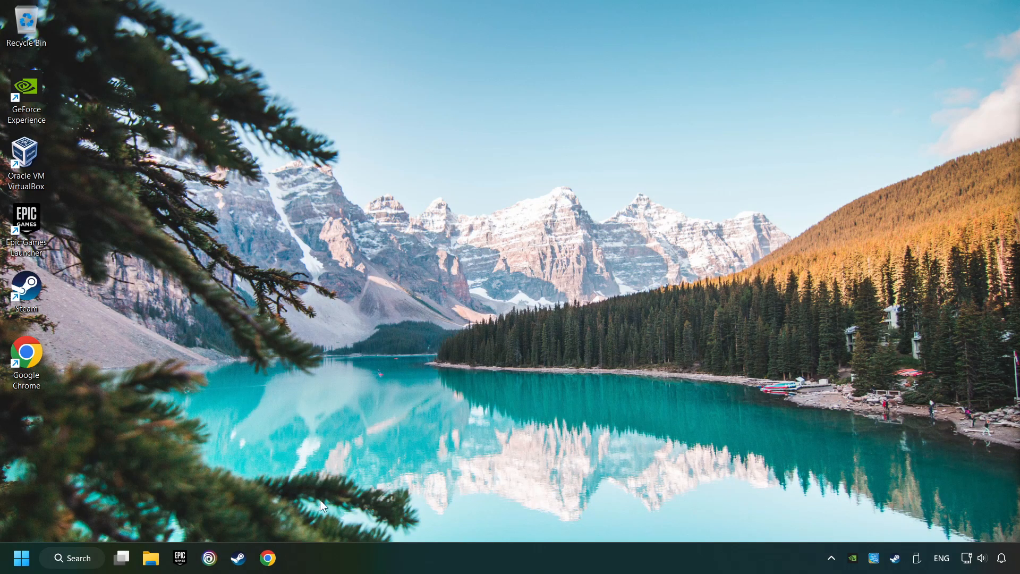
In Chrome, search 'nvidia geforce driver download' and reach NVIDIA's Official GeForce Drivers page
click(268, 558)
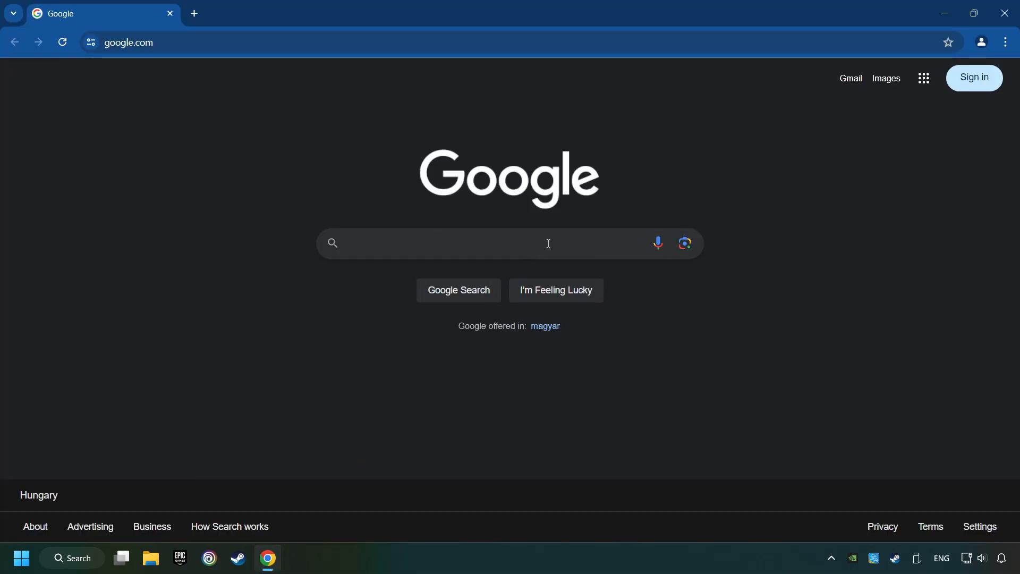
text(nvidia geforce driver d)
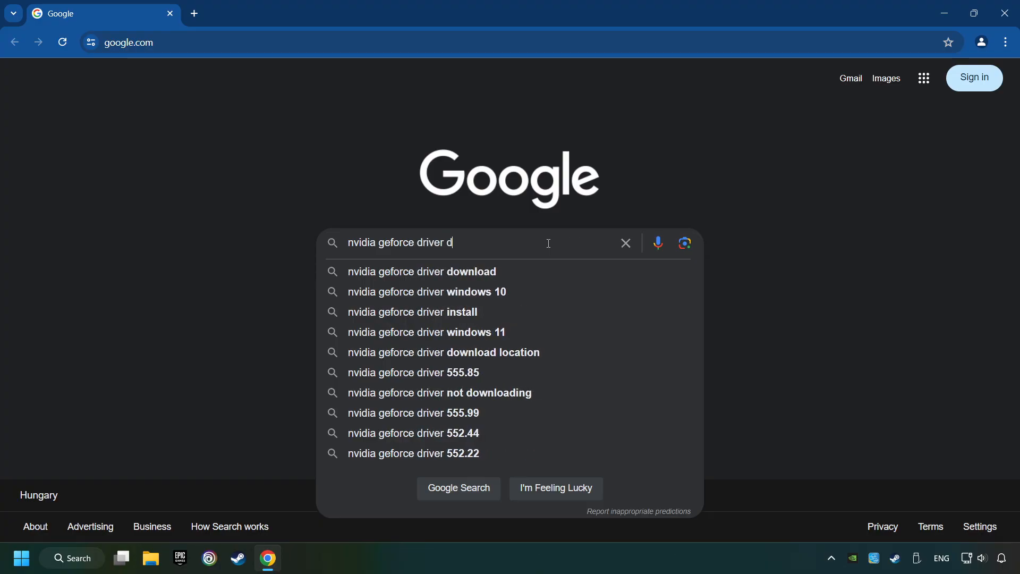
click(422, 271)
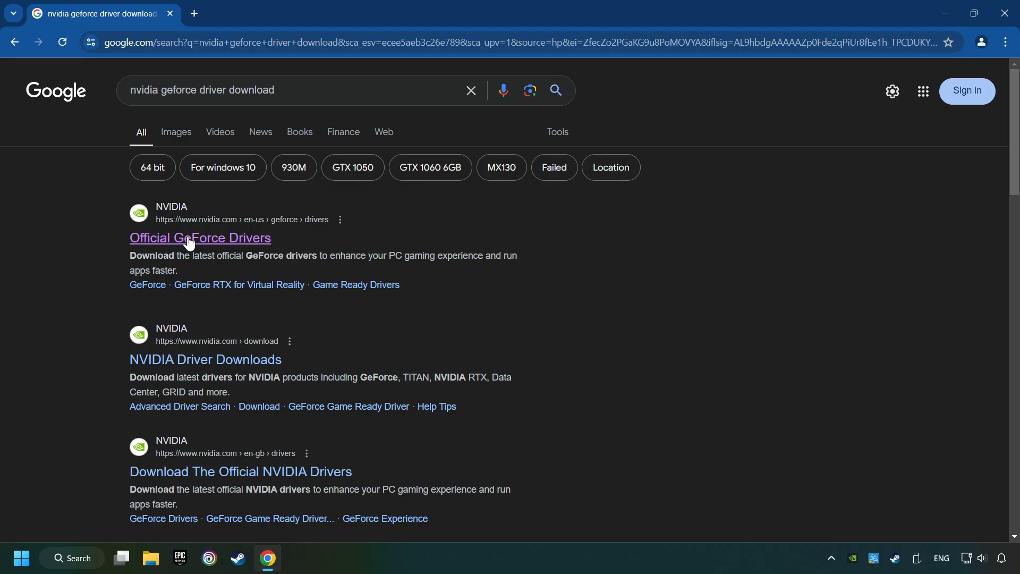
click(200, 237)
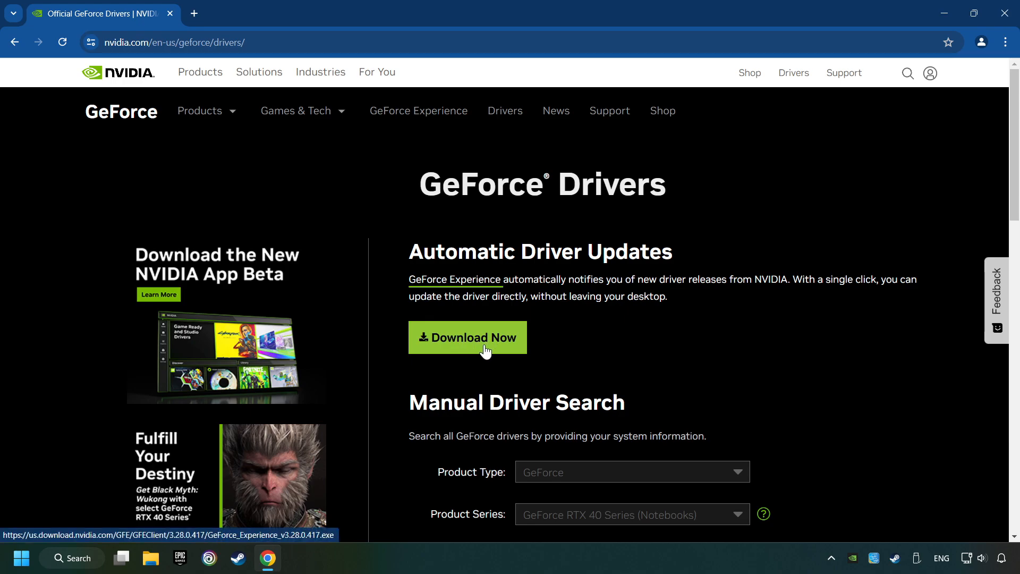
Download the GeForce Experience installer and launch it from Chrome's downloads
click(468, 337)
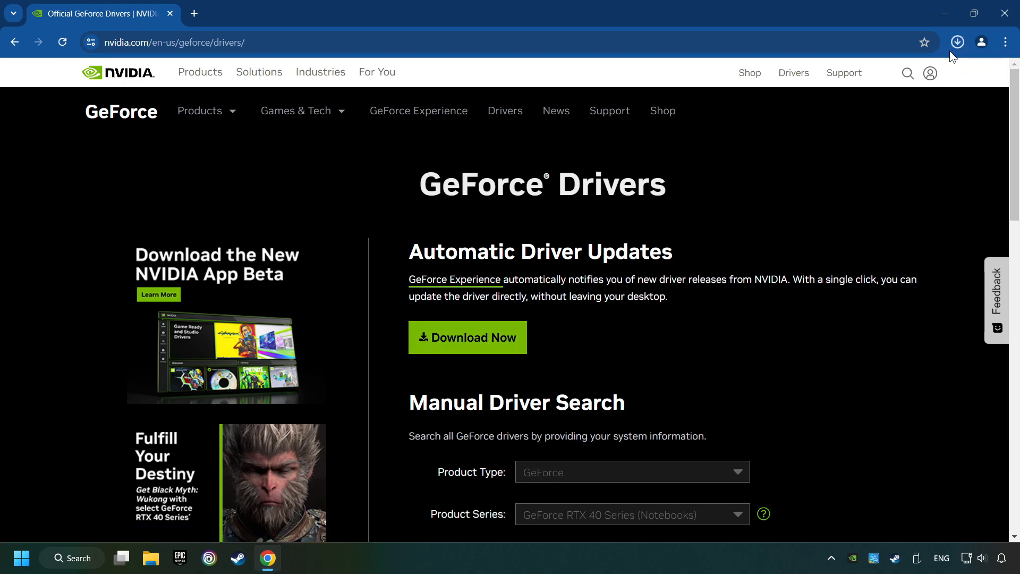
click(957, 42)
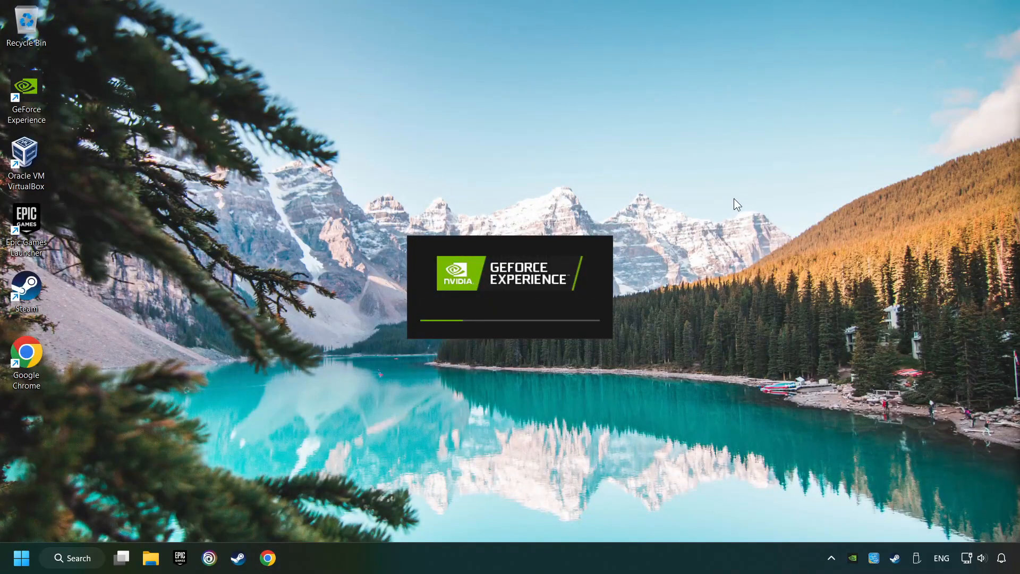
mouse_move(627, 288)
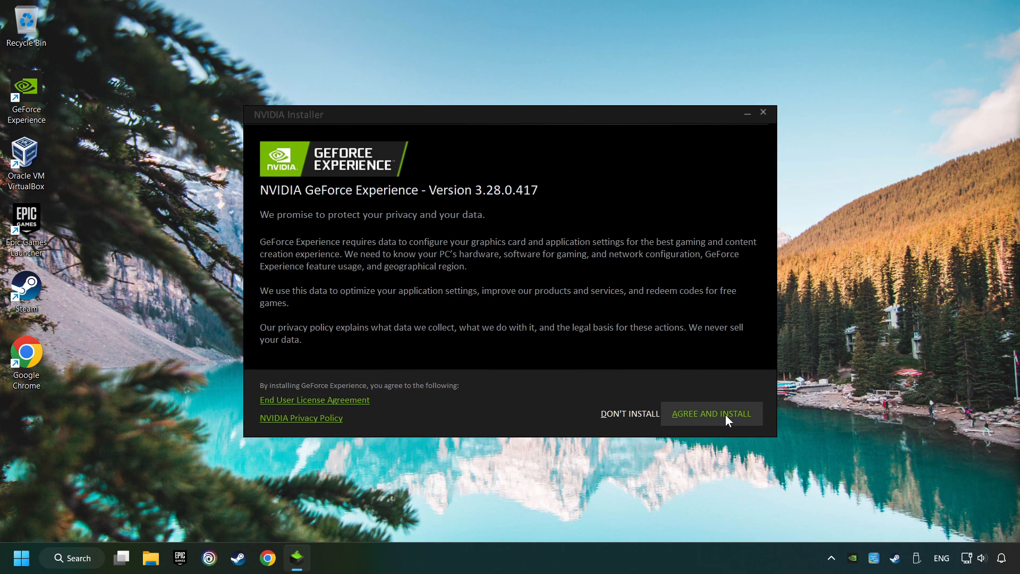
Agree to the terms, install GeForce Experience and continue past the release notes to its home screen
click(712, 413)
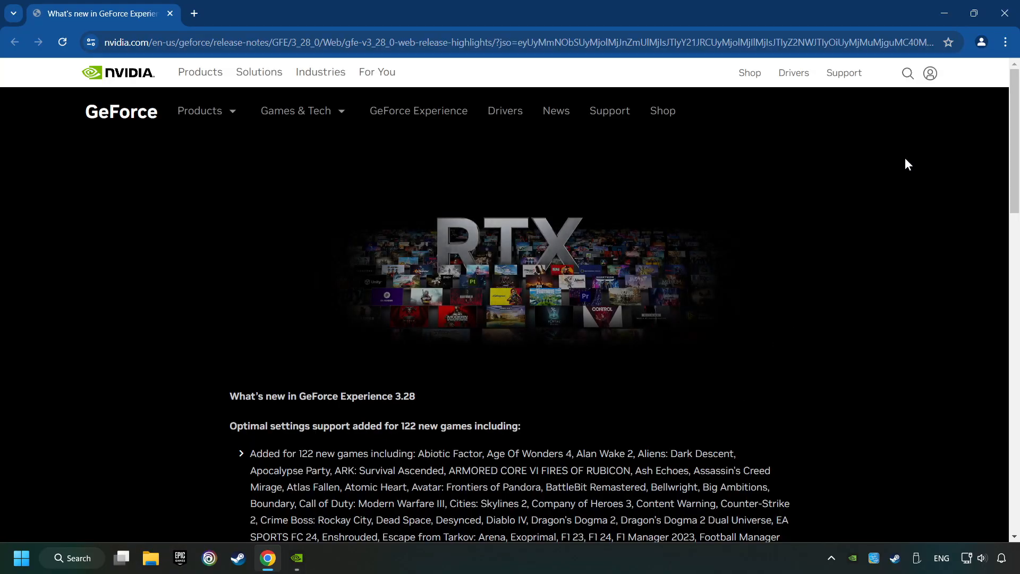
click(296, 558)
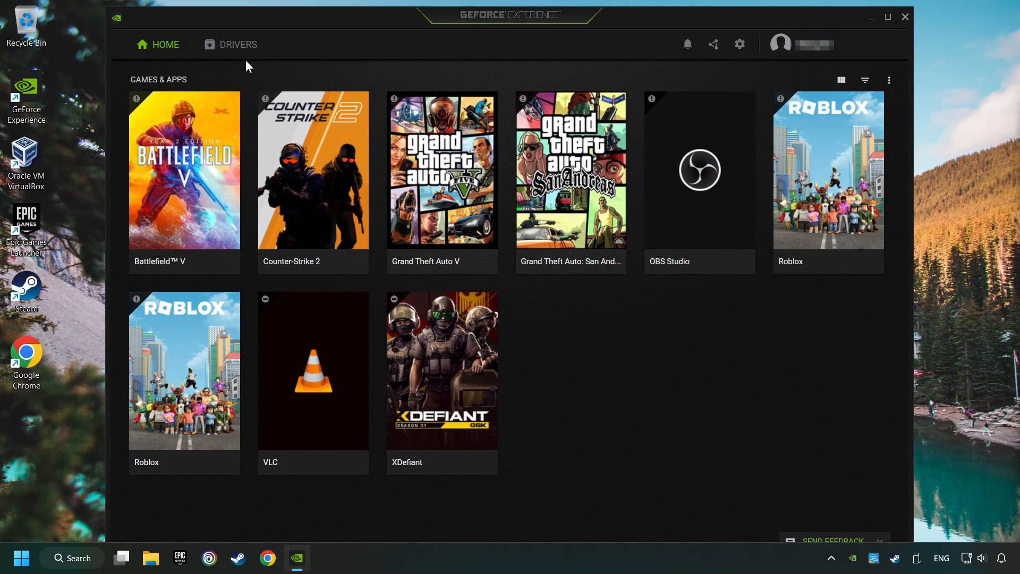
Check the Drivers page for updates (Game Ready Driver 560.70 is latest), close the app and start a Windows search
click(237, 44)
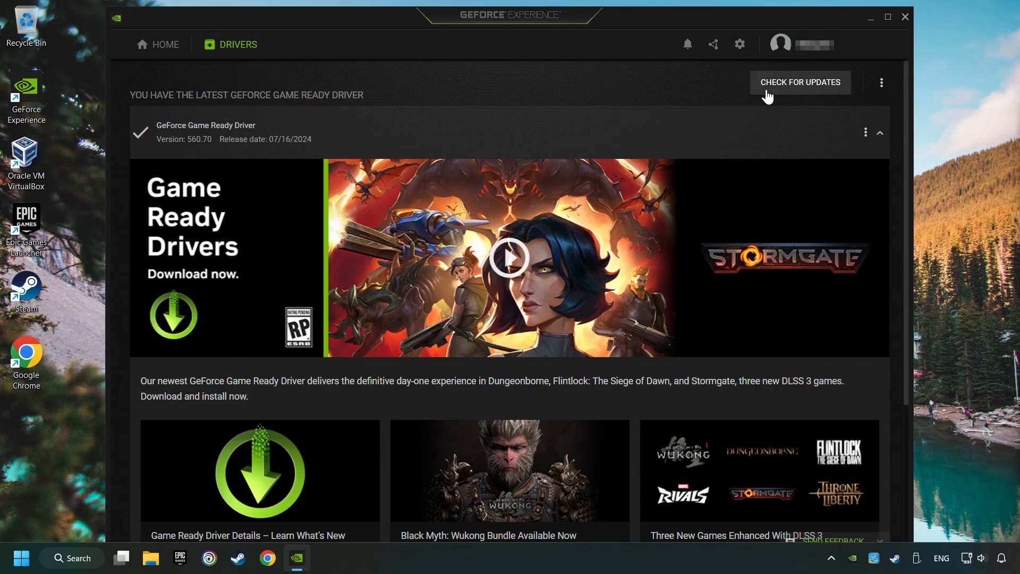
mouse_move(813, 91)
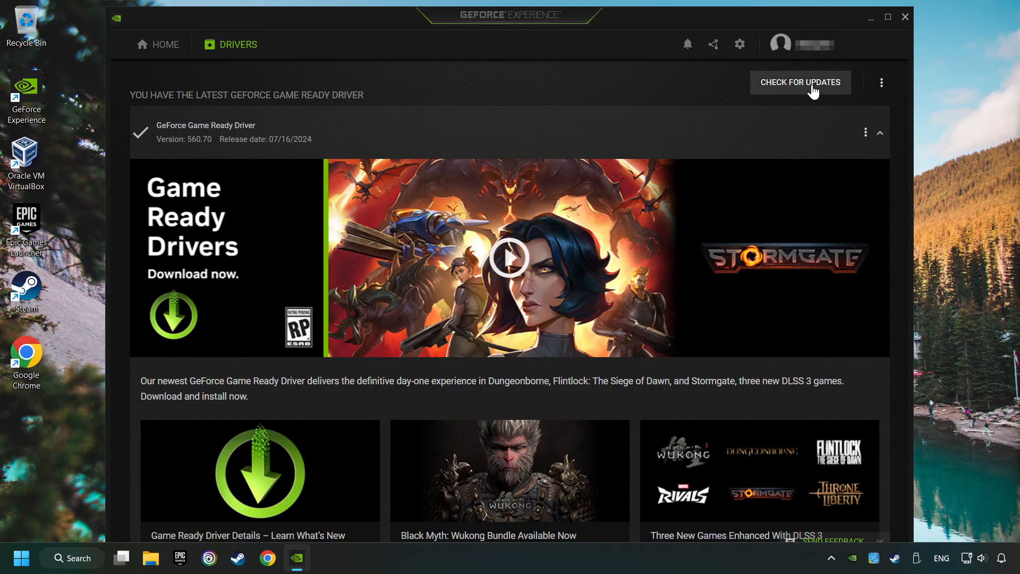
click(799, 81)
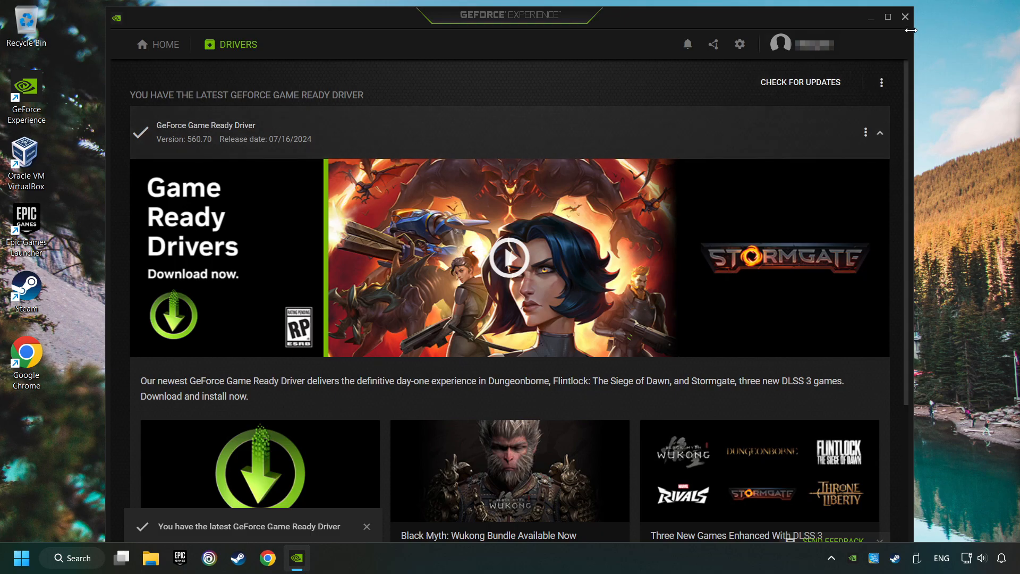
click(903, 17)
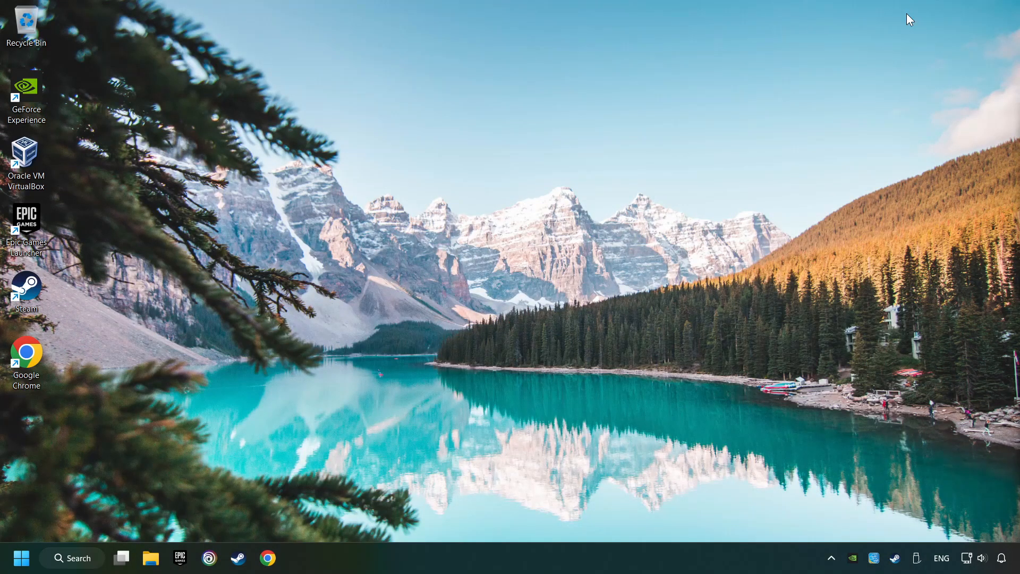
mouse_move(784, 118)
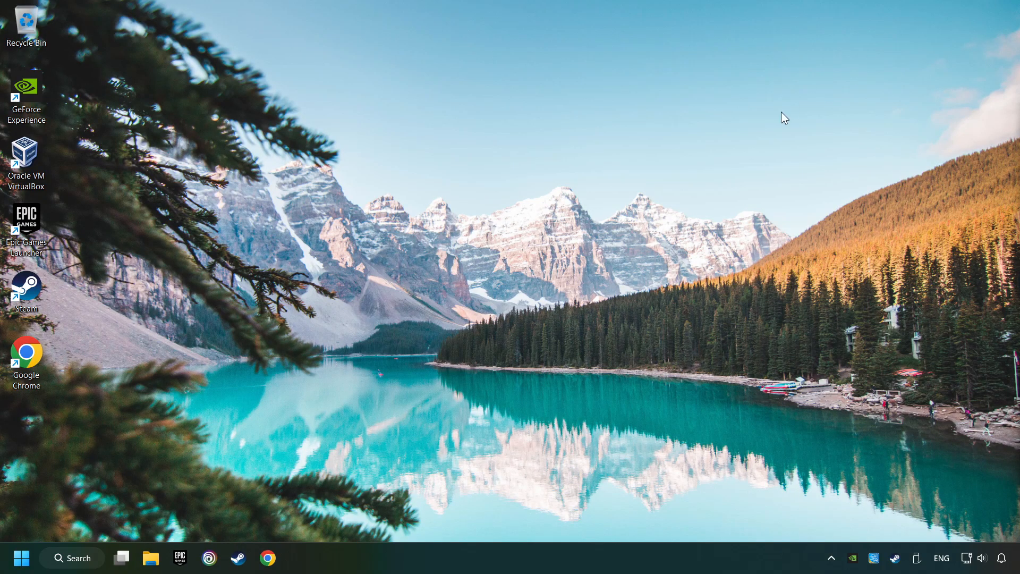
mouse_move(556, 267)
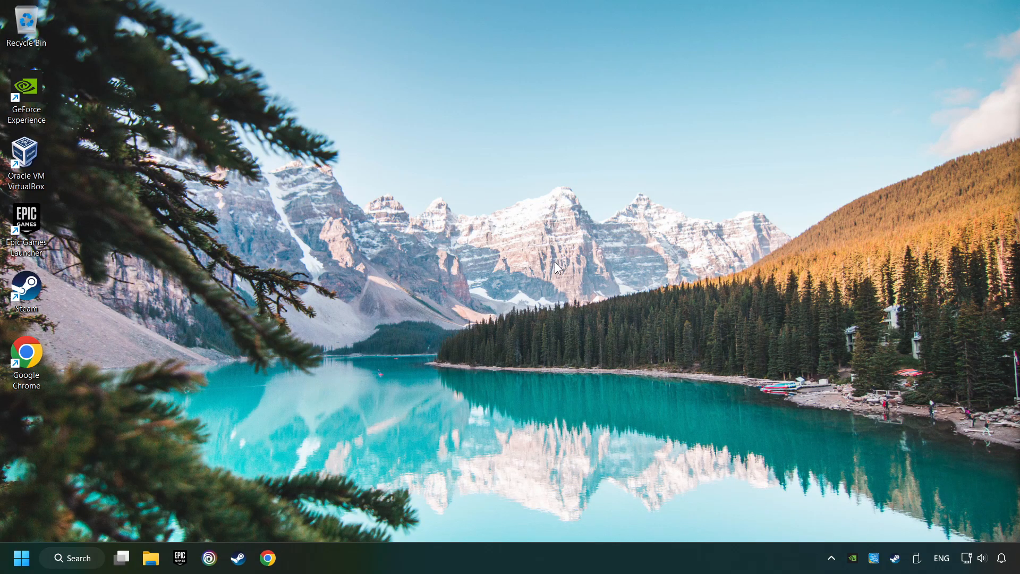
click(71, 558)
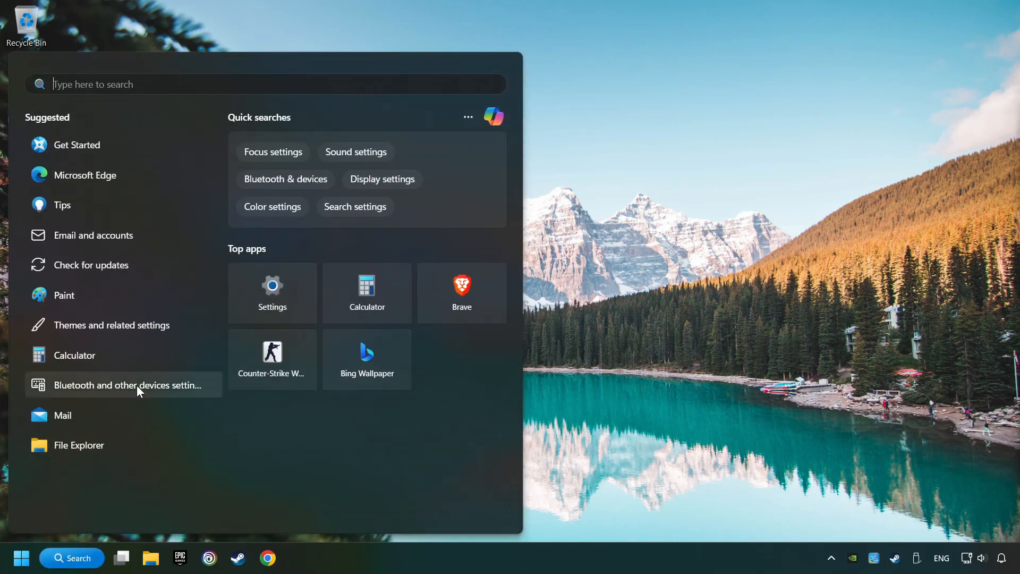
Search for "graphics settings" and open the Graphics page of Windows Settings
text(graphics settings)
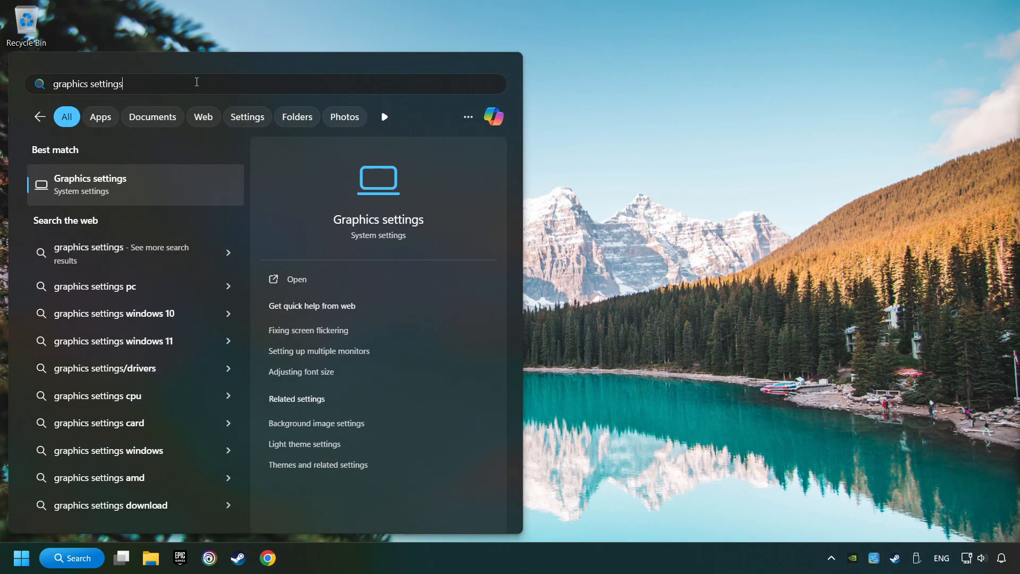
click(92, 184)
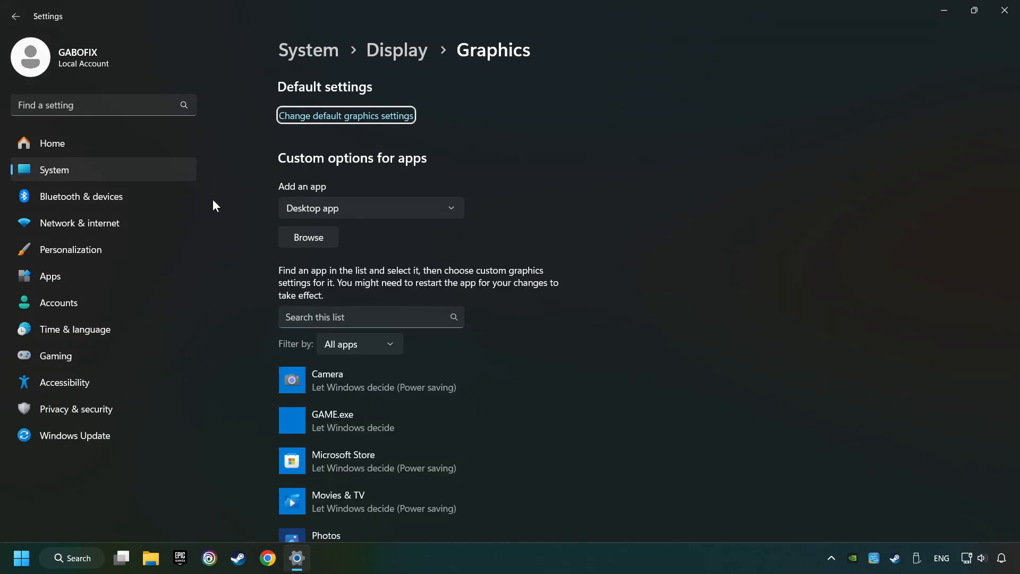
Browse for an app, cancel the picker, then expand GAME.exe in the custom graphics options list
scroll(down, 3)
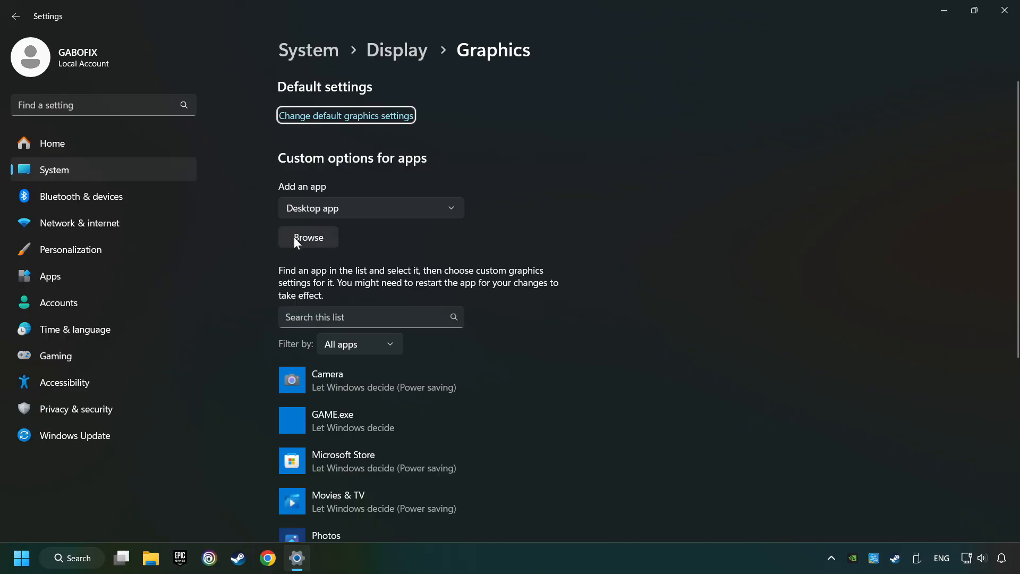
click(309, 237)
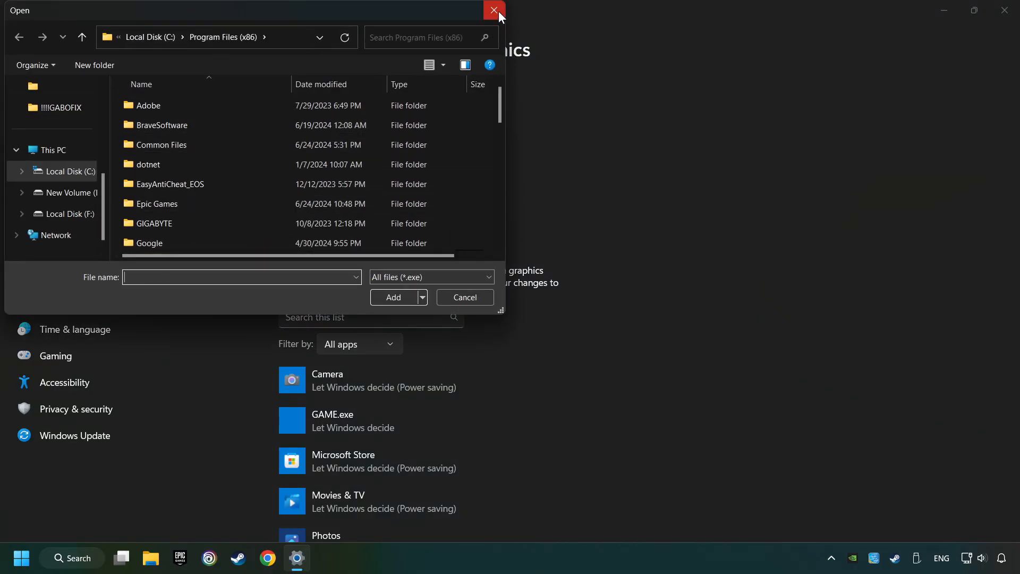
click(493, 10)
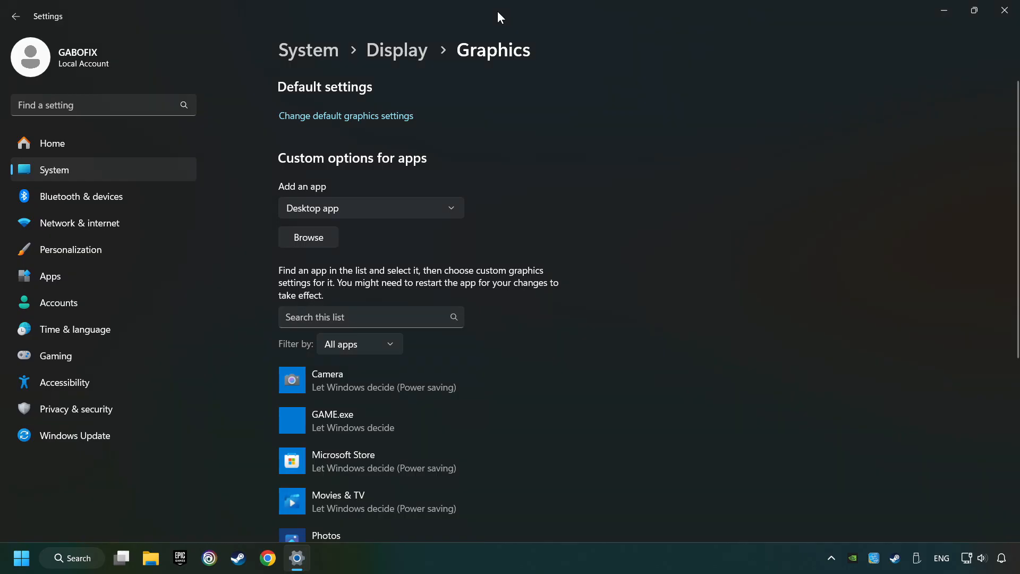
scroll(down, 3)
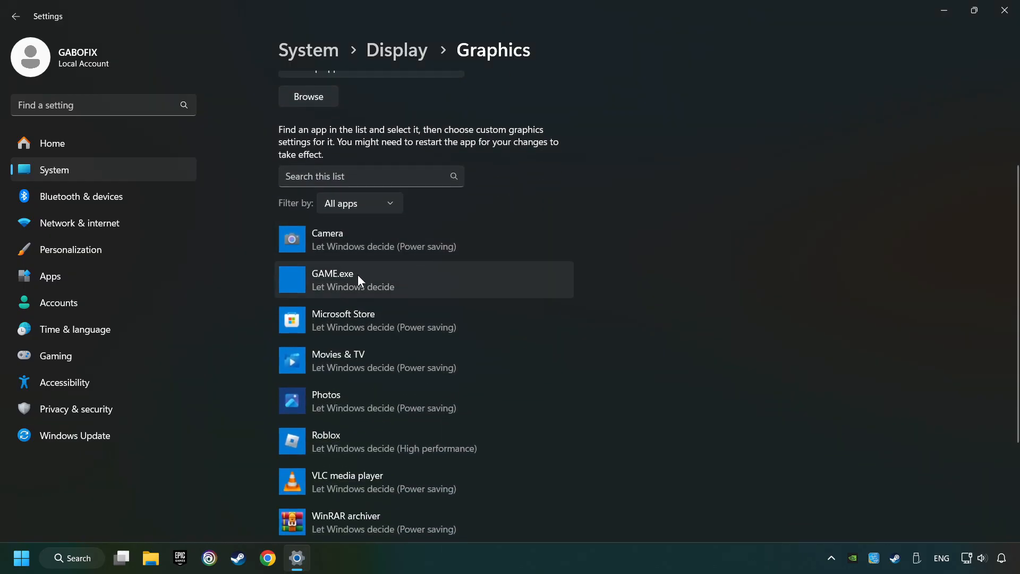
click(423, 279)
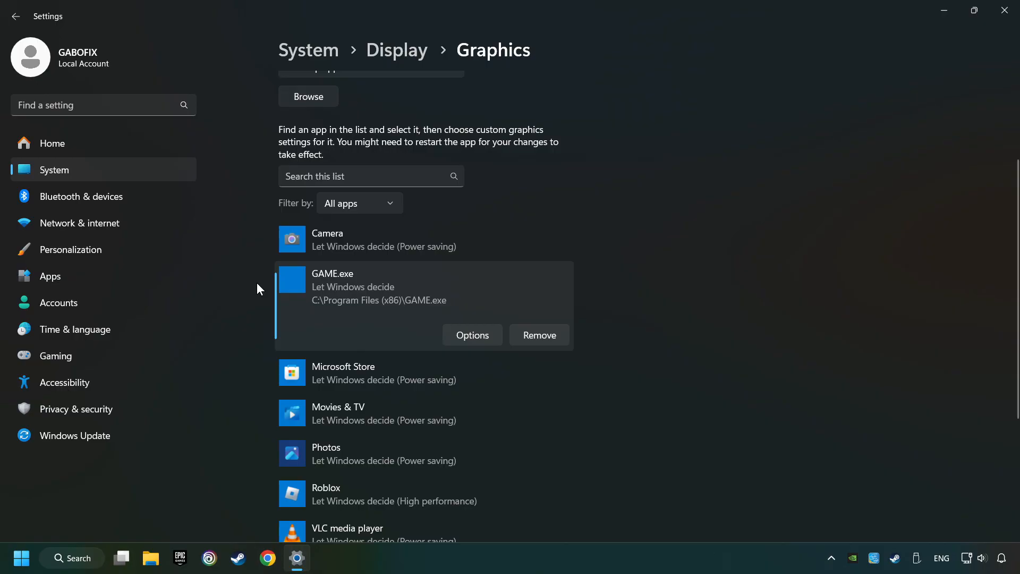
mouse_move(391, 311)
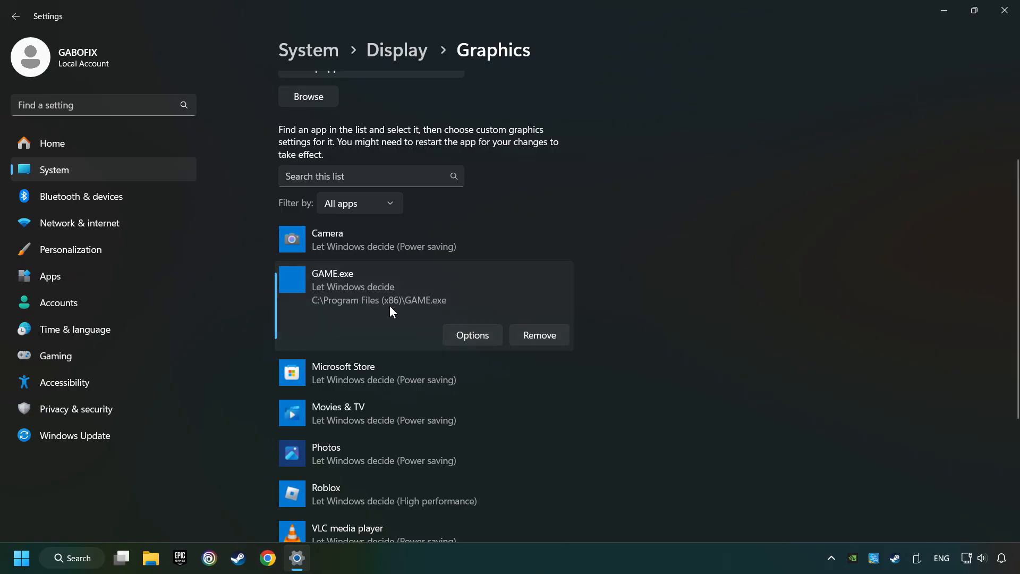
Set GAME.exe's graphics preference to High performance (NVIDIA GeForce GTX 1050 Ti) and save it
click(471, 335)
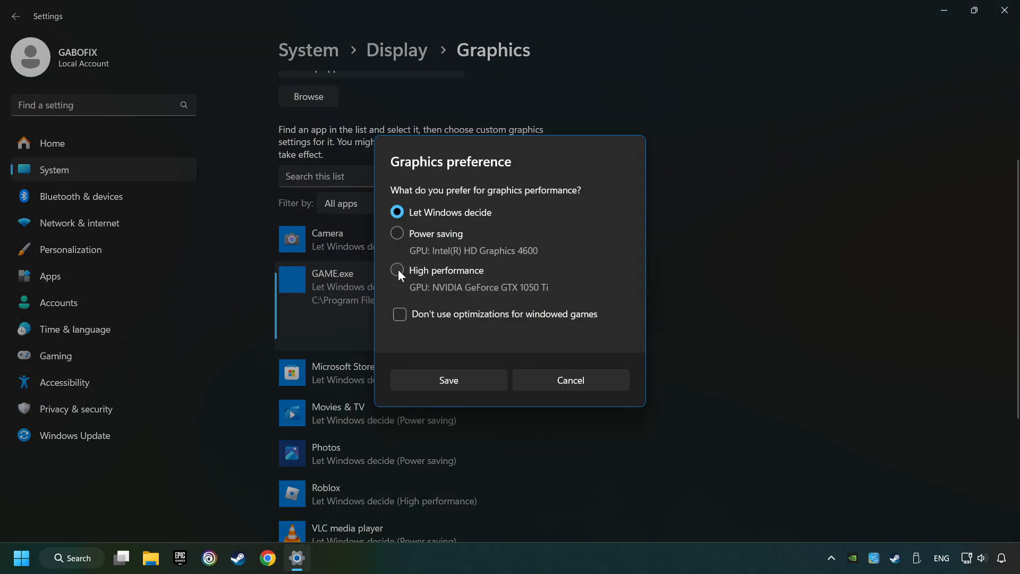
click(397, 270)
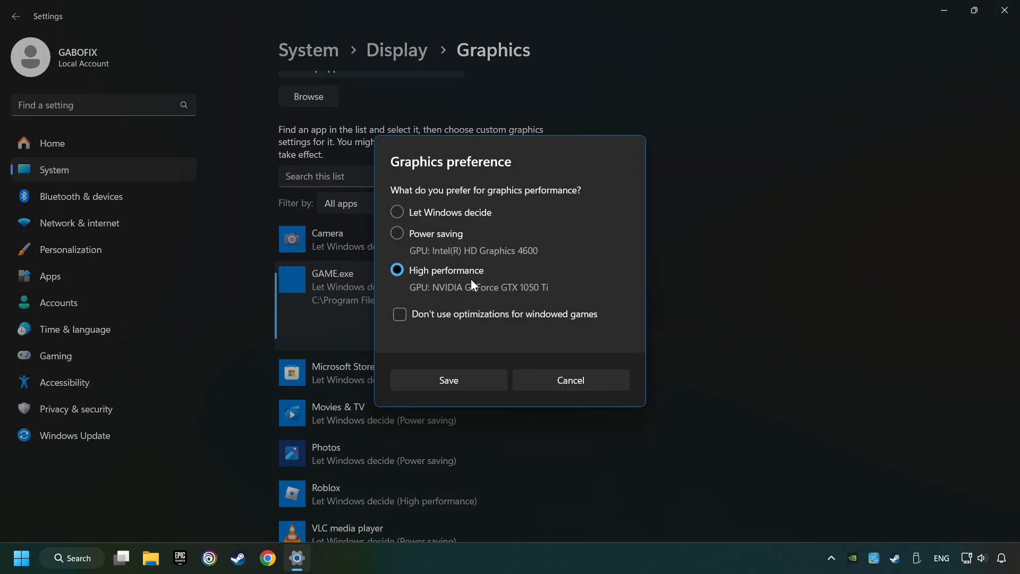
click(448, 380)
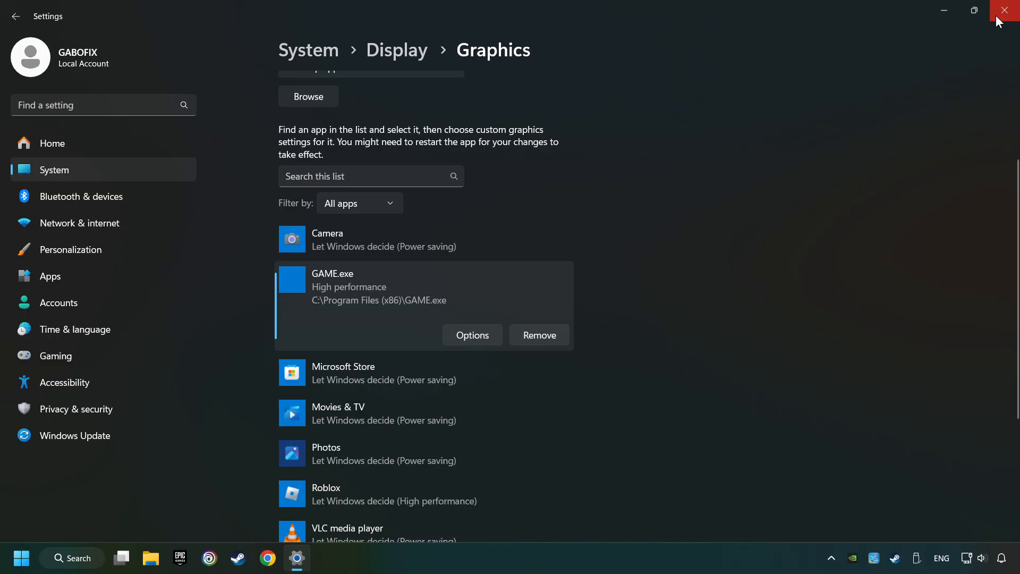
Close Settings and show the desktop's full right-click menu to reach NVIDIA Control Panel
click(1007, 11)
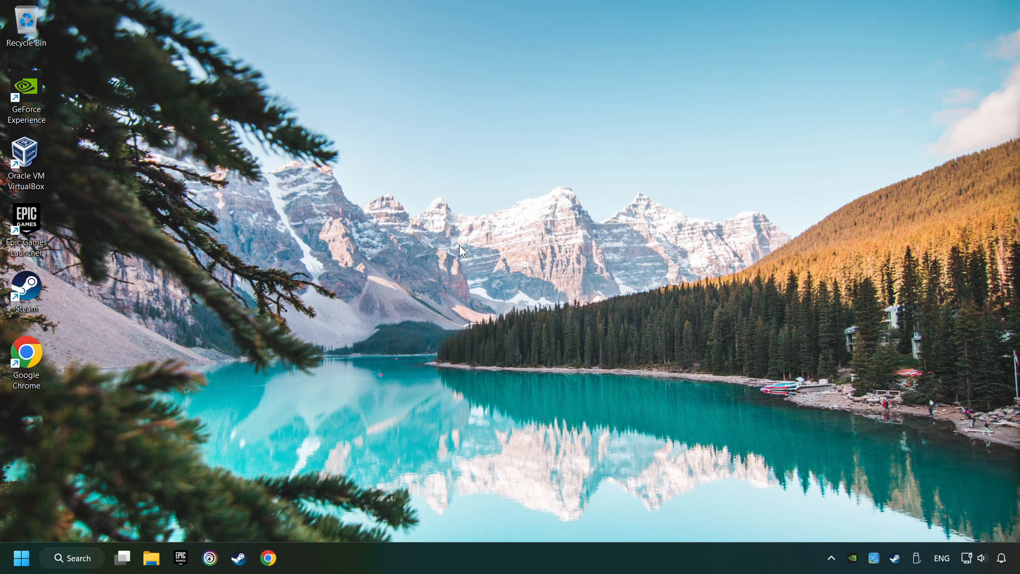
right_click(480, 242)
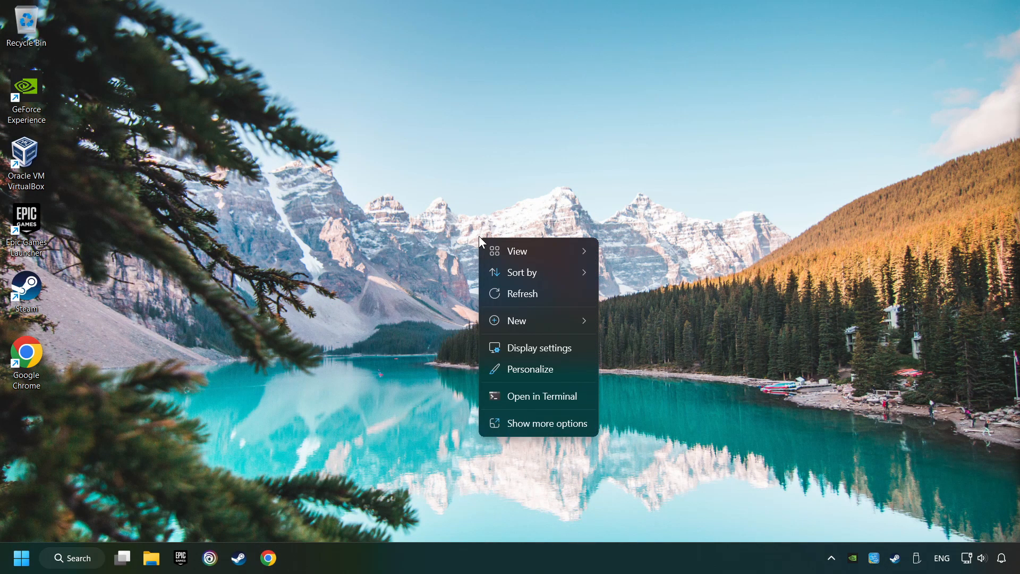
mouse_move(538, 423)
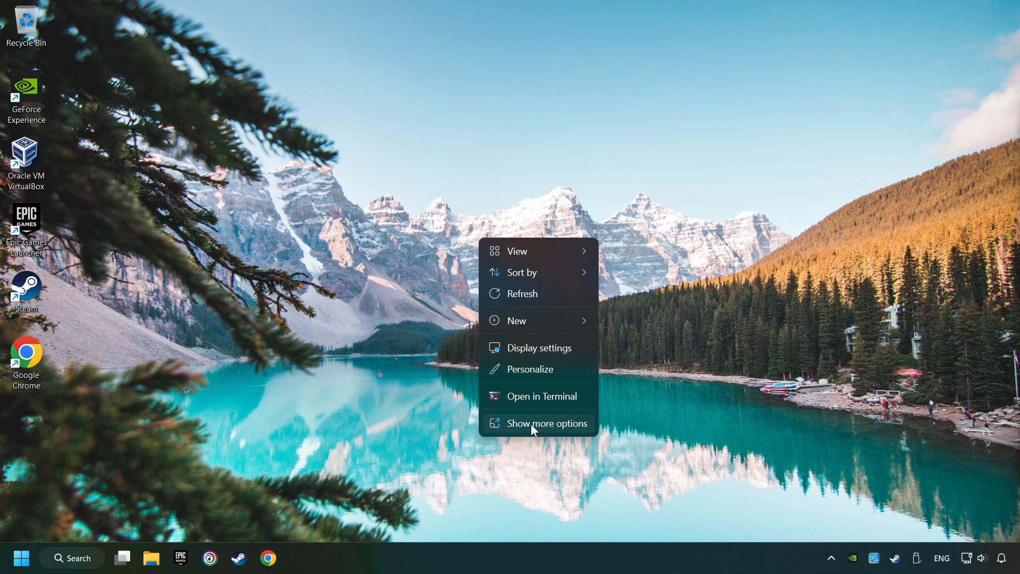
click(546, 423)
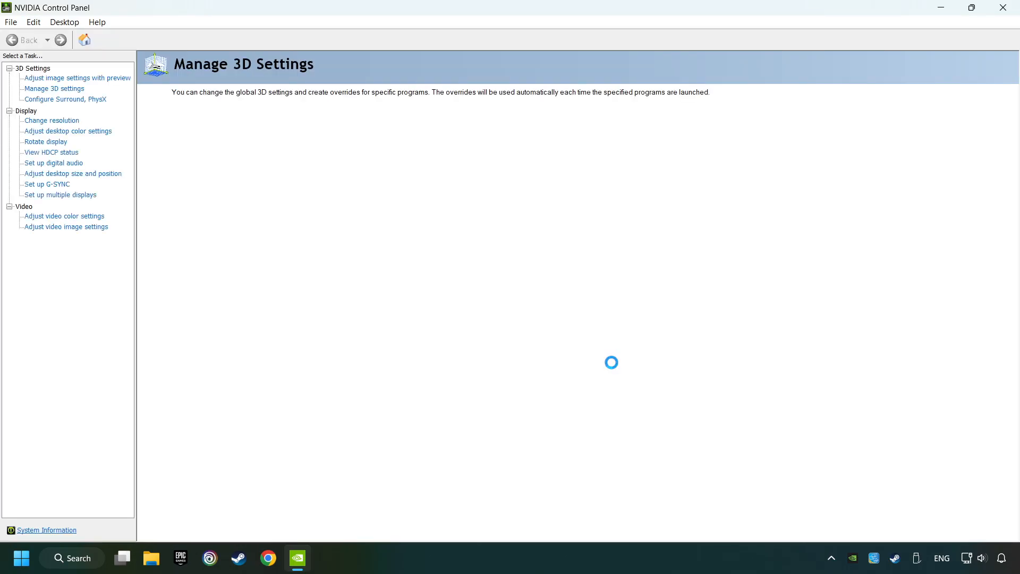
Go to Manage 3D Settings and focus the Global Settings list
click(54, 88)
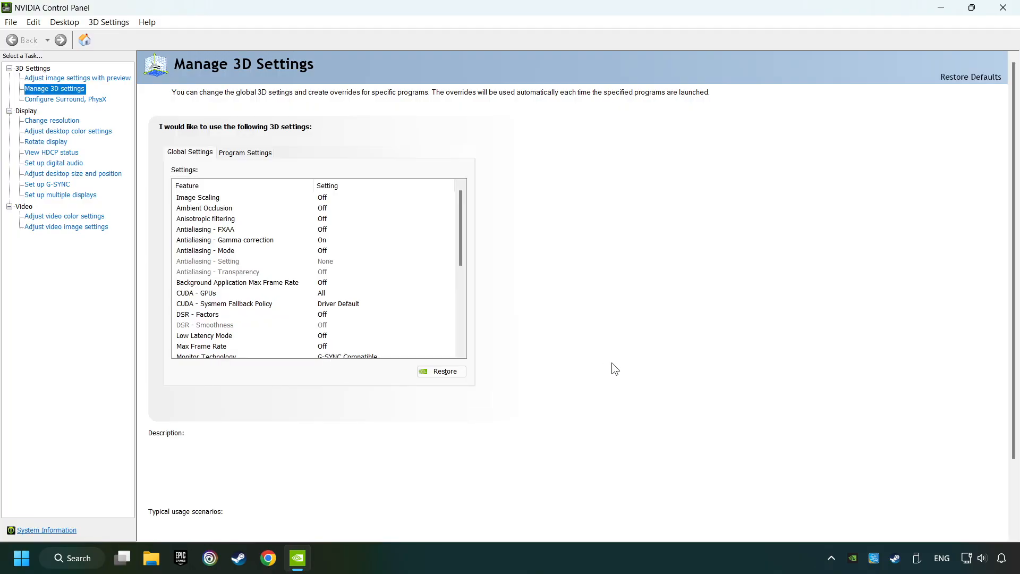
click(198, 198)
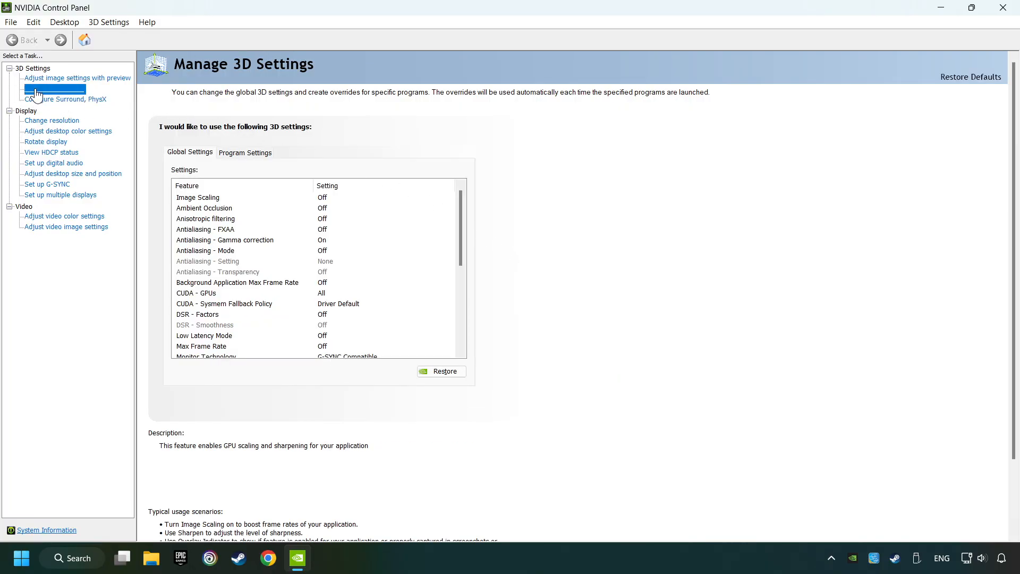
click(54, 88)
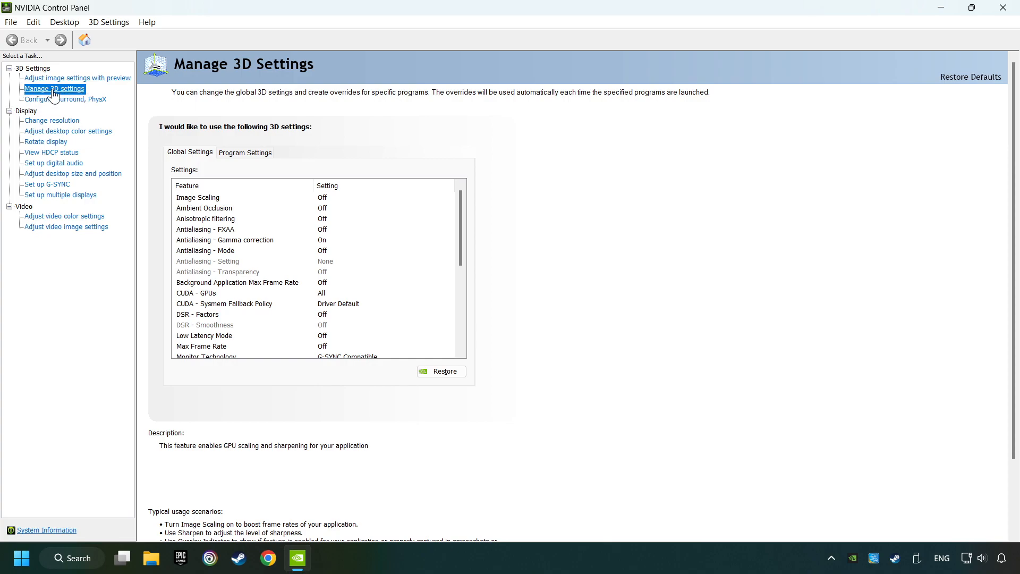
click(204, 207)
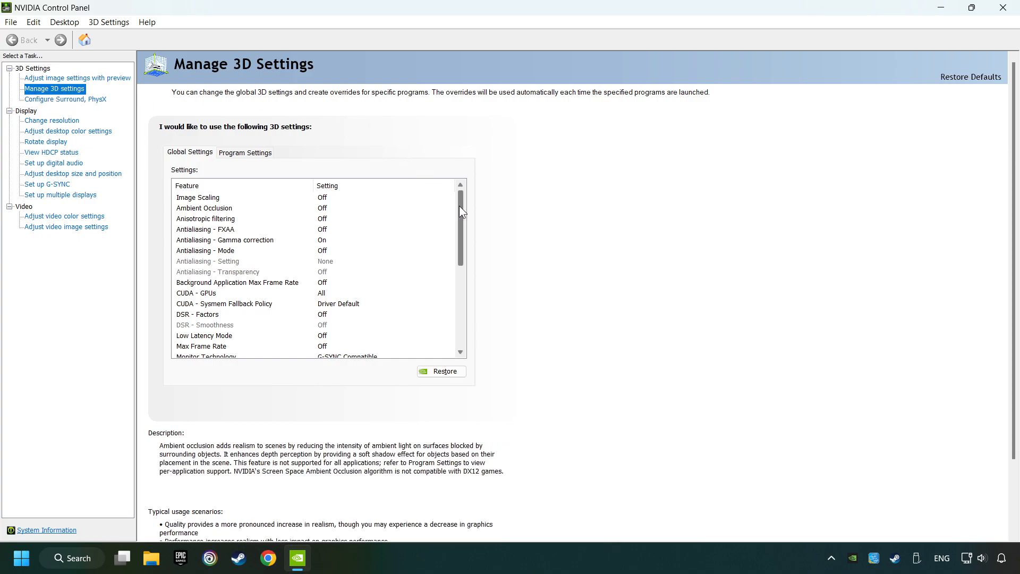
Set the OpenGL rendering GPU to NVIDIA GeForce GTX 1050 Ti
scroll(down, 3)
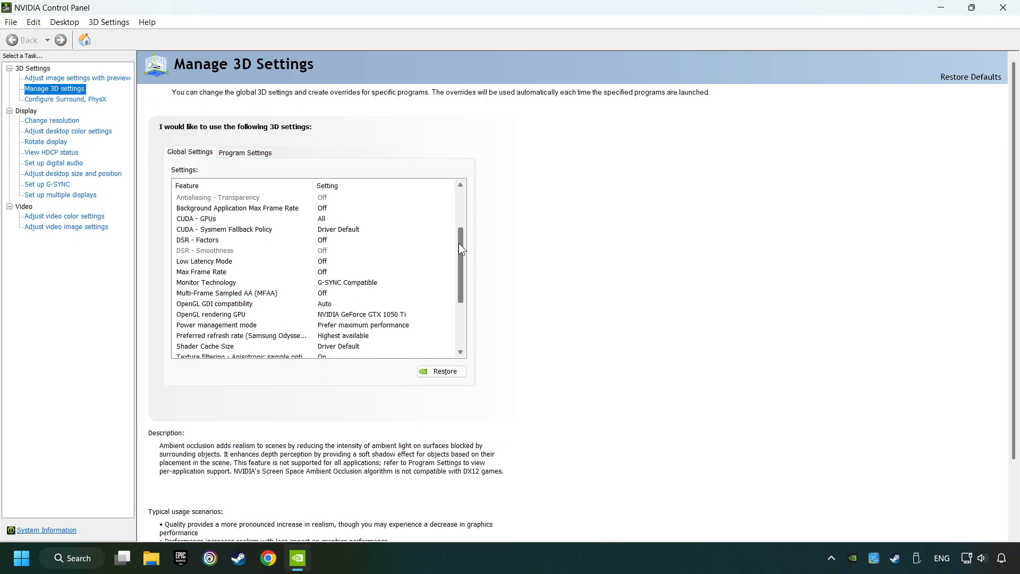
scroll(down, 3)
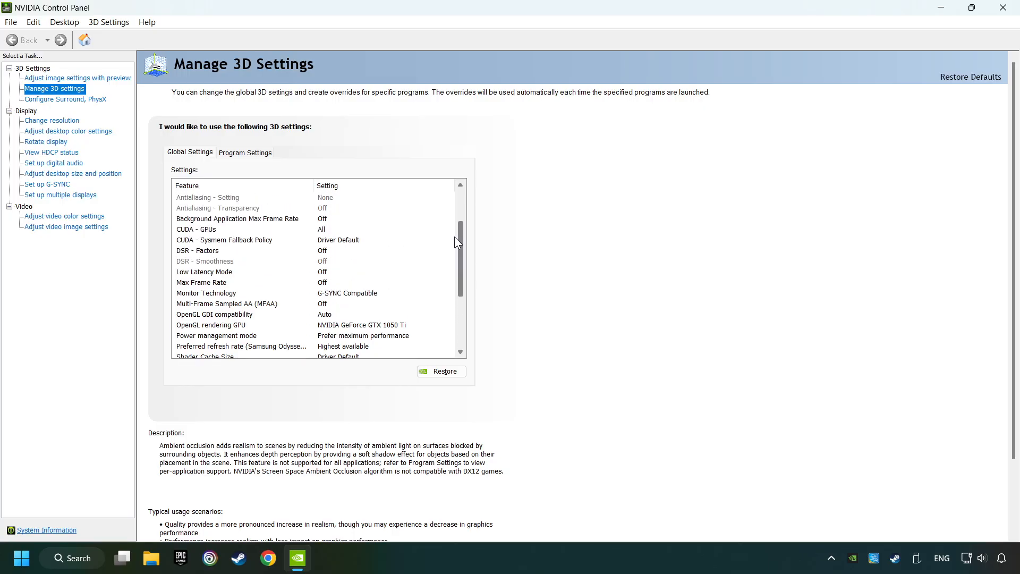
scroll(down, 3)
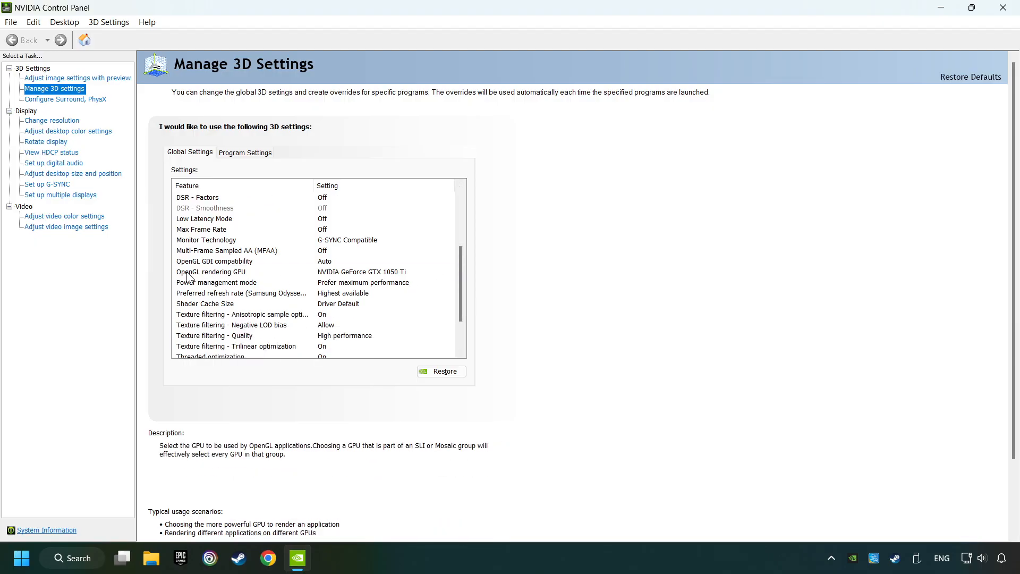
click(448, 271)
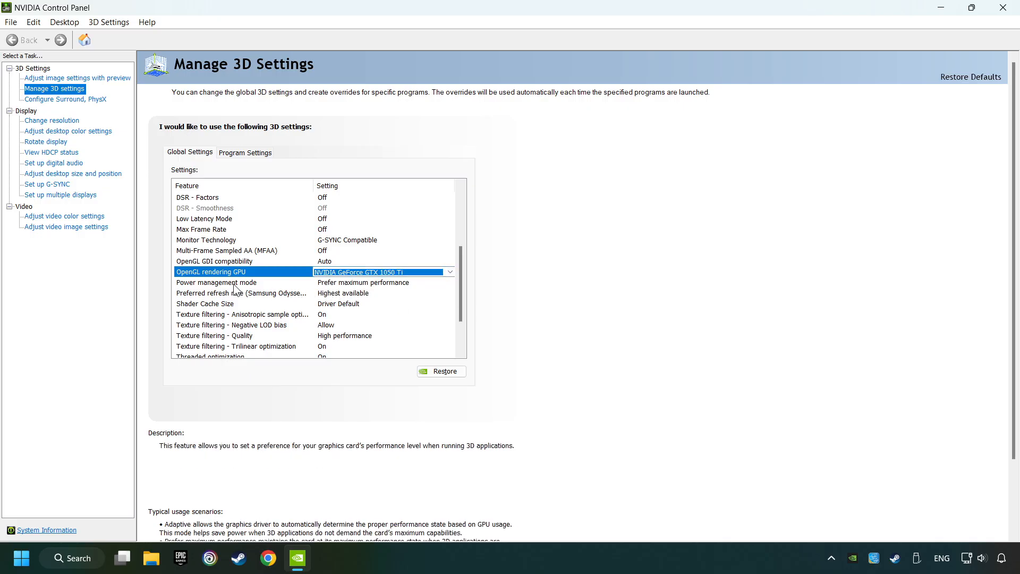
Keep Power management at Prefer maximum performance and set Texture filtering quality to High performance
click(217, 282)
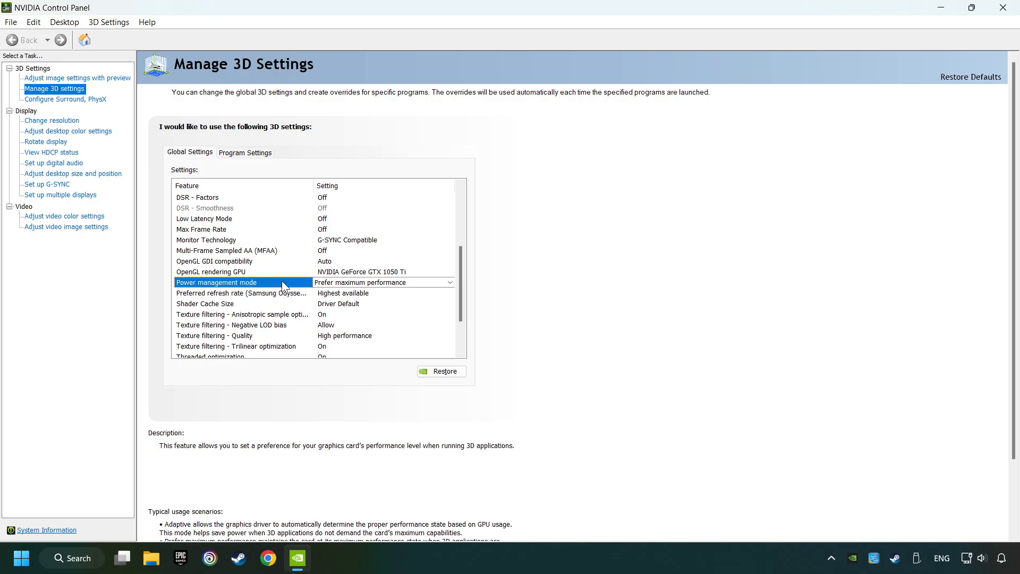
click(448, 281)
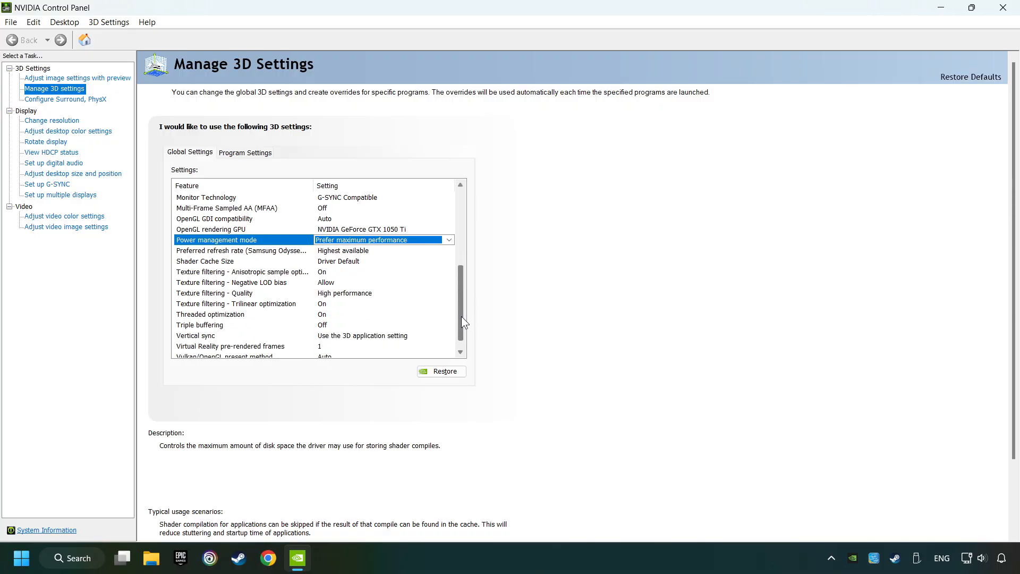
click(215, 293)
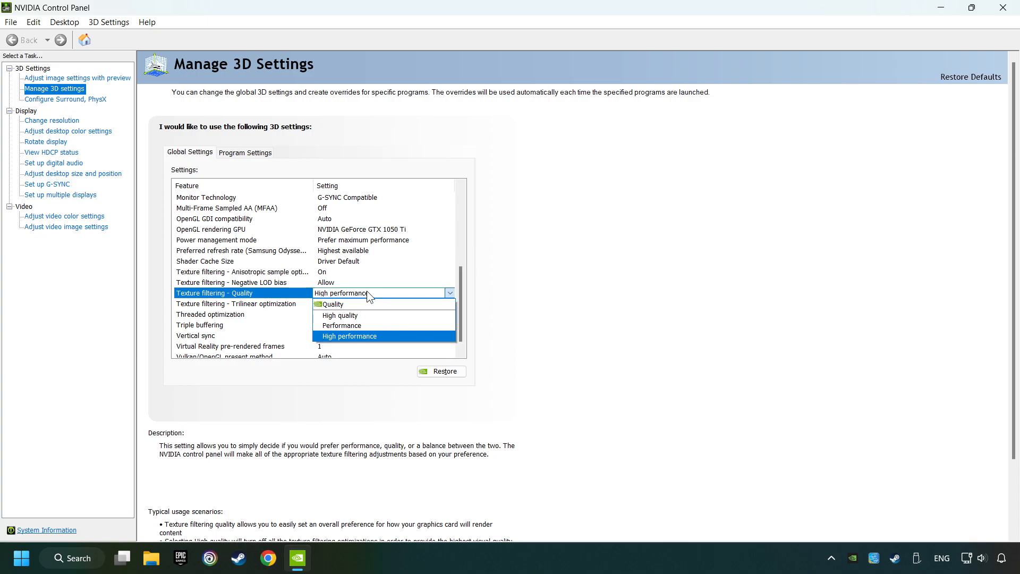
mouse_move(356, 338)
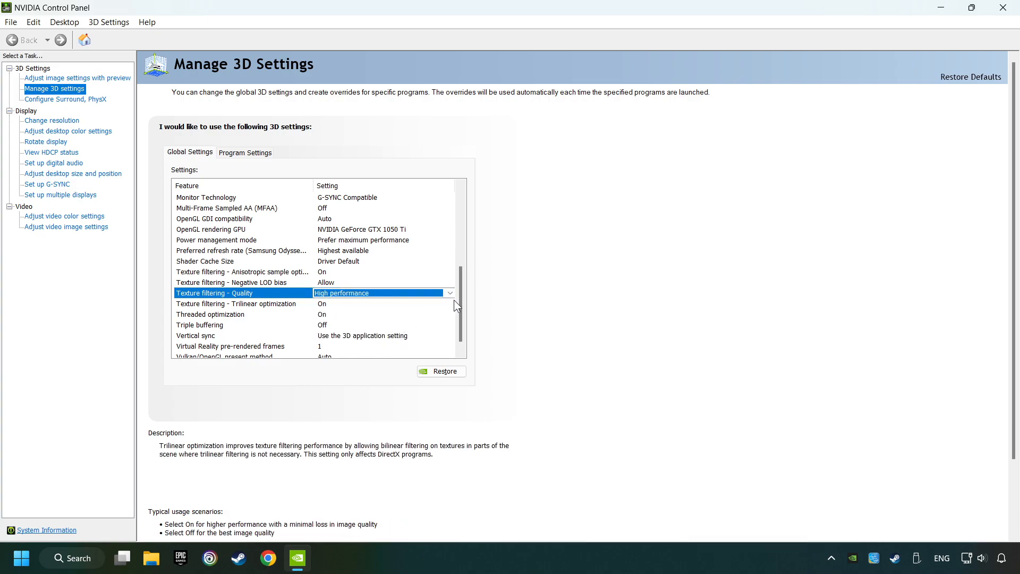
Turn Vertical sync off, apply the global settings and close NVIDIA Control Panel
scroll(down, 3)
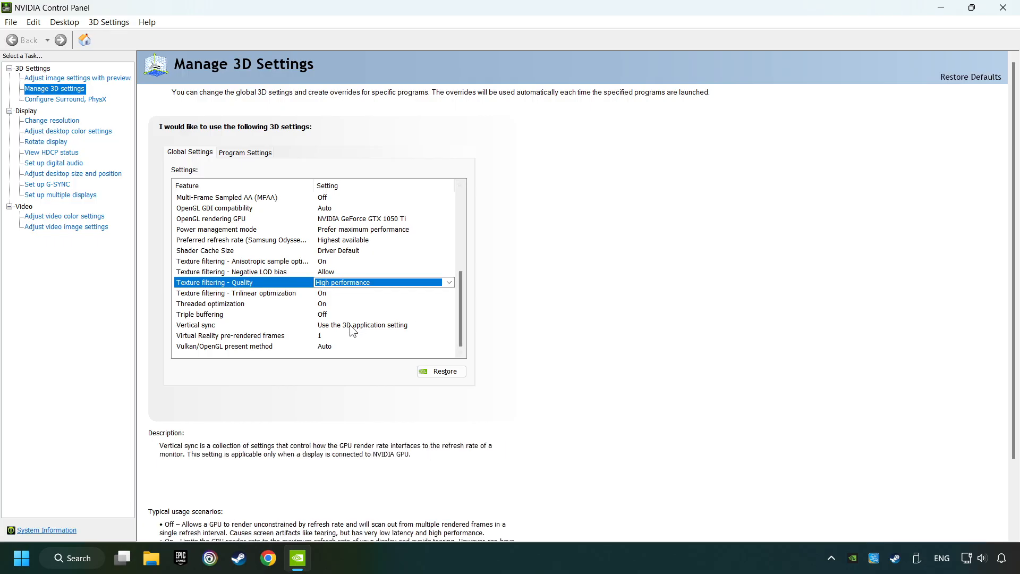
click(447, 325)
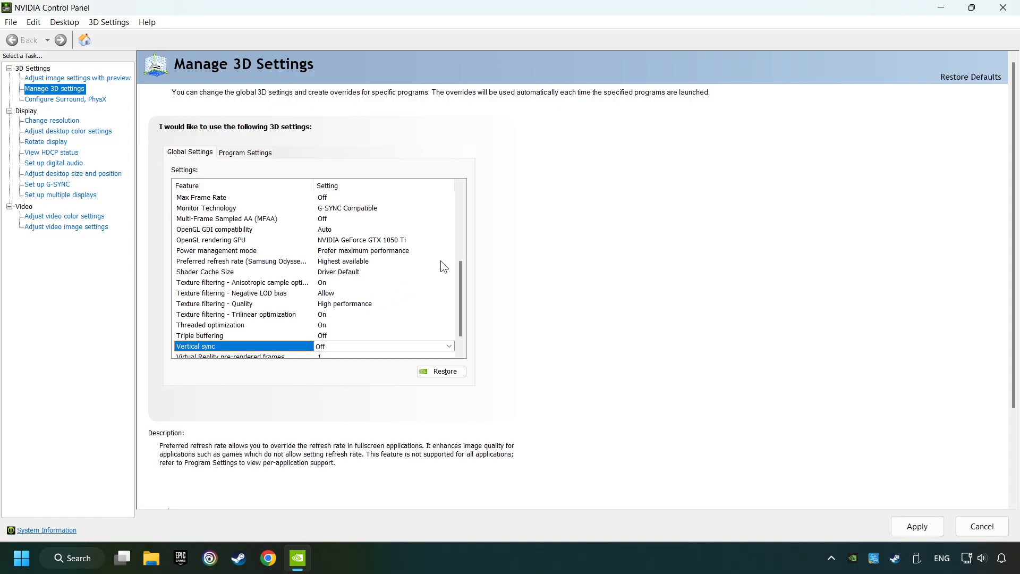
scroll(down, 3)
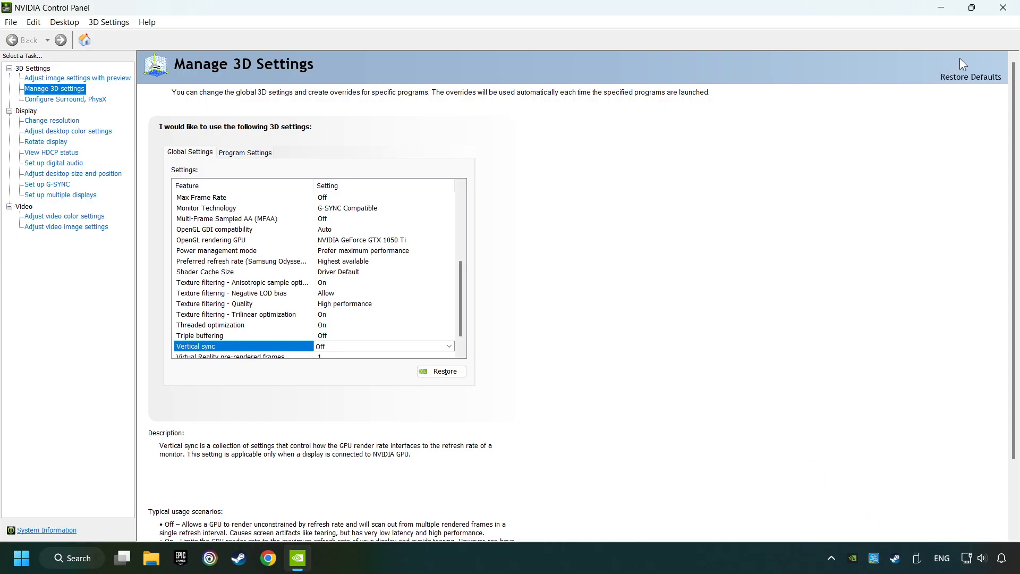
click(1002, 7)
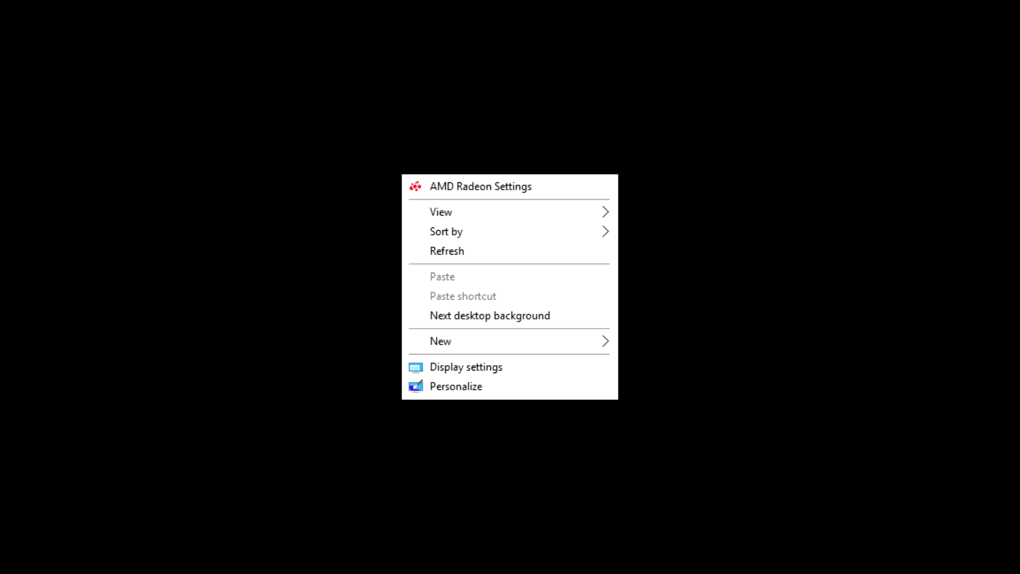
mouse_move(472, 186)
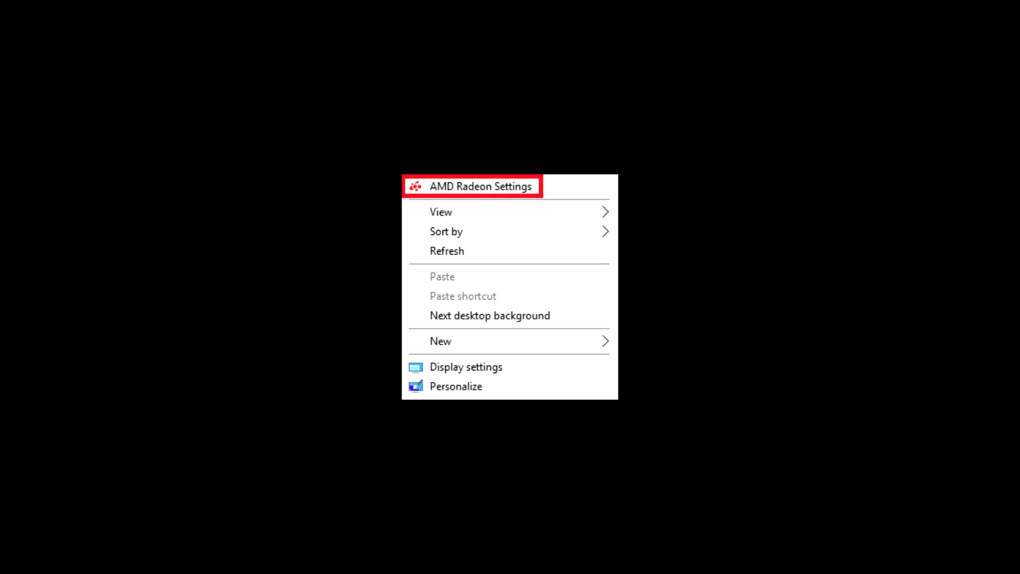
Dismiss the desktop menu, leaving the Windows 11 desktop clear
click(480, 186)
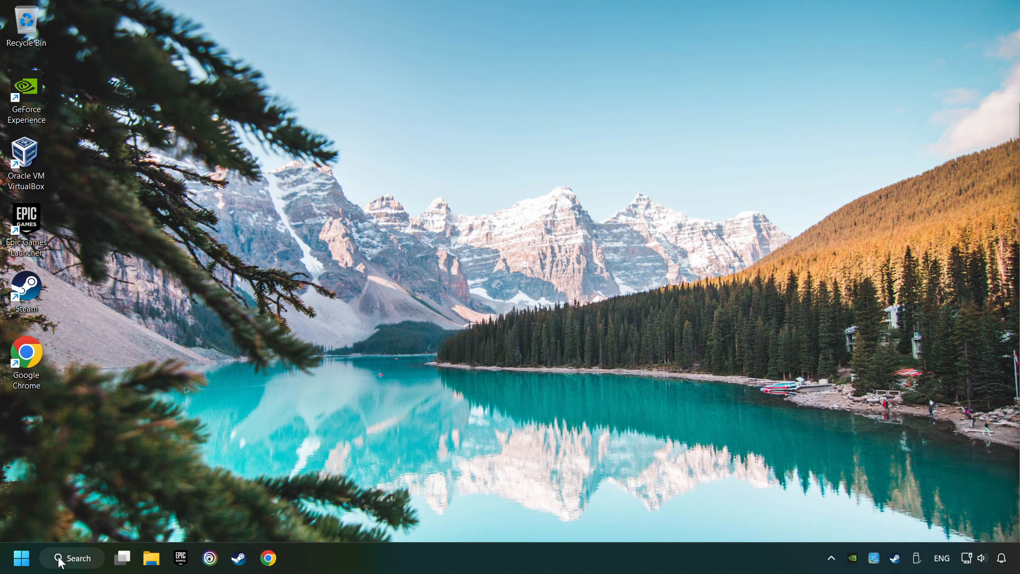
Search msconfig, open System Configuration and switch to its Boot page
click(71, 558)
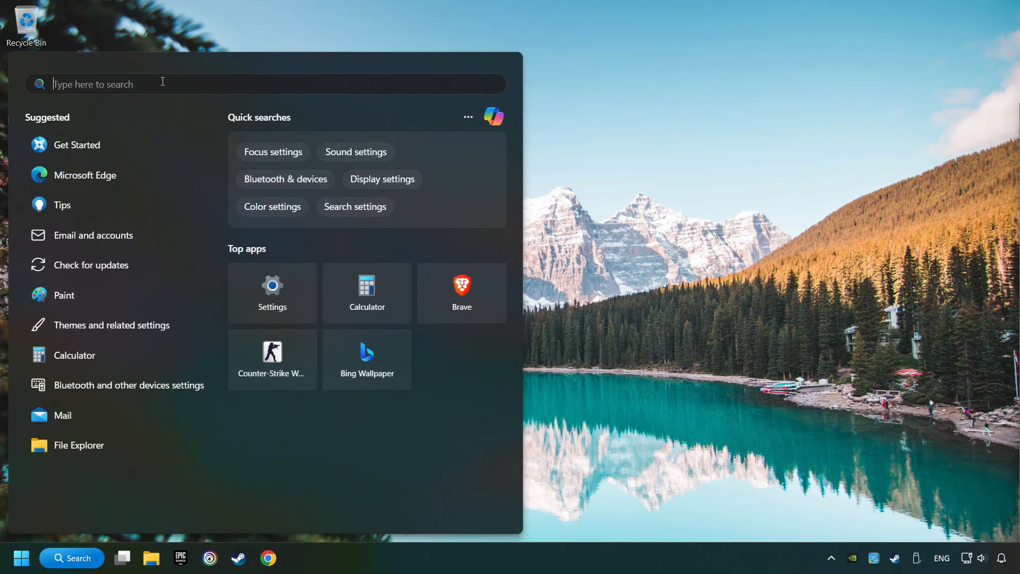
text(msc)
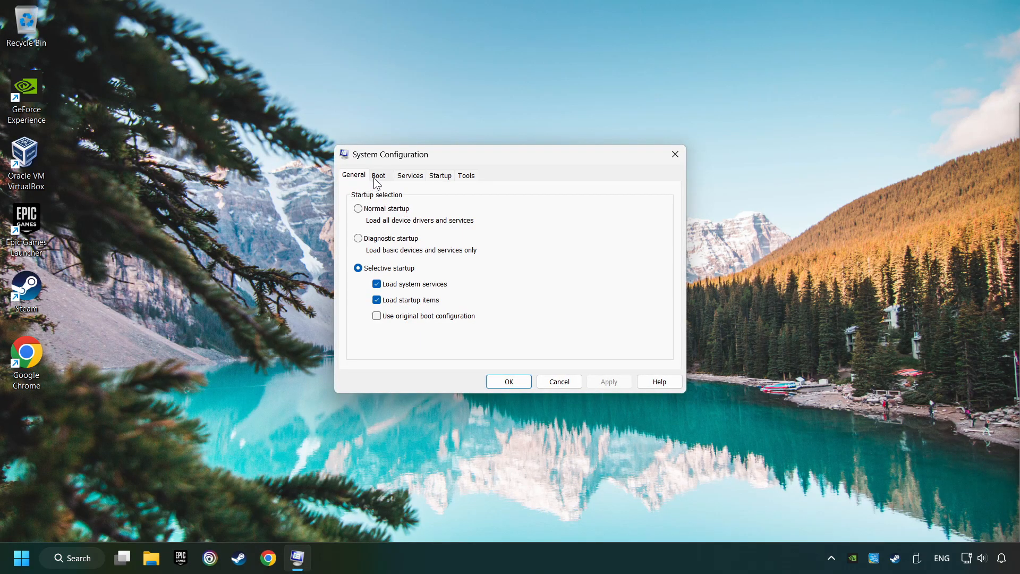
click(378, 176)
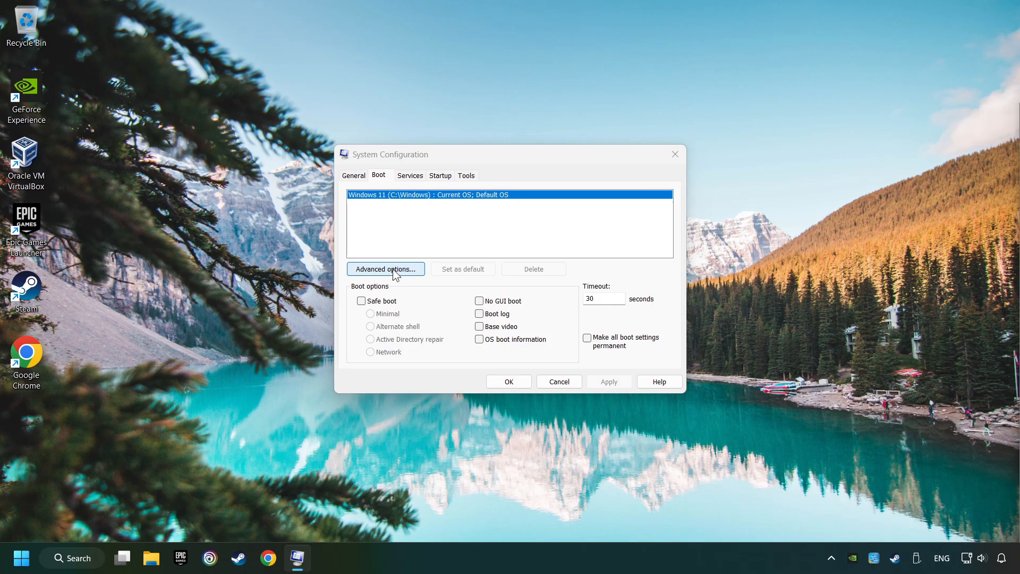
Set Boot advanced options to use 8 processors and confirm
click(384, 269)
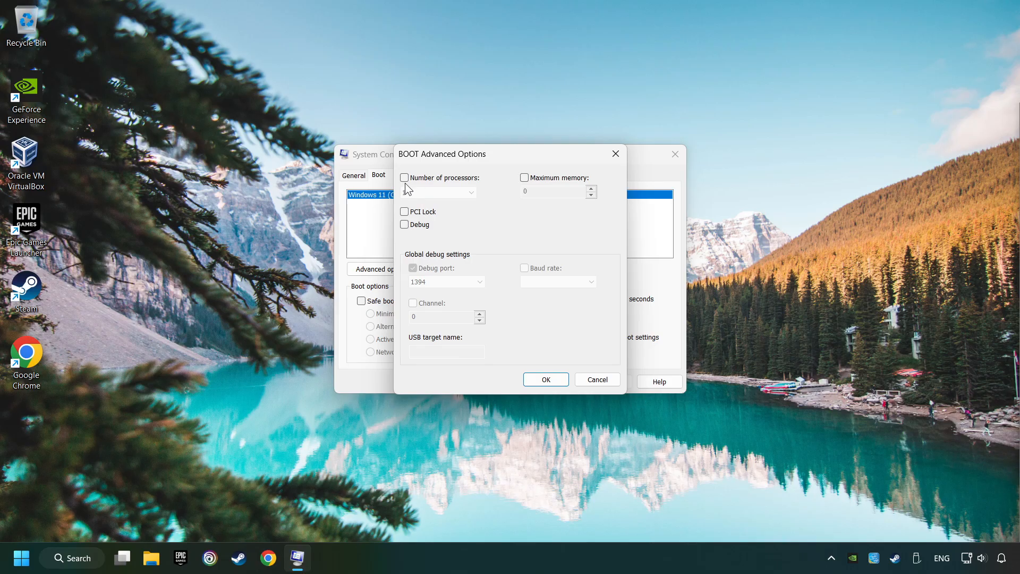
click(404, 177)
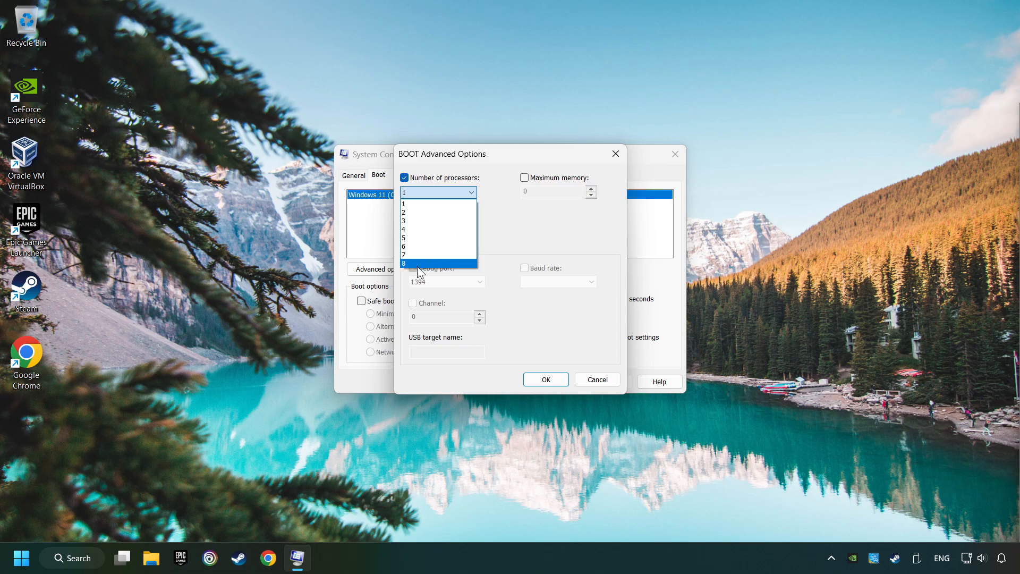
click(404, 263)
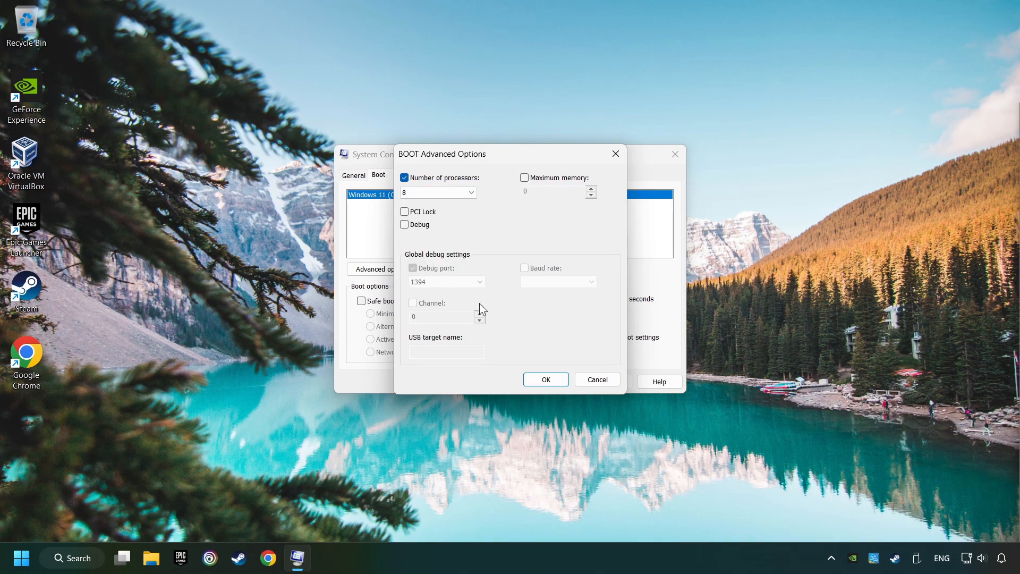
click(545, 379)
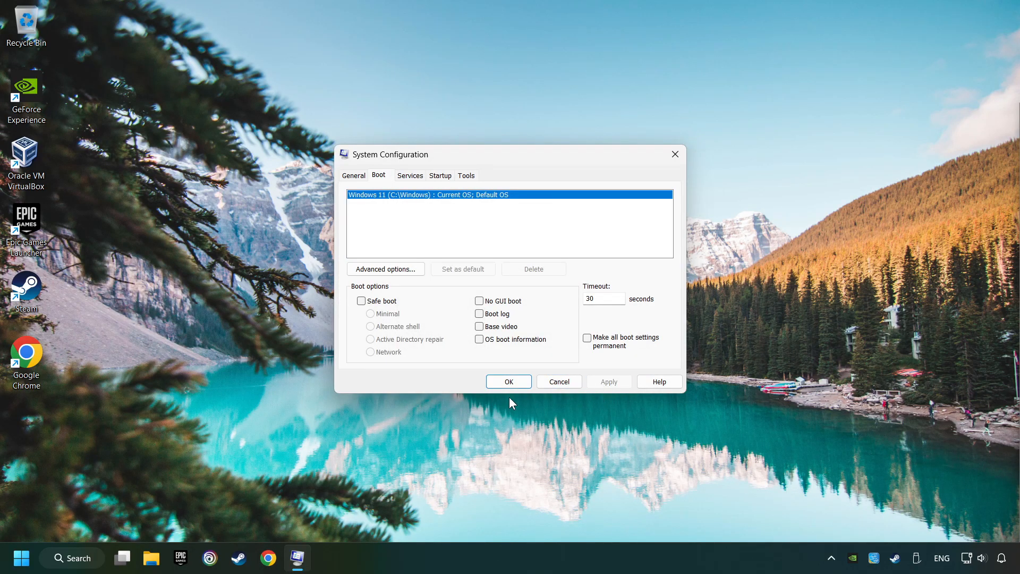
Save the boot configuration and exit without restarting the computer
click(508, 381)
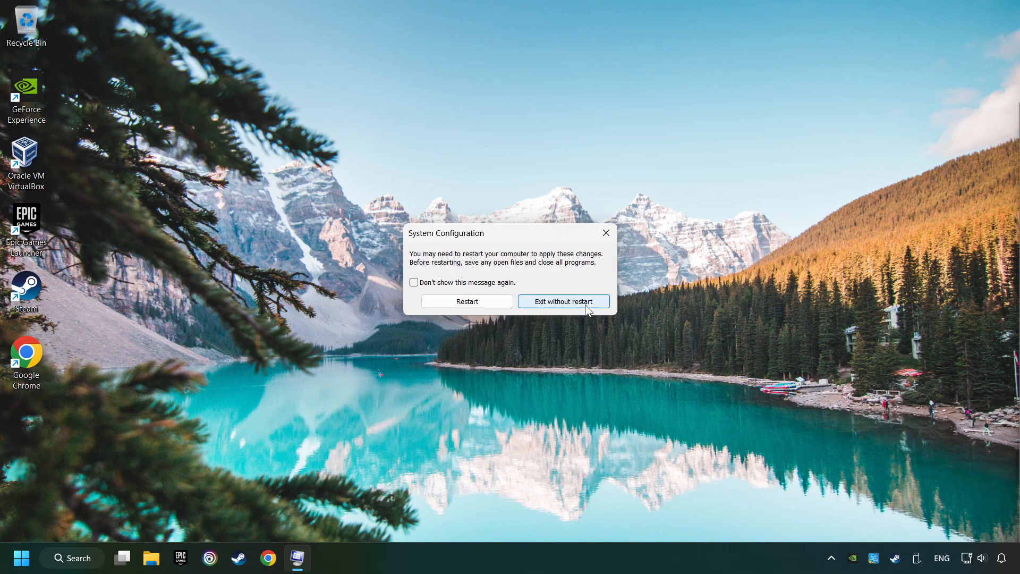
click(563, 300)
text(performance)
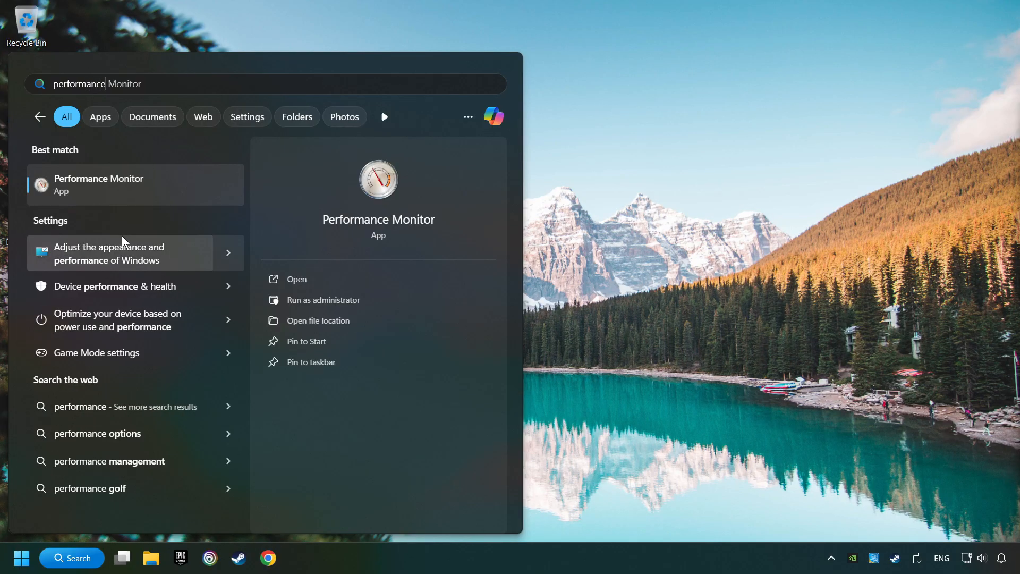
mouse_move(165, 254)
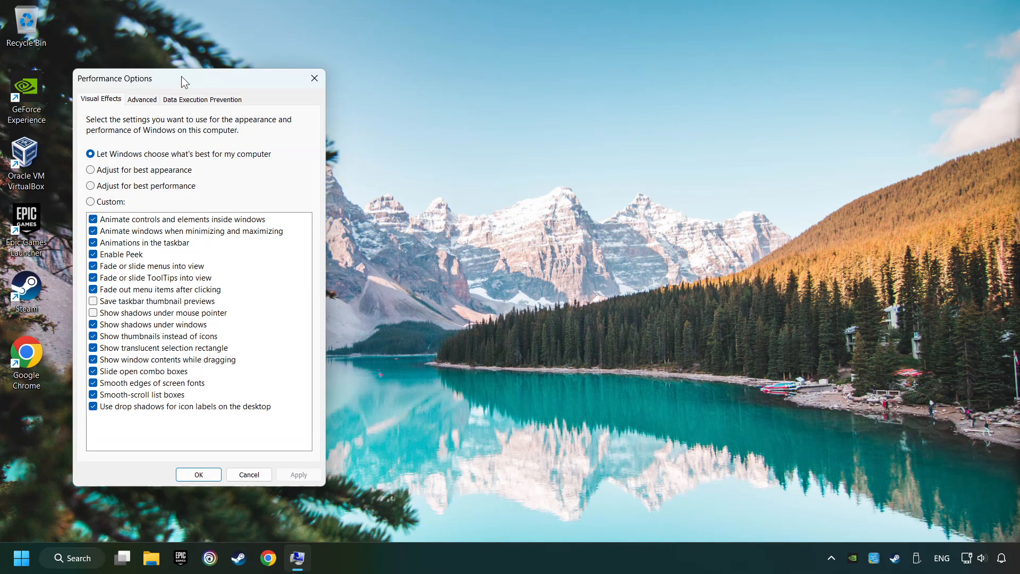
Choose 'Adjust for best performance' for visual effects, apply it and close Performance Options
drag(185, 78, 484, 82)
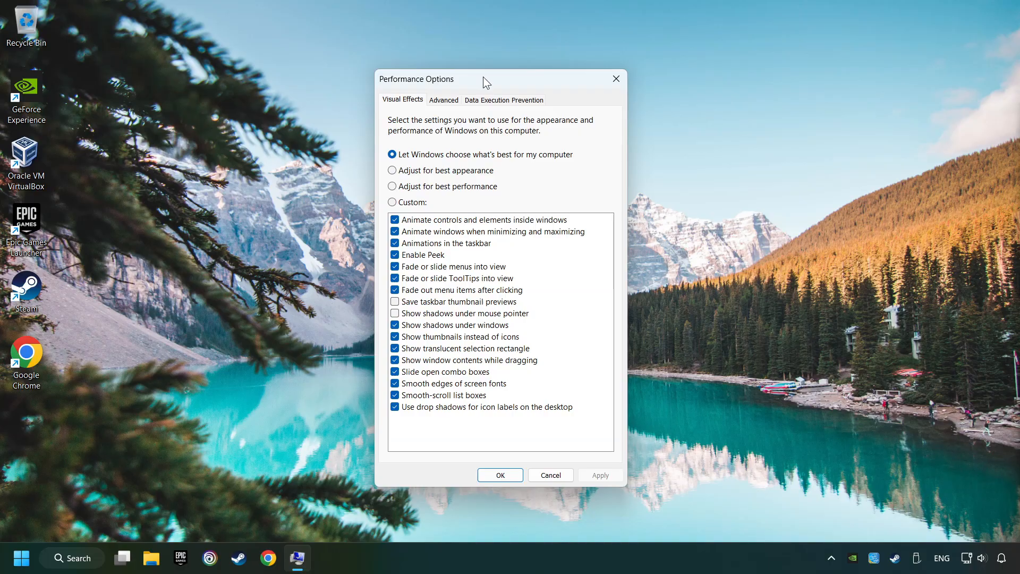
mouse_move(446, 190)
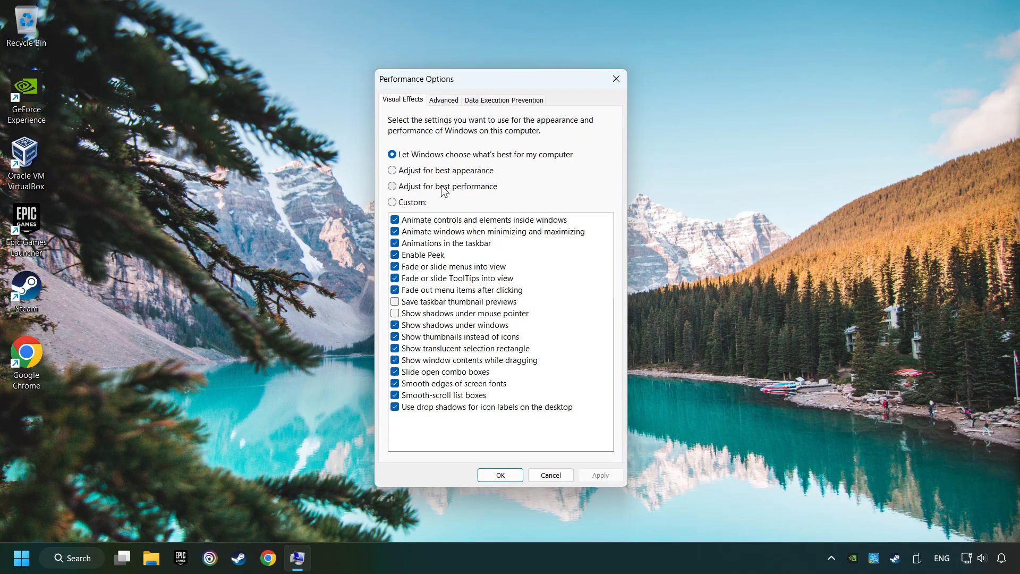
click(392, 186)
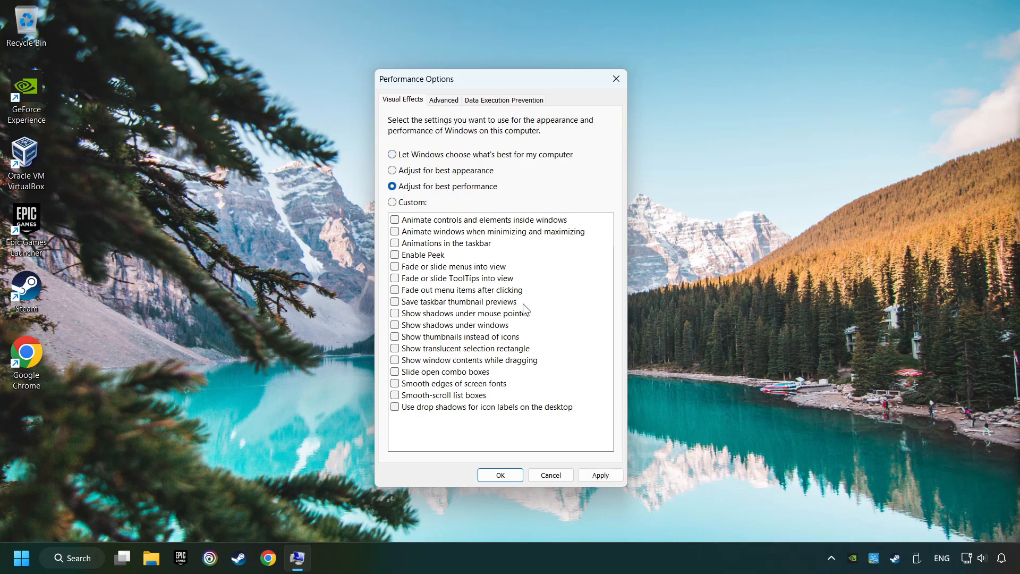
mouse_move(480, 283)
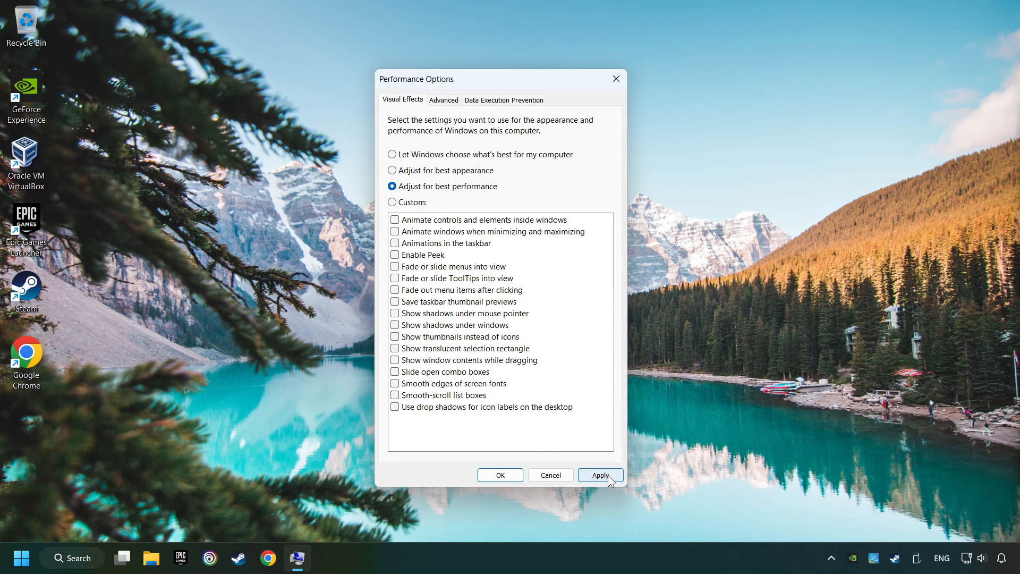
click(600, 475)
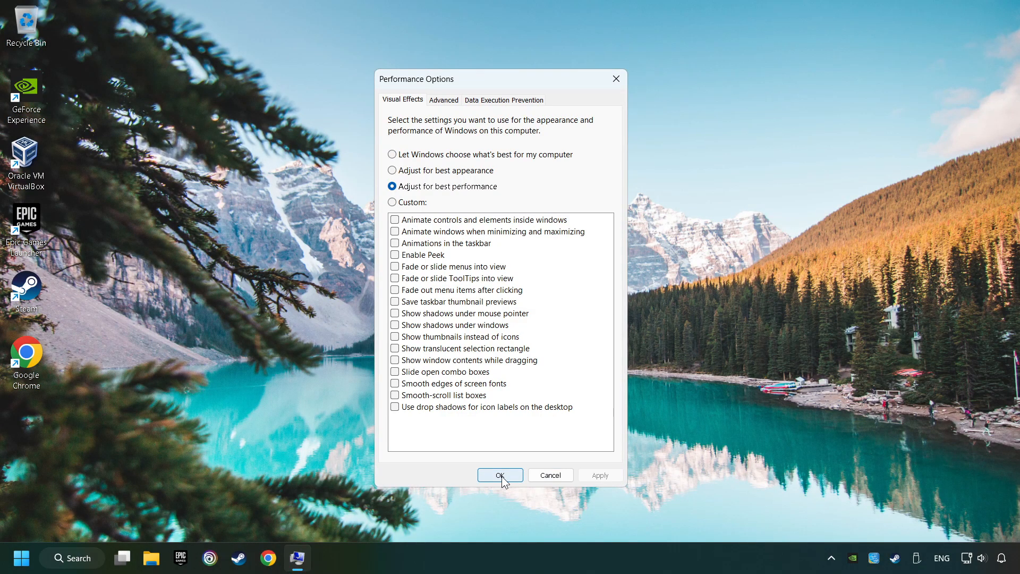
click(500, 475)
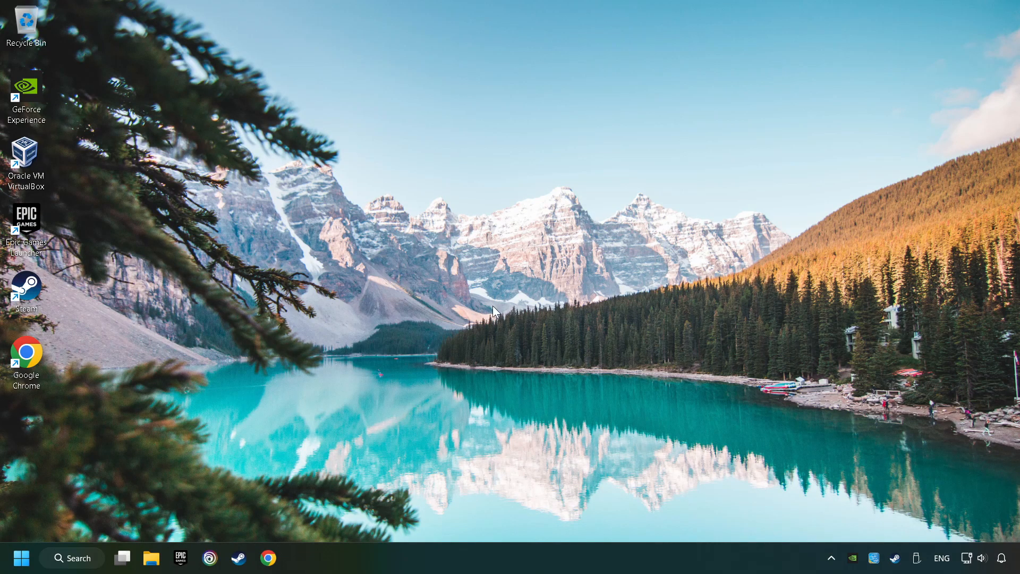